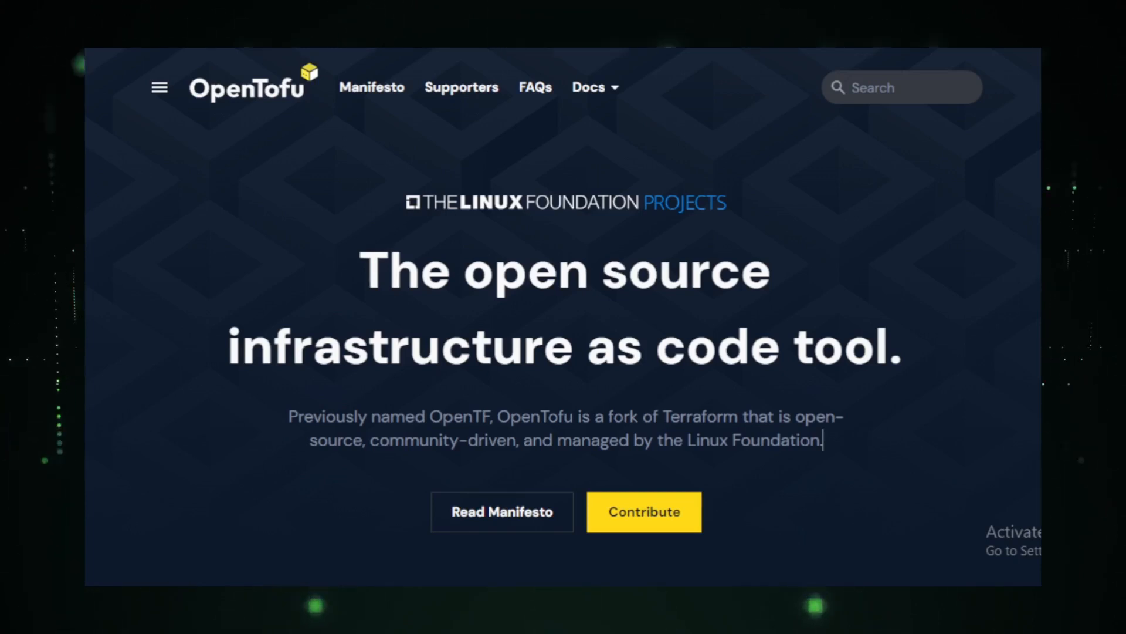
Read the opentofu repo's file list and README features, development and License sections.
{"action": "scroll", "scroll_direction": "down", "scroll_amount": 3}
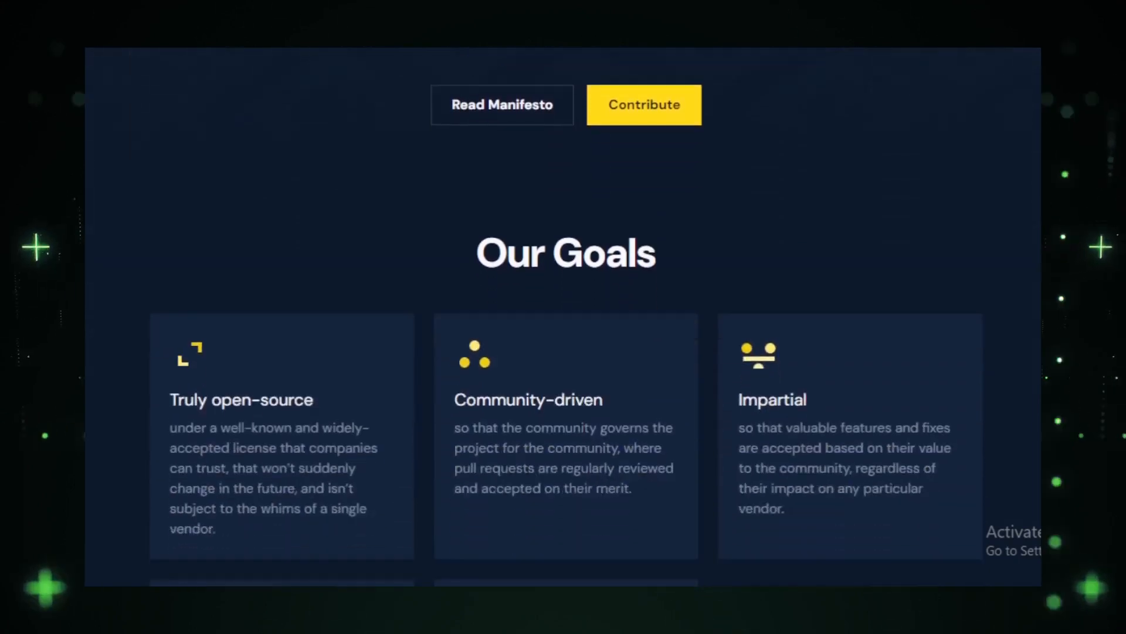
{"action": "scroll", "scroll_direction": "down", "scroll_amount": 3}
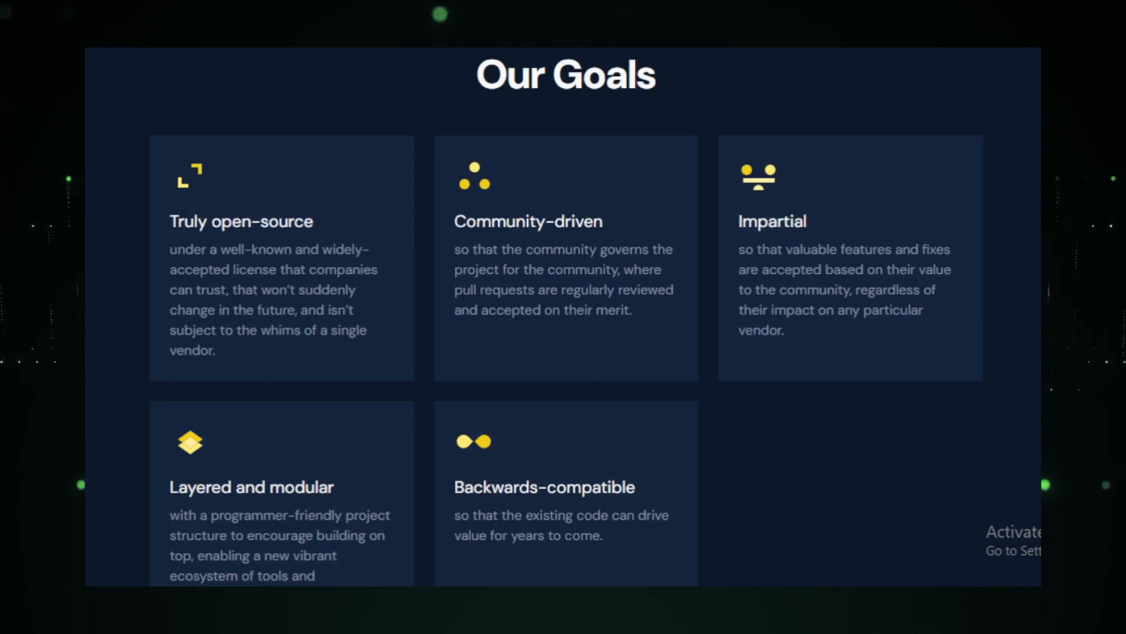
{"action": "scroll", "scroll_direction": "down", "scroll_amount": 3}
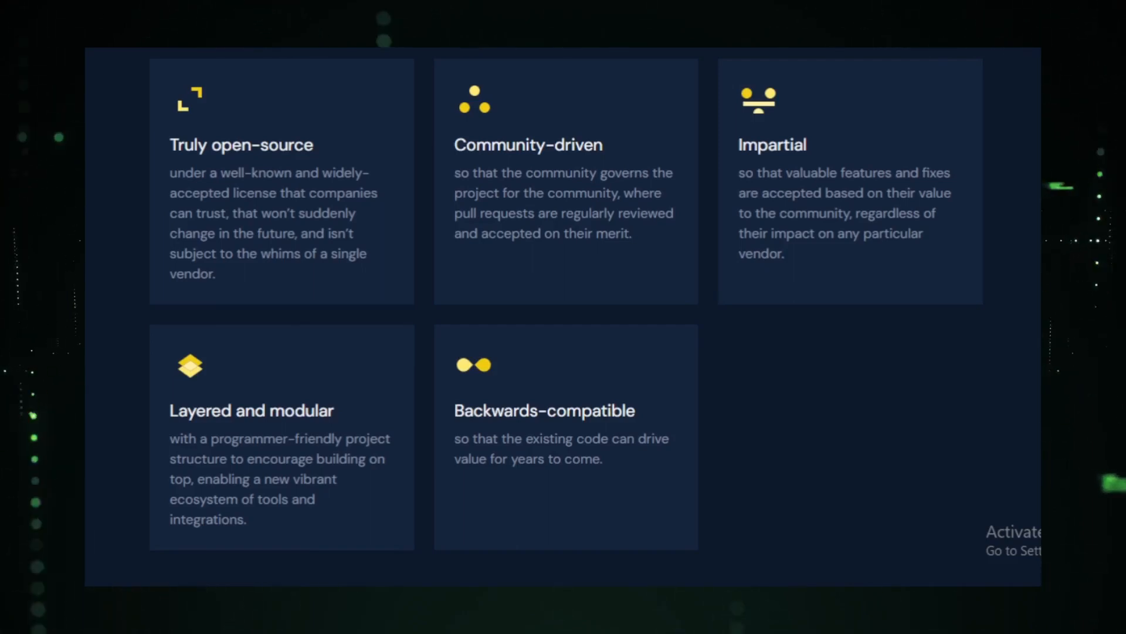
{"action": "scroll", "scroll_direction": "down", "scroll_amount": 3}
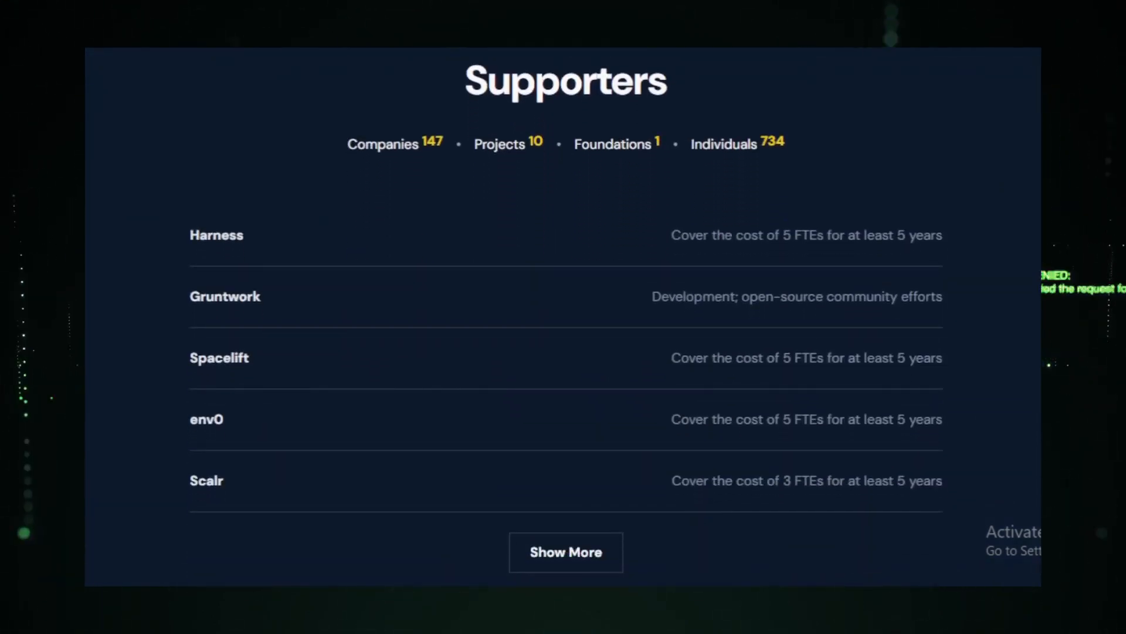
{"action": "scroll", "scroll_direction": "down", "scroll_amount": 3}
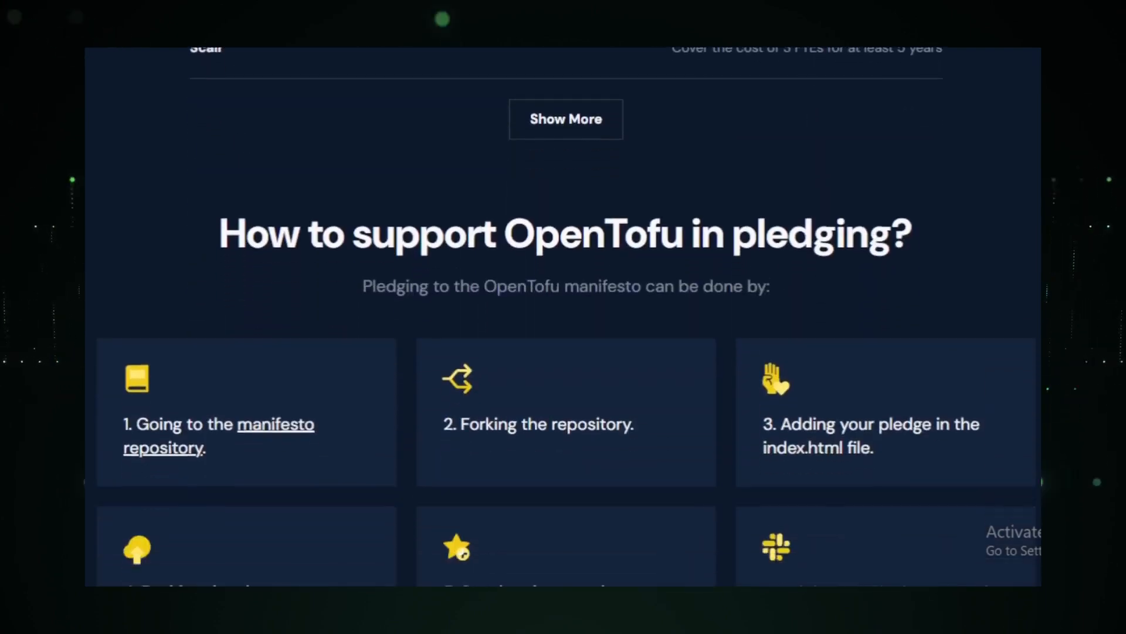
{"action": "scroll", "scroll_direction": "down", "scroll_amount": 3}
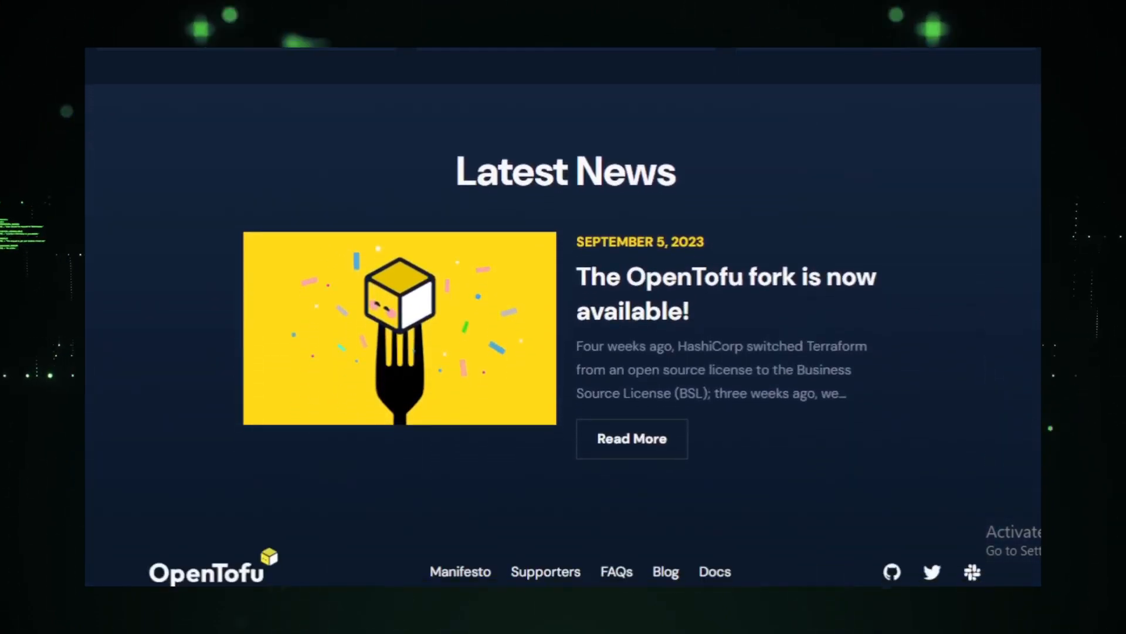
{"action": "scroll", "scroll_direction": "down", "scroll_amount": 3}
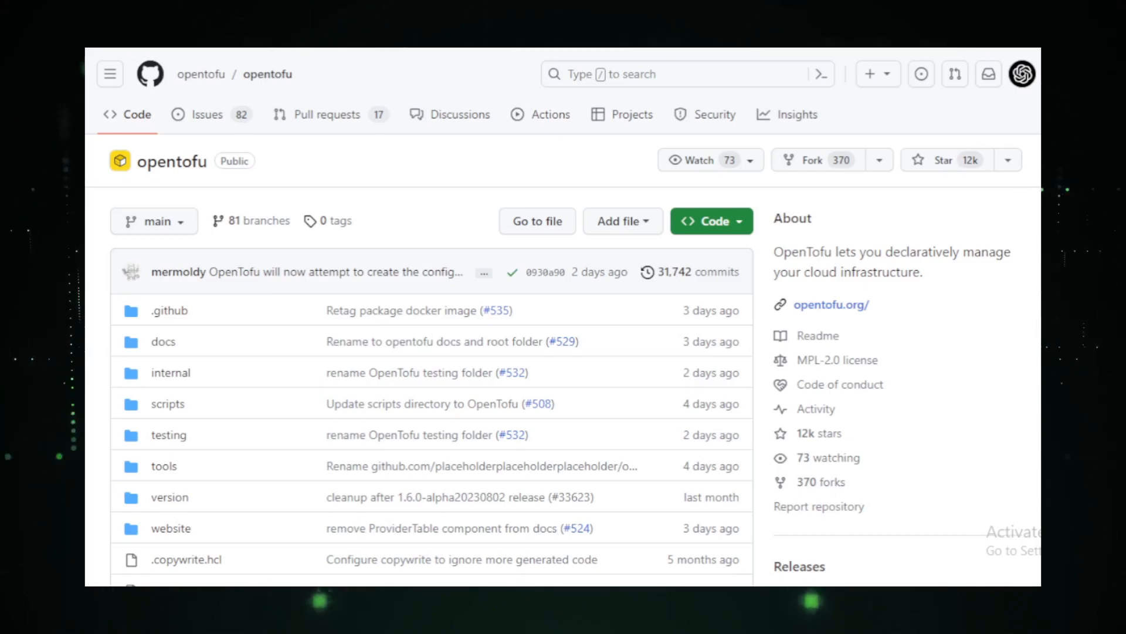
{"action": "scroll", "scroll_direction": "down", "scroll_amount": 3}
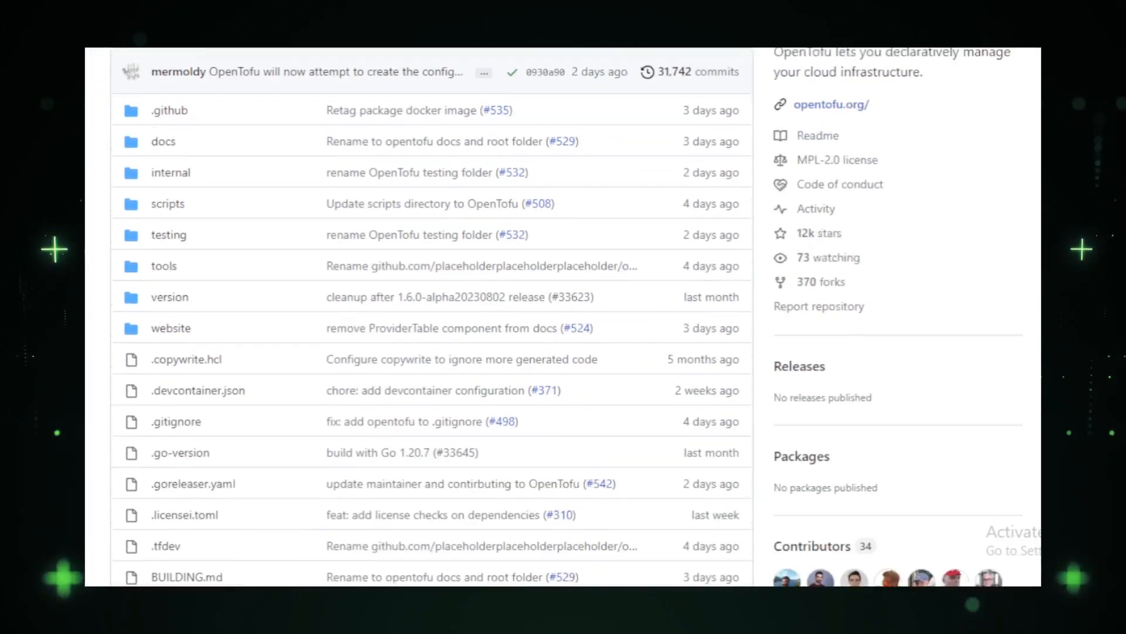
{"action": "scroll", "scroll_direction": "down", "scroll_amount": 3}
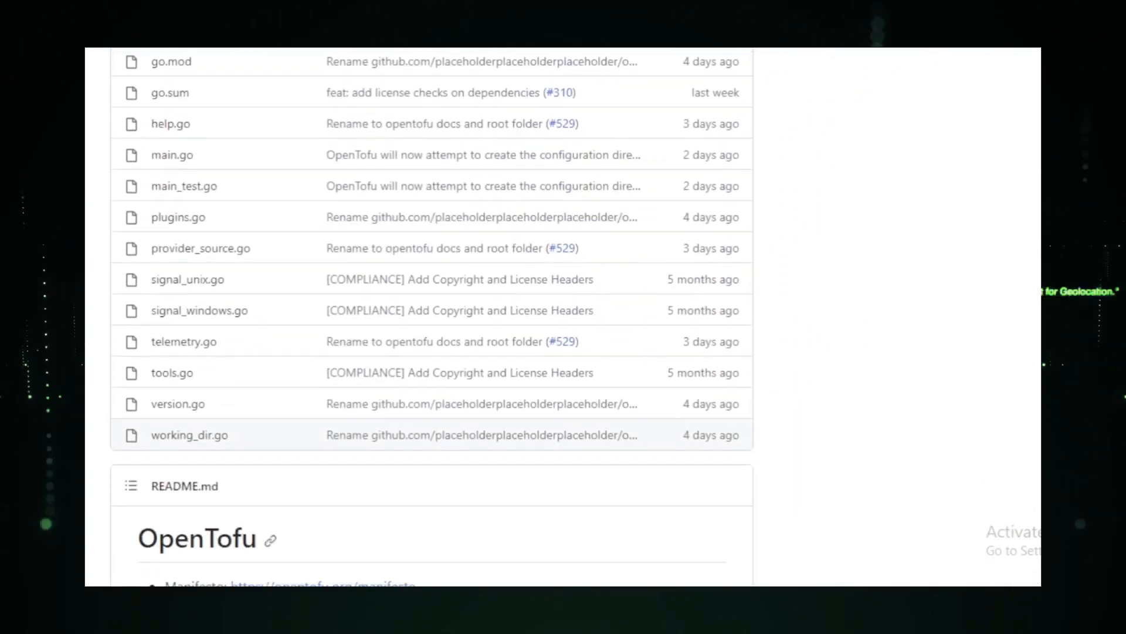
{"action": "scroll", "scroll_direction": "down", "scroll_amount": 3}
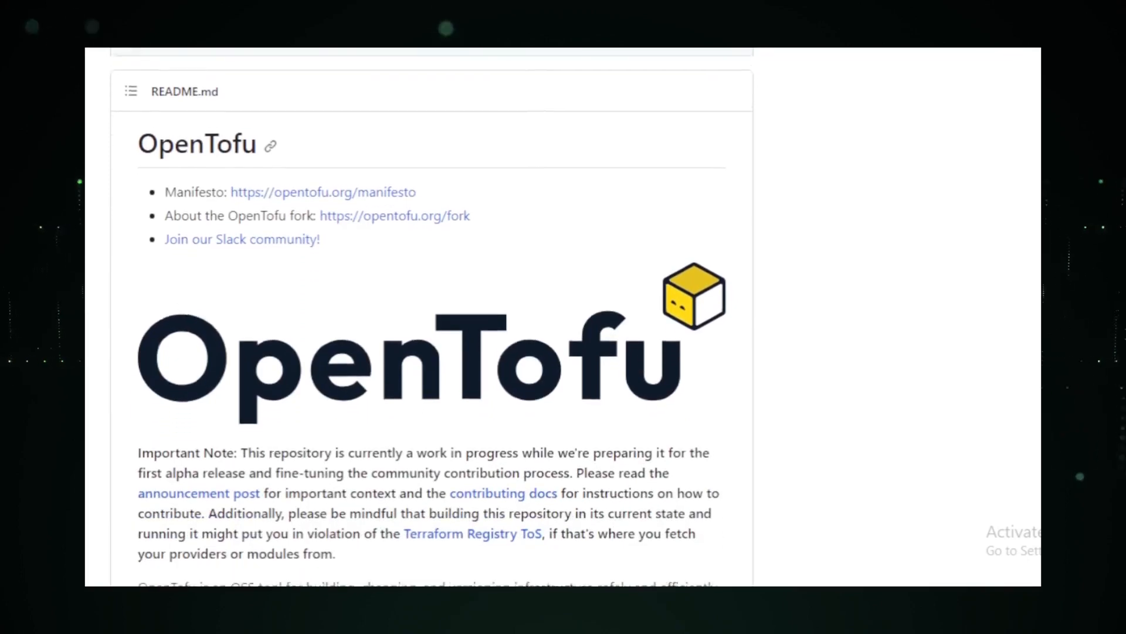
{"action": "scroll", "scroll_direction": "down", "scroll_amount": 3}
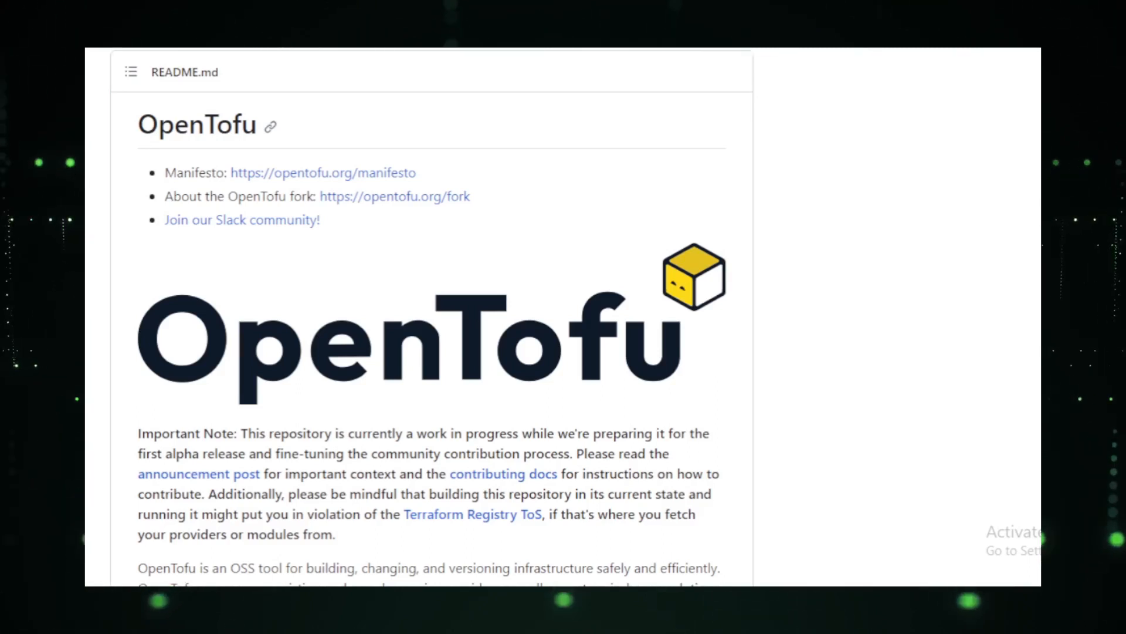
{"action": "scroll", "scroll_direction": "down", "scroll_amount": 3}
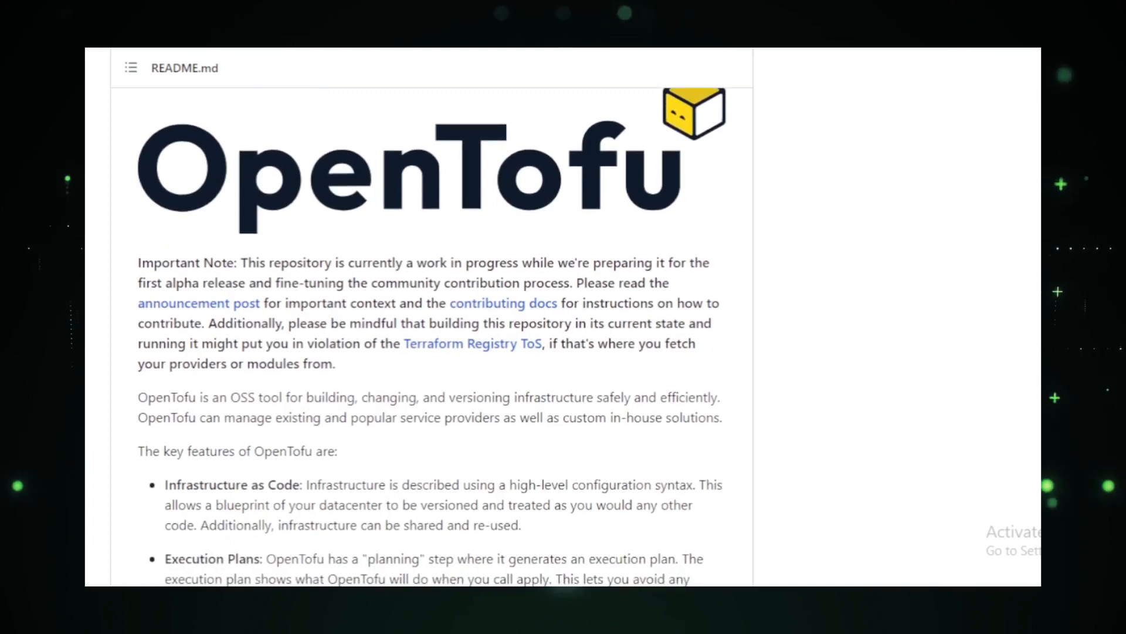
{"action": "scroll", "scroll_direction": "down", "scroll_amount": 3}
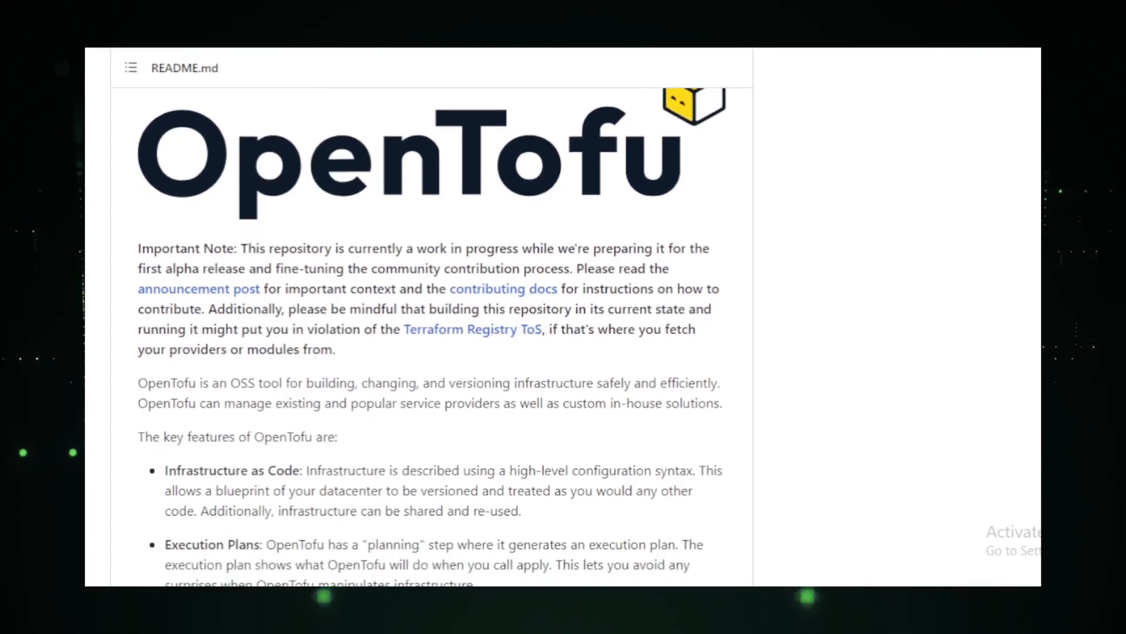
{"action": "scroll", "scroll_direction": "down", "scroll_amount": 3}
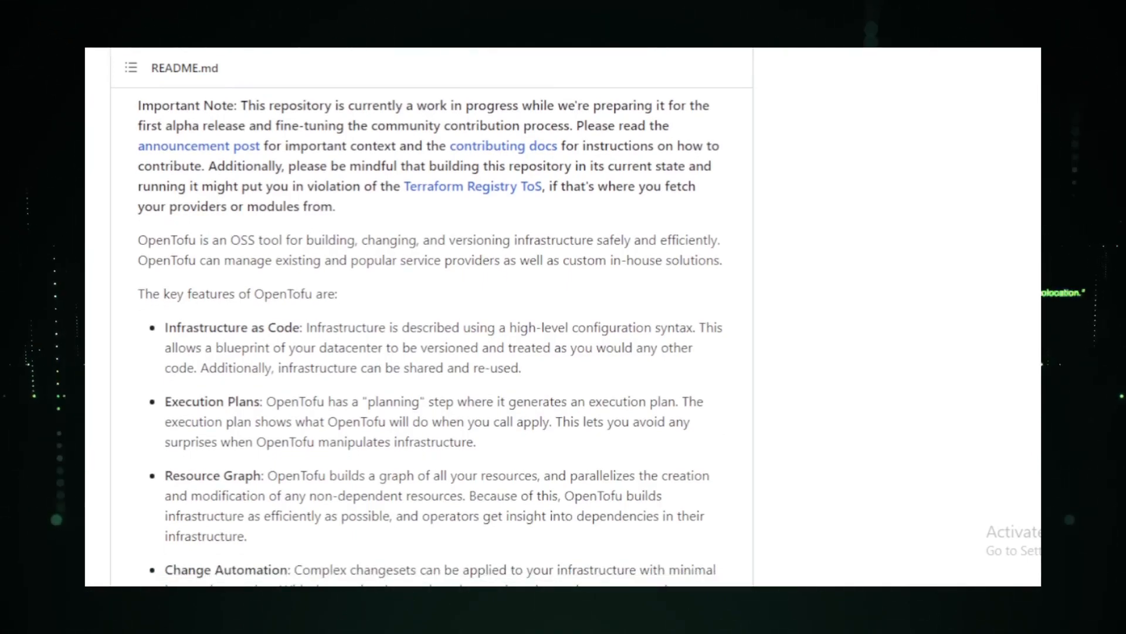
{"action": "scroll", "scroll_direction": "down", "scroll_amount": 3}
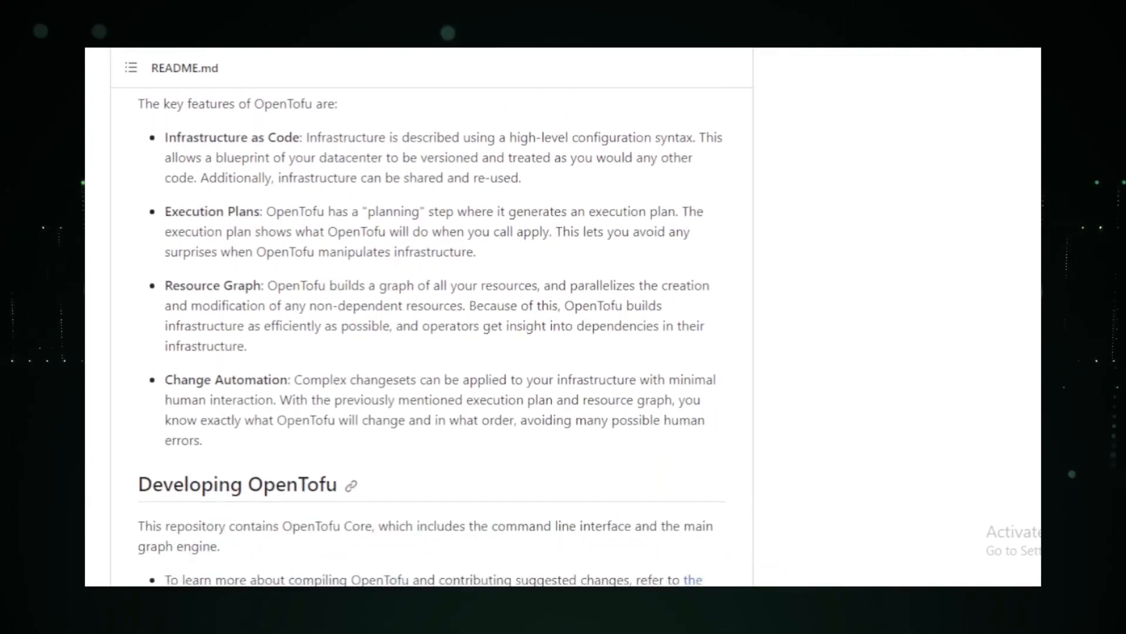
{"action": "scroll", "scroll_direction": "down", "scroll_amount": 3}
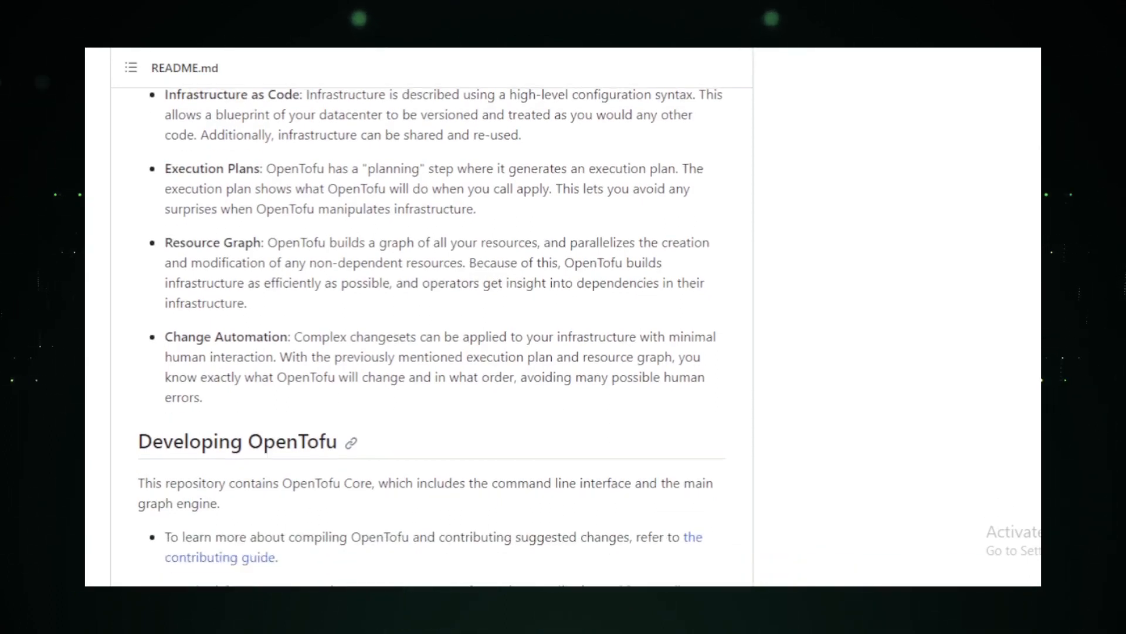
{"action": "scroll", "scroll_direction": "down", "scroll_amount": 3}
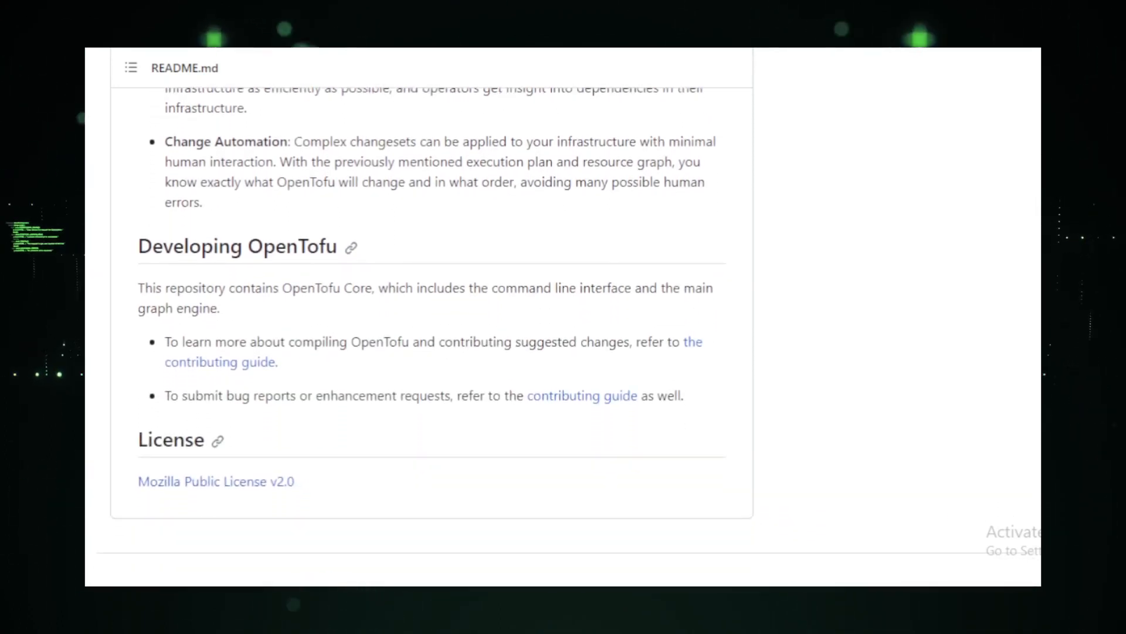
{"action": "scroll", "scroll_direction": "up", "scroll_amount": 3}
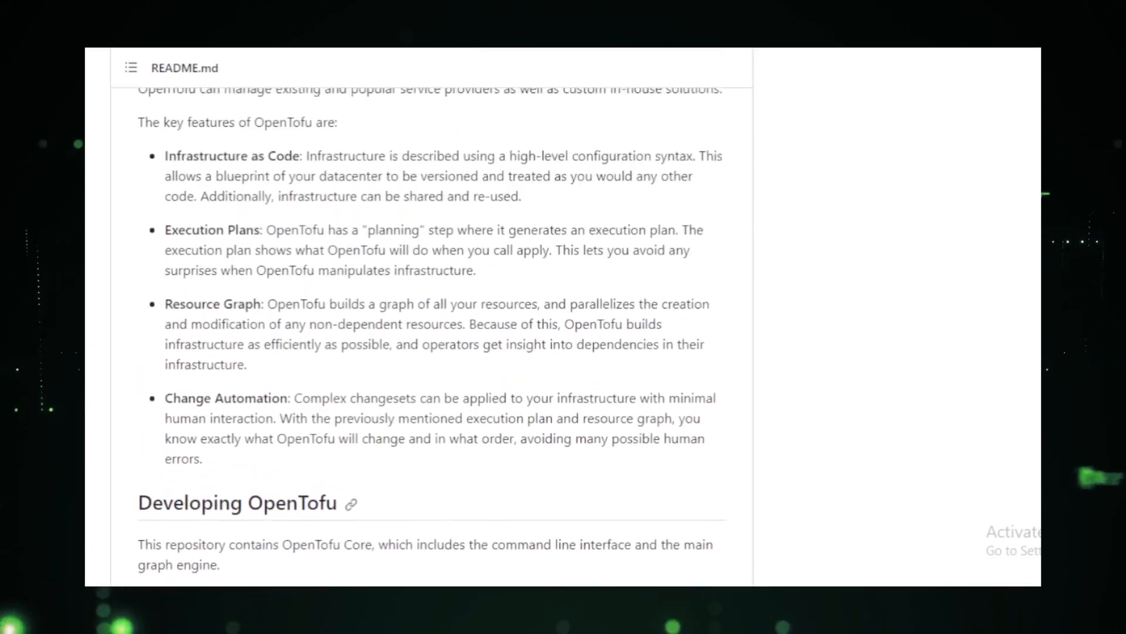
{"action": "scroll", "scroll_direction": "up", "scroll_amount": 3}
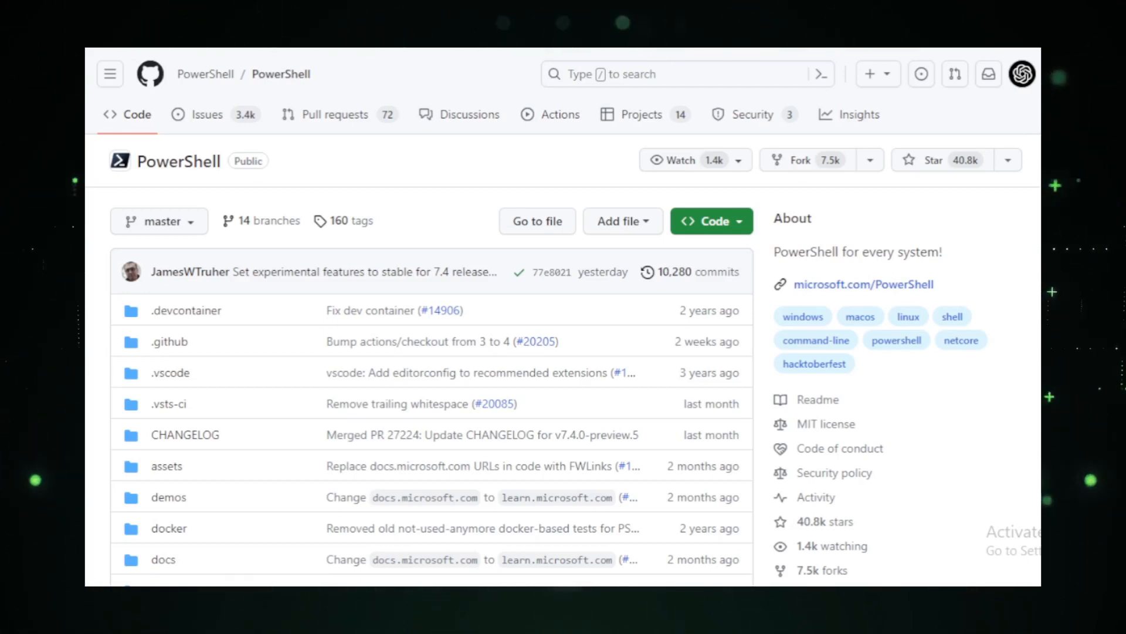
Browse PowerShell's file list, releases and Languages panel to the 'New to PowerShell?' section.
{"action": "scroll", "scroll_direction": "down", "scroll_amount": 3}
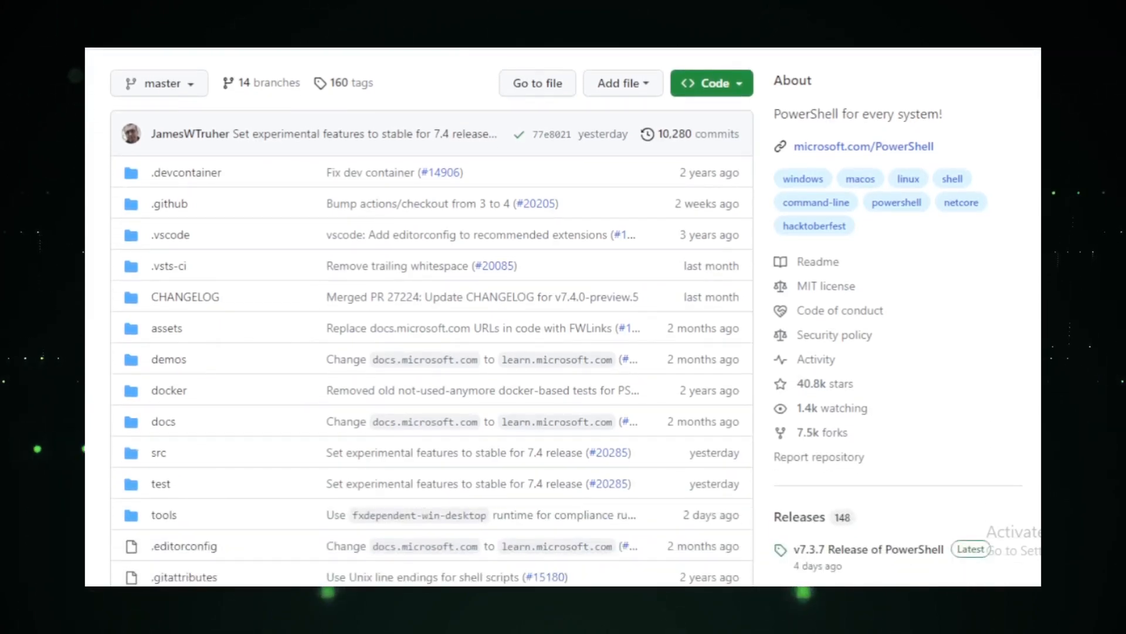
{"action": "scroll", "scroll_direction": "down", "scroll_amount": 3}
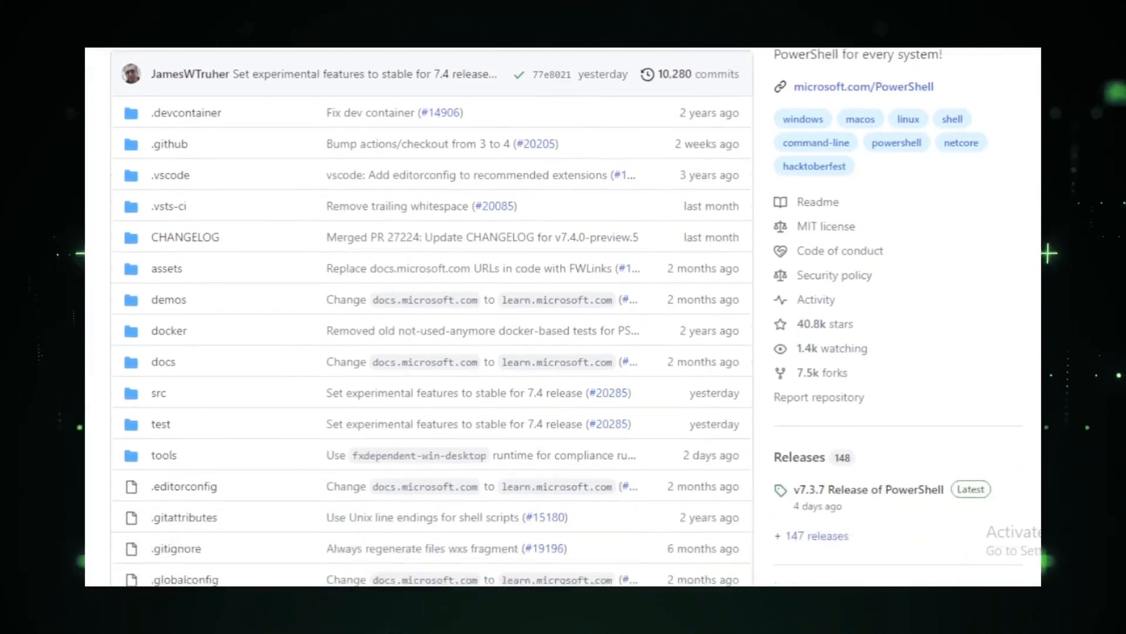
{"action": "scroll", "scroll_direction": "down", "scroll_amount": 3}
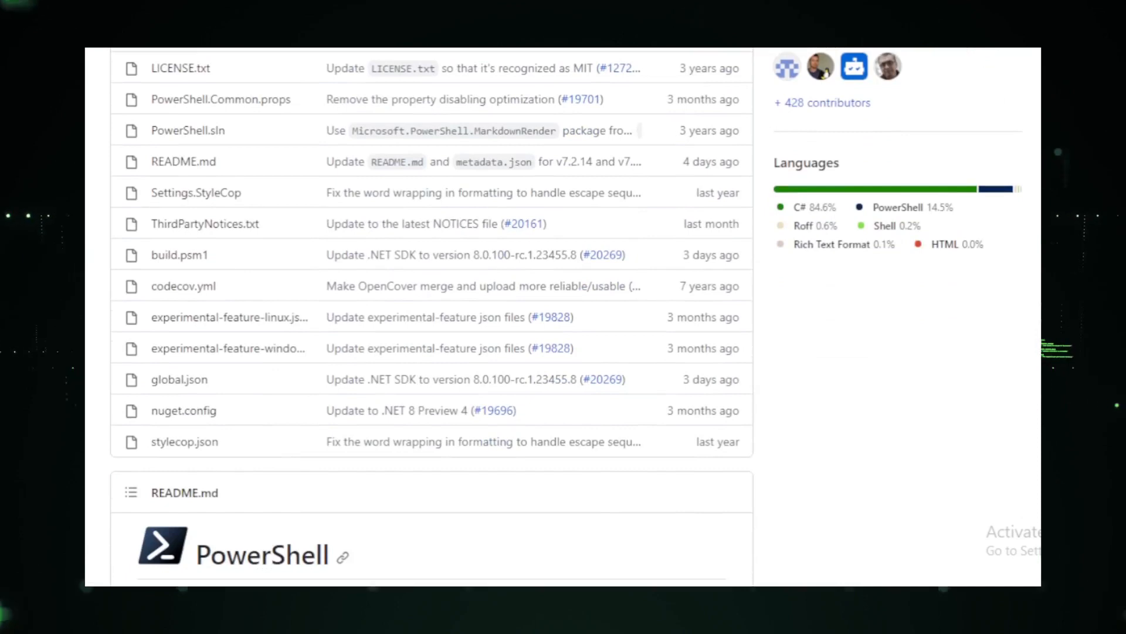
{"action": "scroll", "scroll_direction": "down", "scroll_amount": 3}
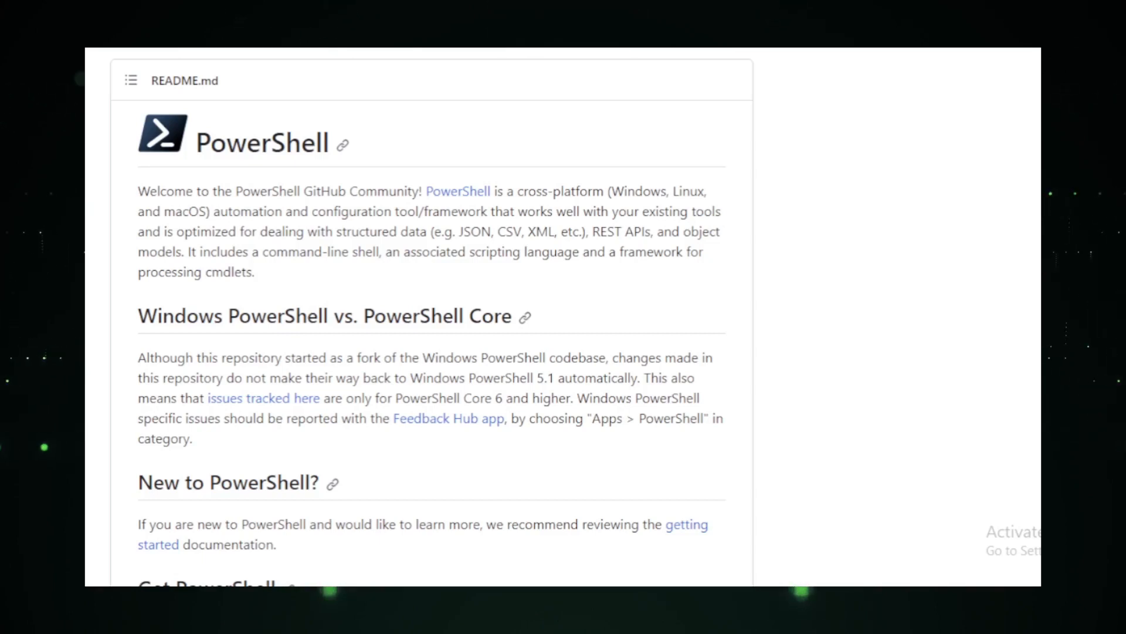
Read the PowerShell README from the download tables through Legal, Governance and Code of Conduct.
{"action": "scroll", "scroll_direction": "down", "scroll_amount": 3}
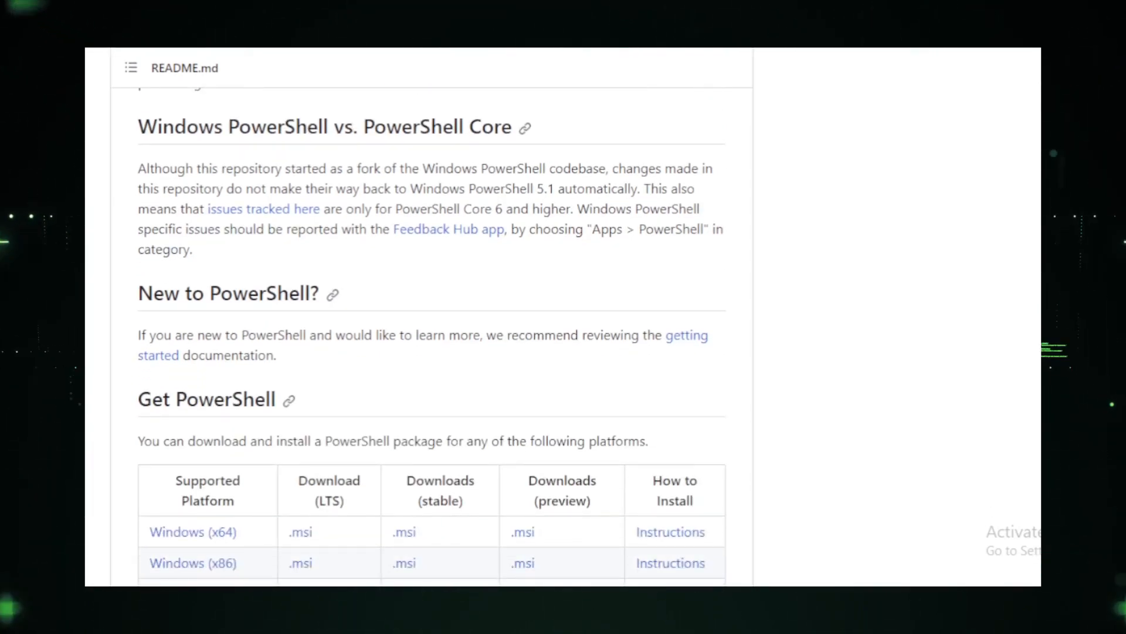
{"action": "scroll", "scroll_direction": "down", "scroll_amount": 3}
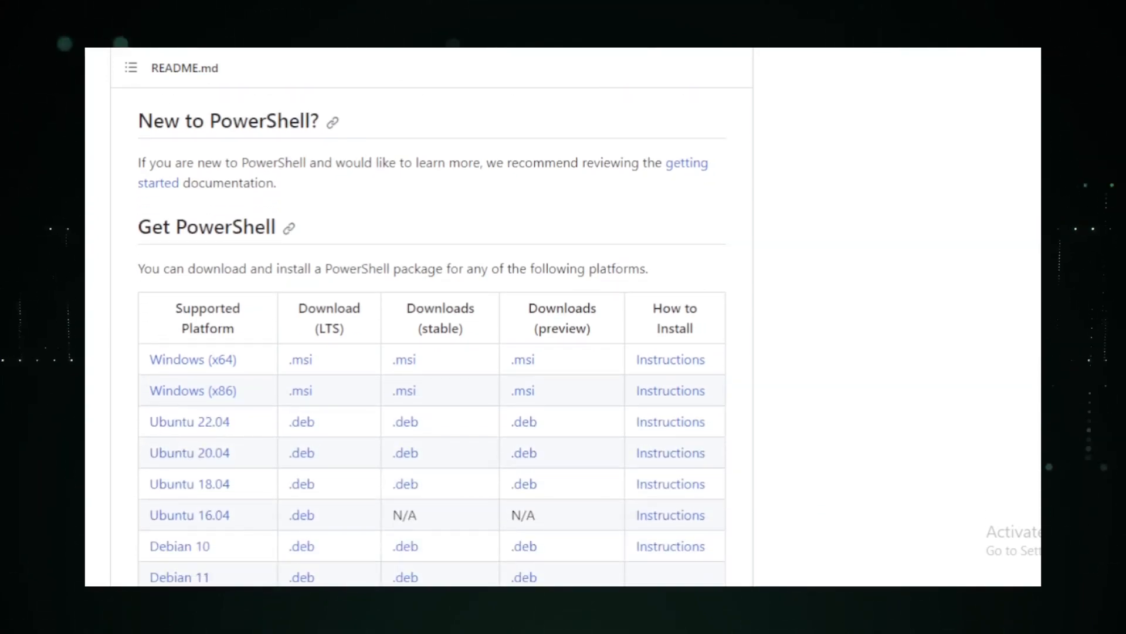
{"action": "scroll", "scroll_direction": "down", "scroll_amount": 3}
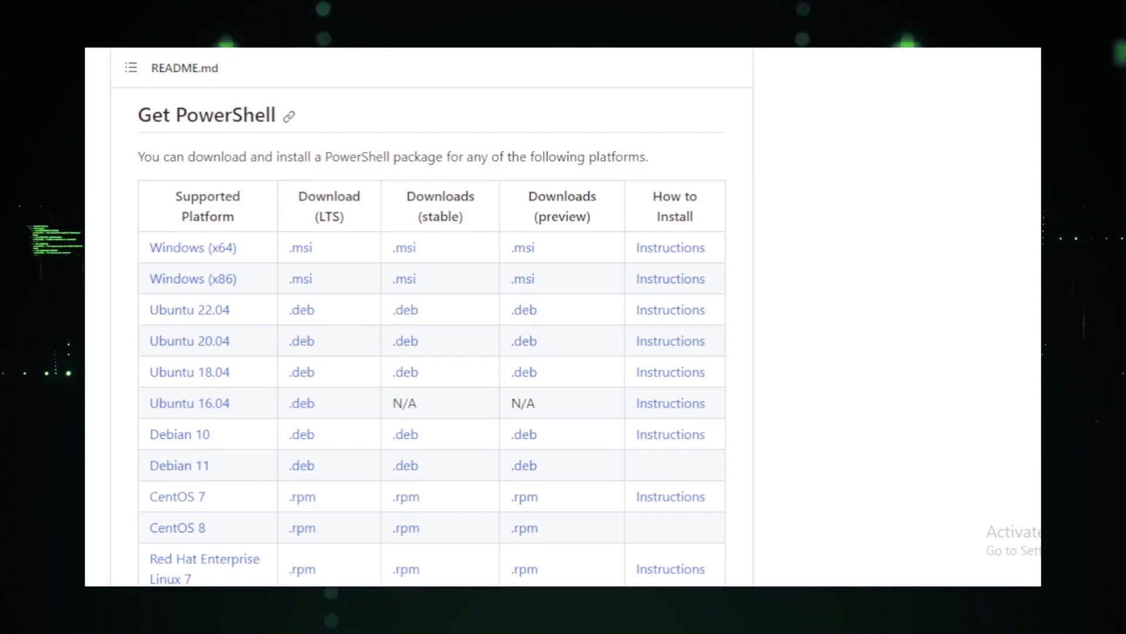
{"action": "scroll", "scroll_direction": "down", "scroll_amount": 3}
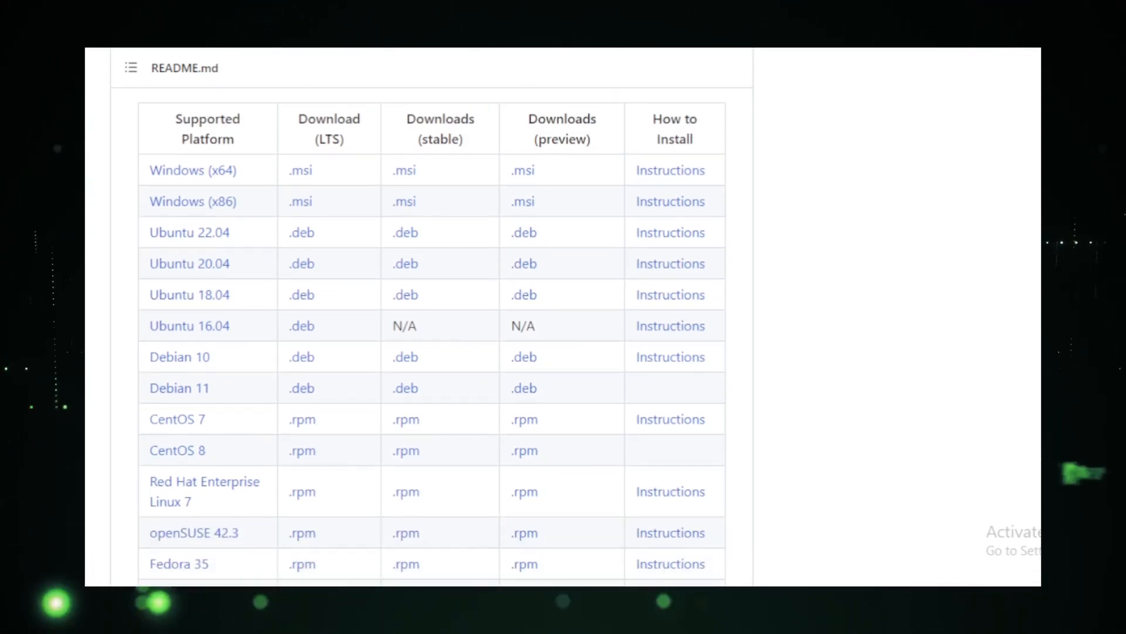
{"action": "scroll", "scroll_direction": "down", "scroll_amount": 3}
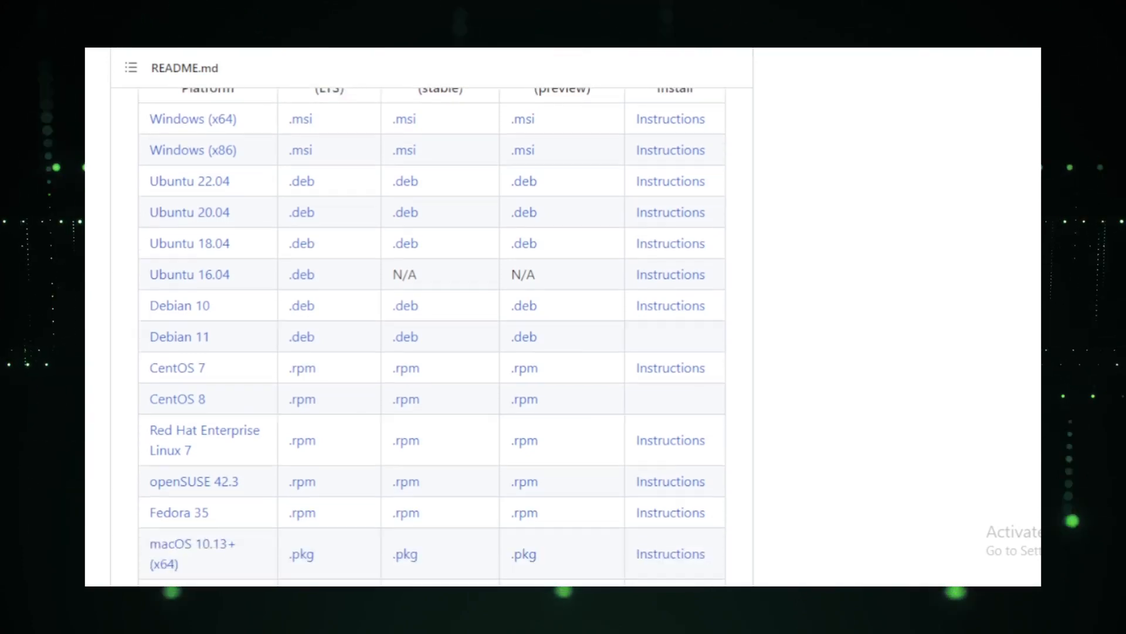
{"action": "scroll", "scroll_direction": "down", "scroll_amount": 3}
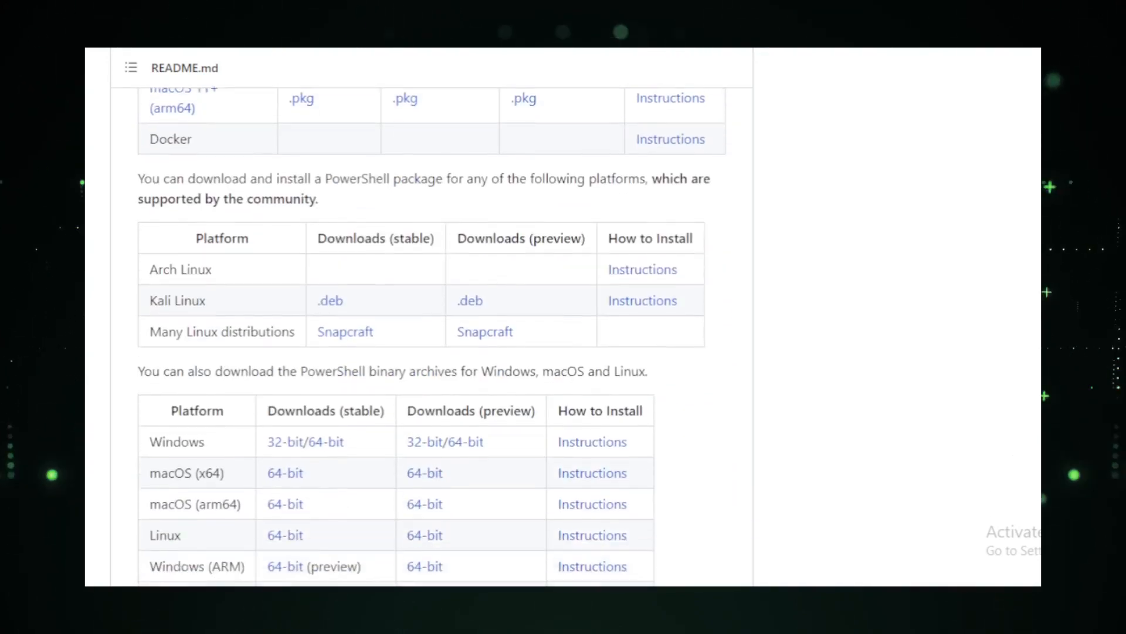
{"action": "scroll", "scroll_direction": "down", "scroll_amount": 3}
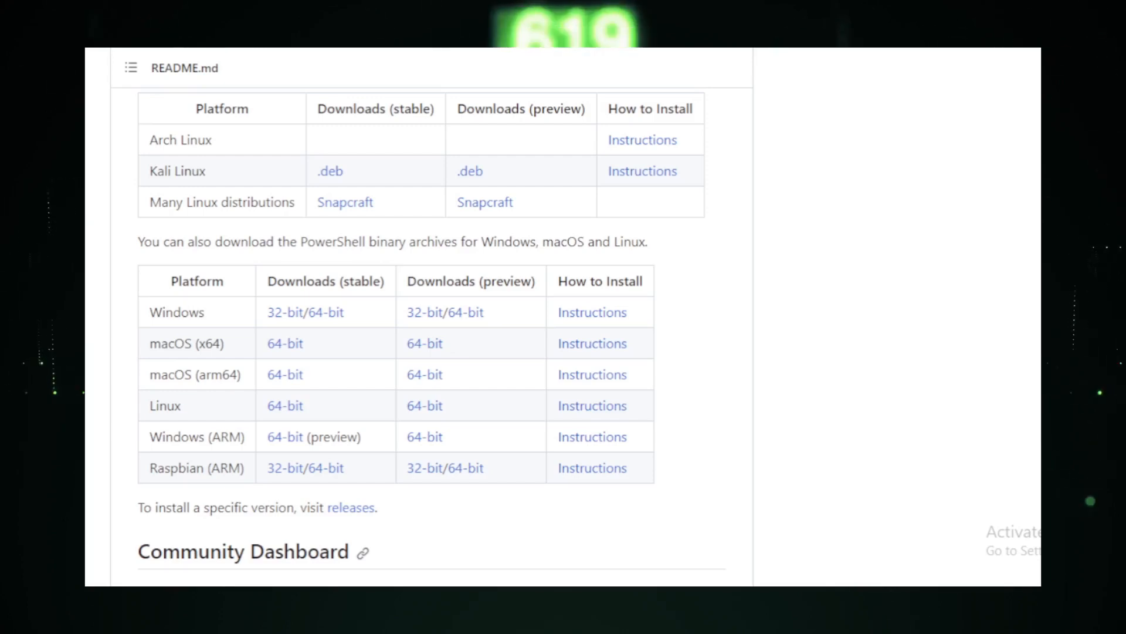
{"action": "scroll", "scroll_direction": "down", "scroll_amount": 3}
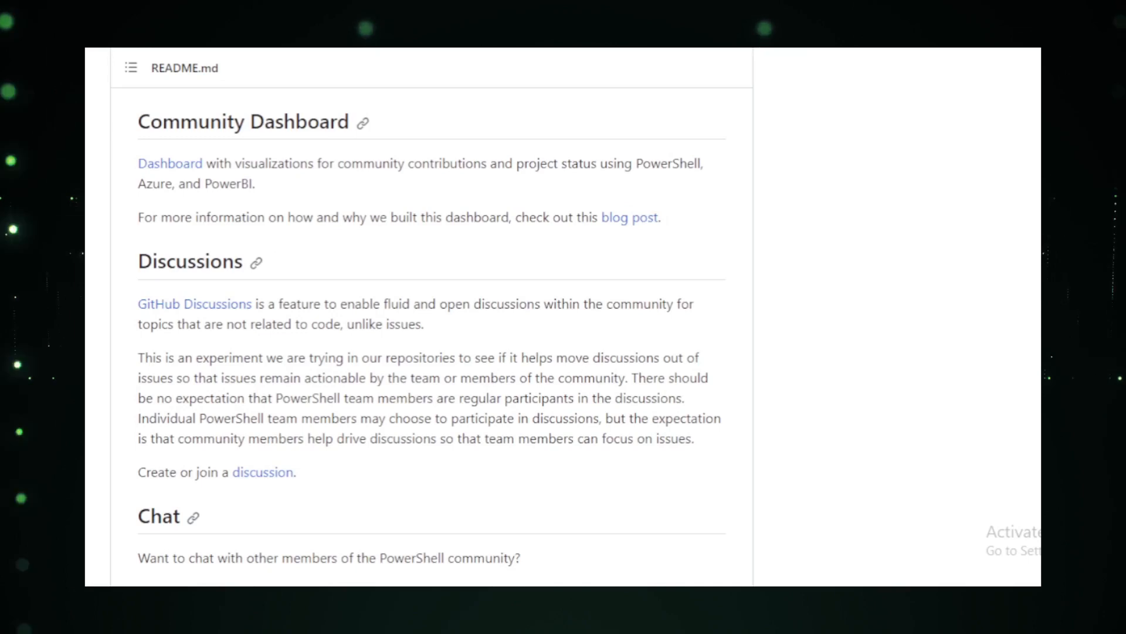
{"action": "scroll", "scroll_direction": "down", "scroll_amount": 3}
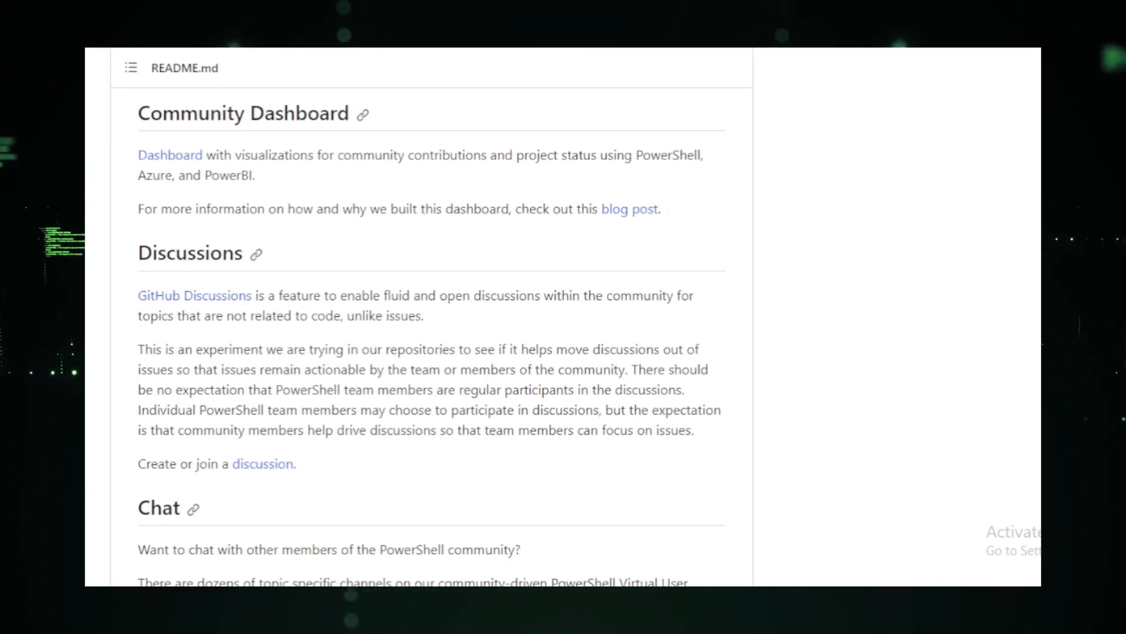
{"action": "scroll", "scroll_direction": "down", "scroll_amount": 3}
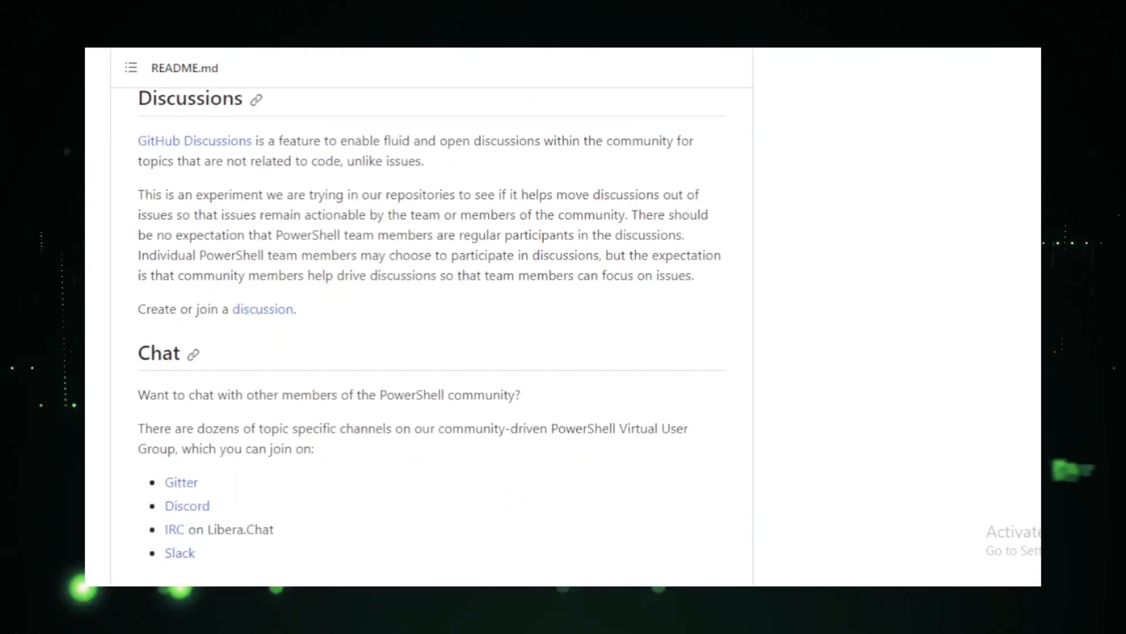
{"action": "scroll", "scroll_direction": "down", "scroll_amount": 3}
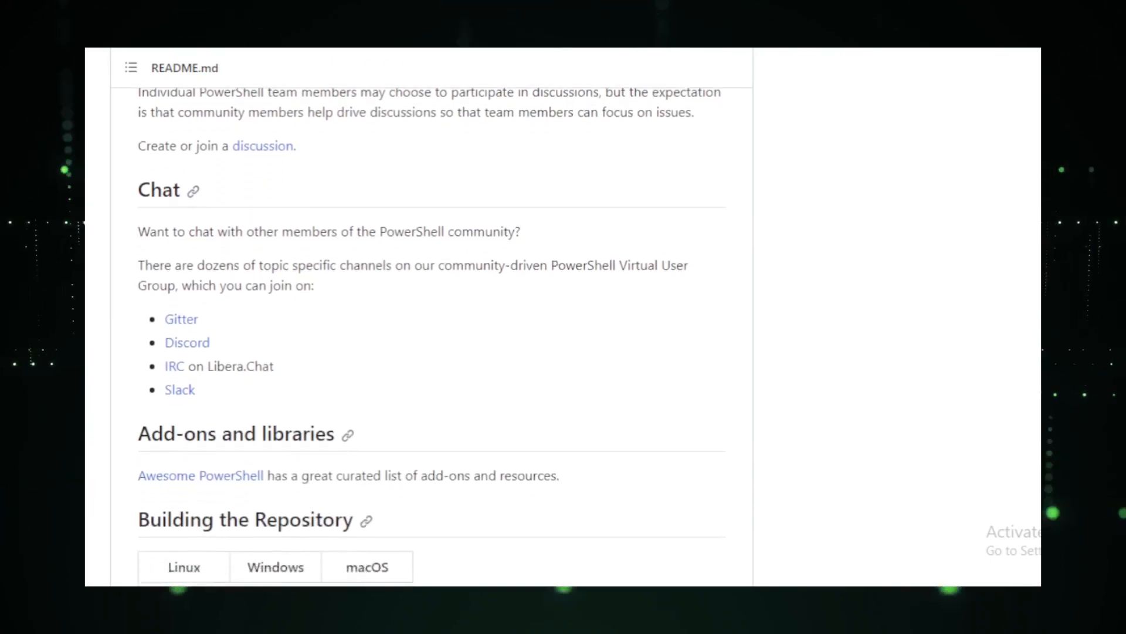
{"action": "scroll", "scroll_direction": "down", "scroll_amount": 3}
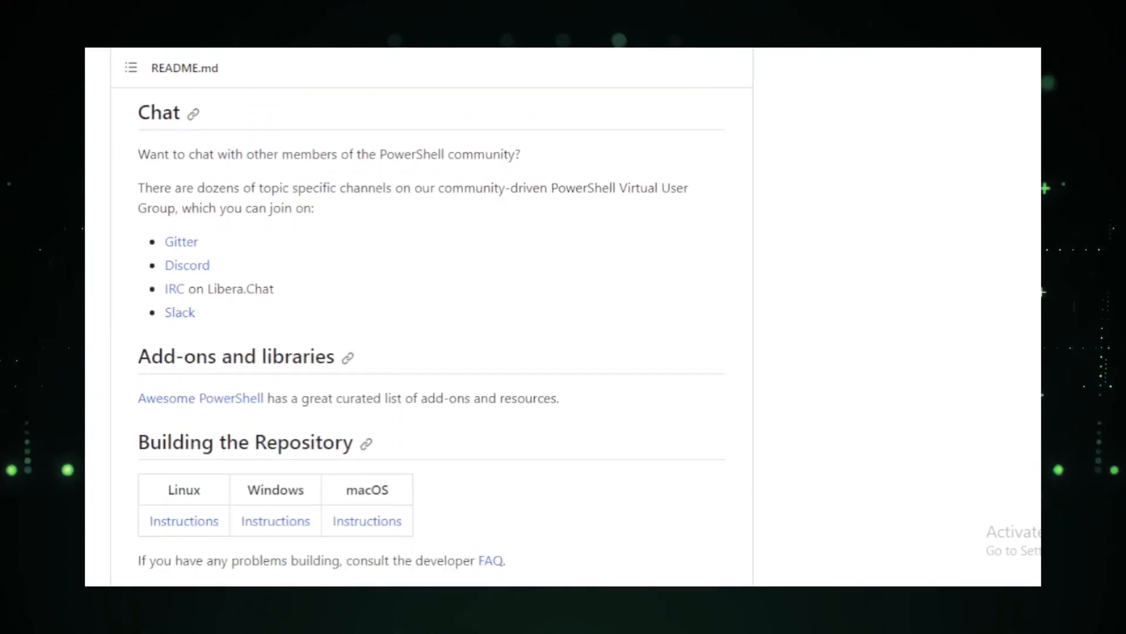
{"action": "scroll", "scroll_direction": "down", "scroll_amount": 3}
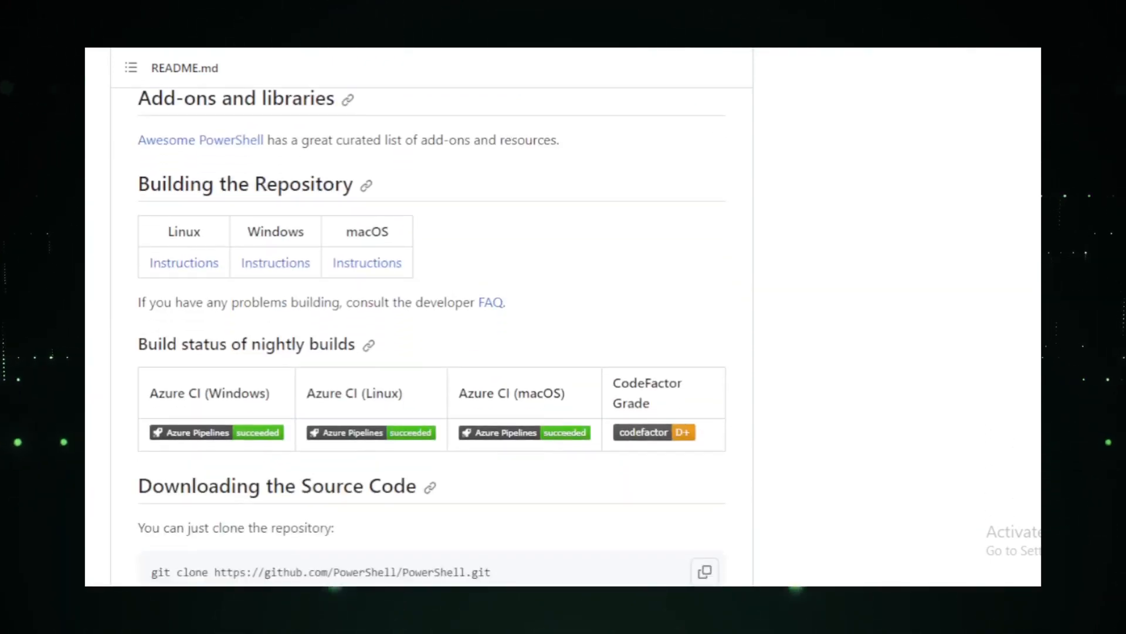
{"action": "scroll", "scroll_direction": "down", "scroll_amount": 3}
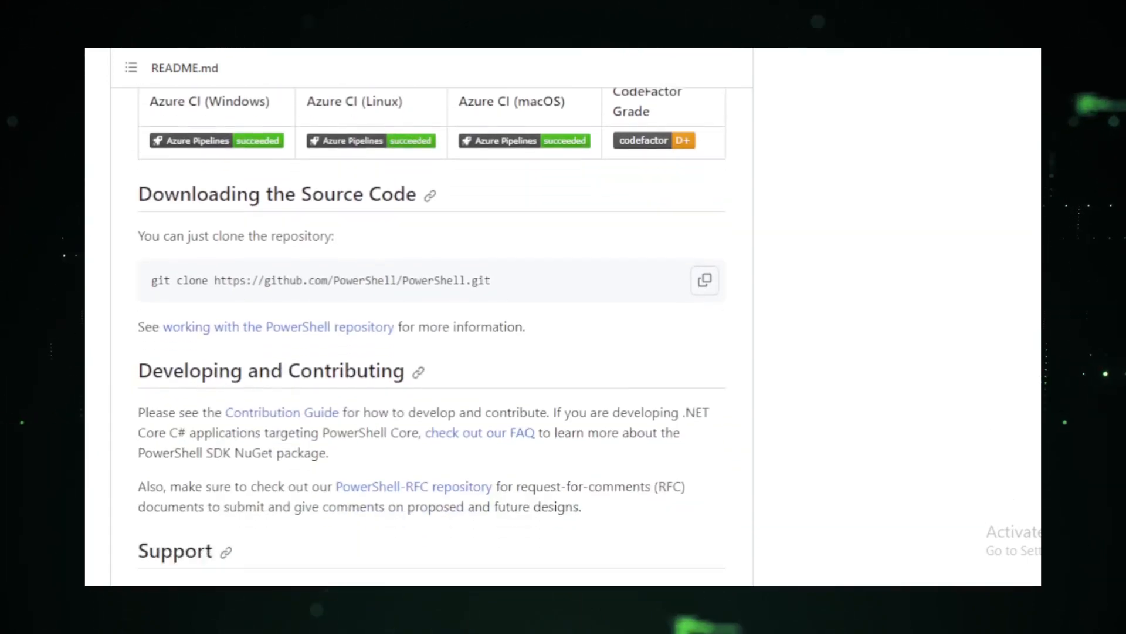
{"action": "scroll", "scroll_direction": "down", "scroll_amount": 3}
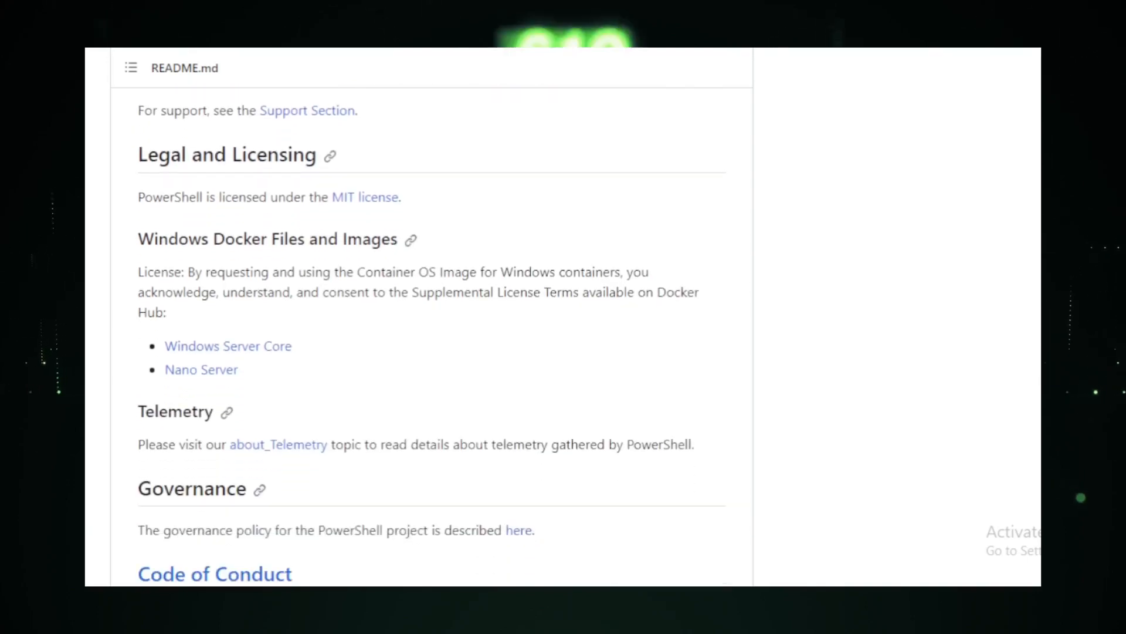
{"action": "scroll", "scroll_direction": "down", "scroll_amount": 3}
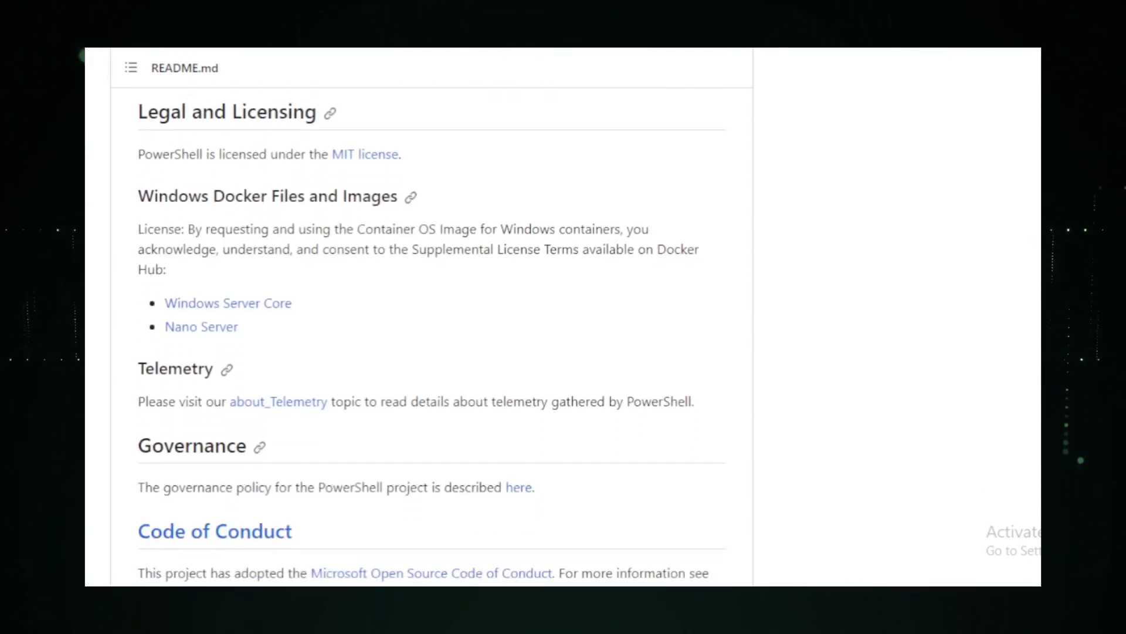
{"action": "scroll", "scroll_direction": "down", "scroll_amount": 3}
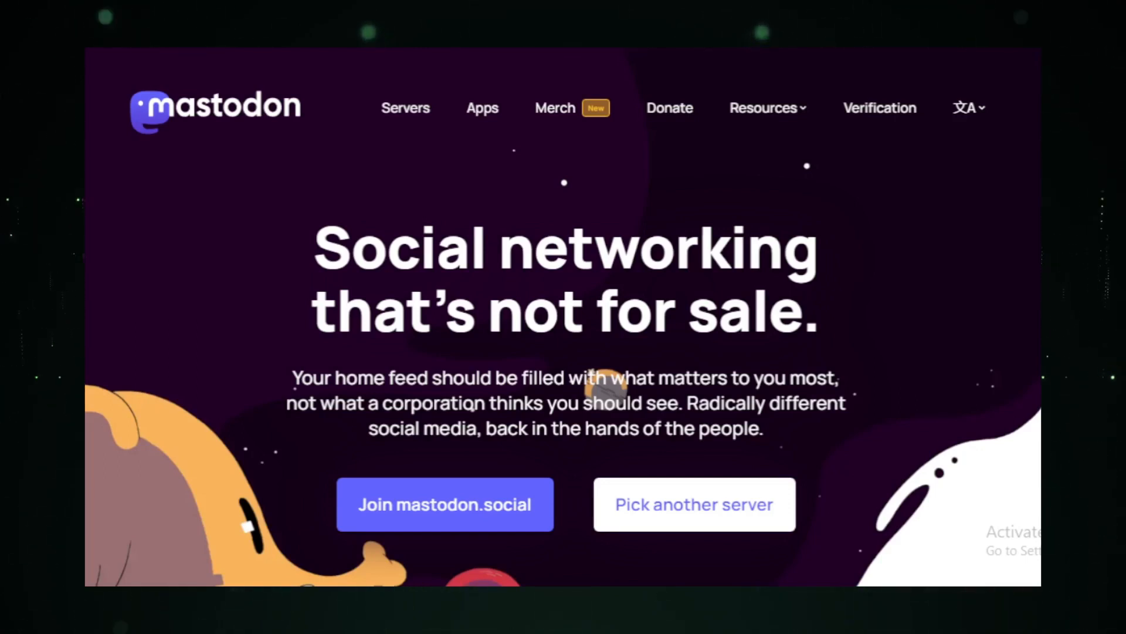
Browse joinmastodon.org's feature sections, donation appeal and sponsor list down to the footer.
{"action": "scroll", "scroll_direction": "down", "scroll_amount": 3}
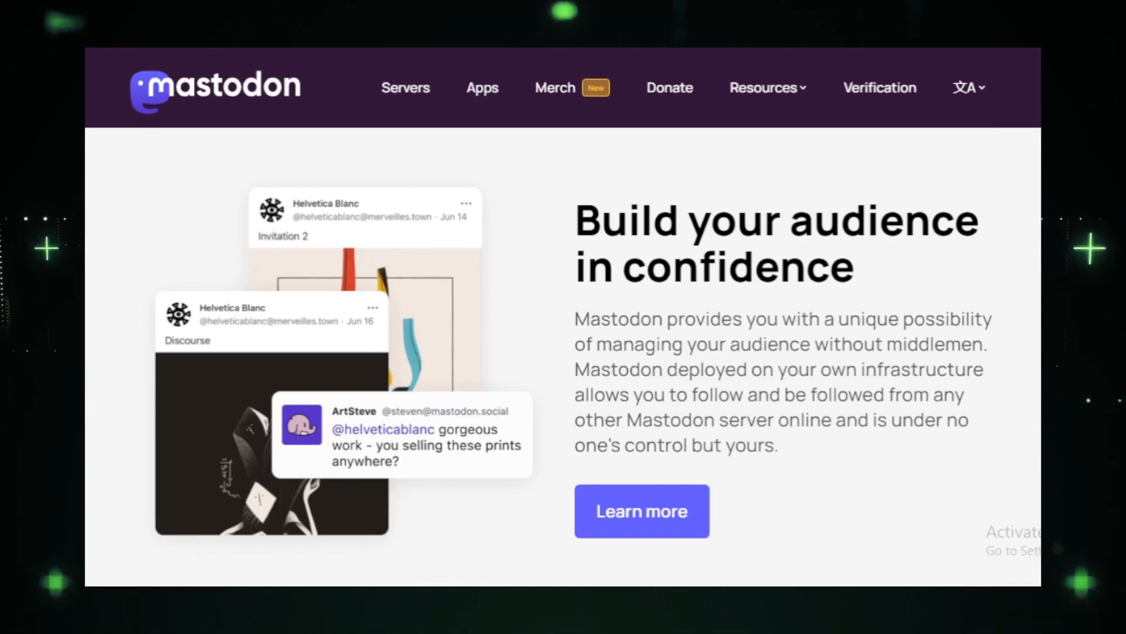
{"action": "scroll", "scroll_direction": "down", "scroll_amount": 3}
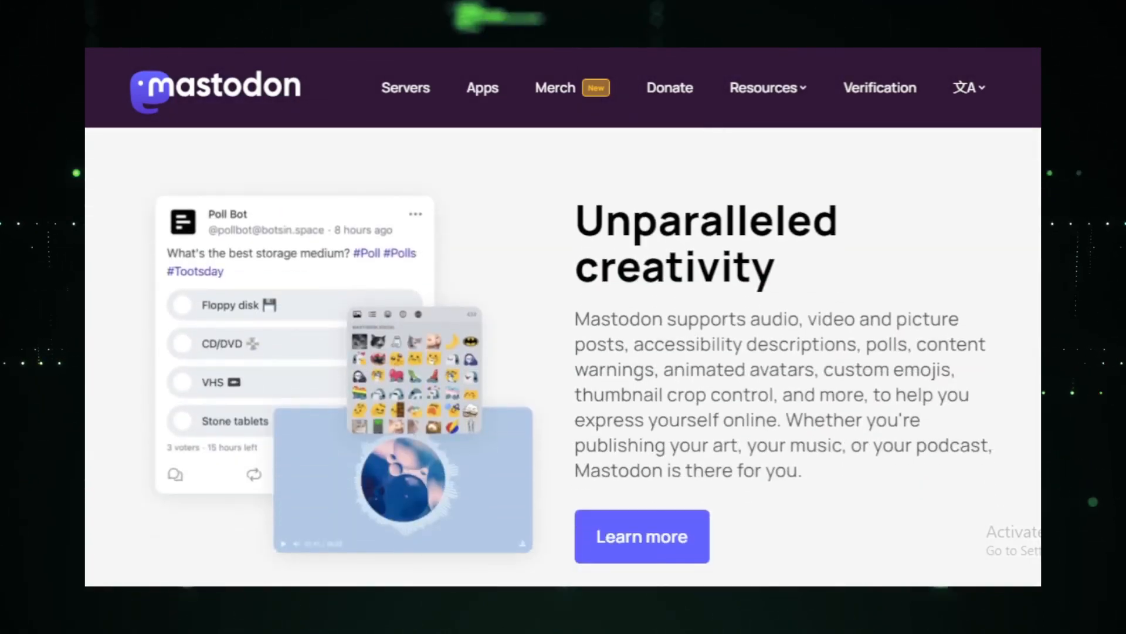
{"action": "scroll", "scroll_direction": "down", "scroll_amount": 3}
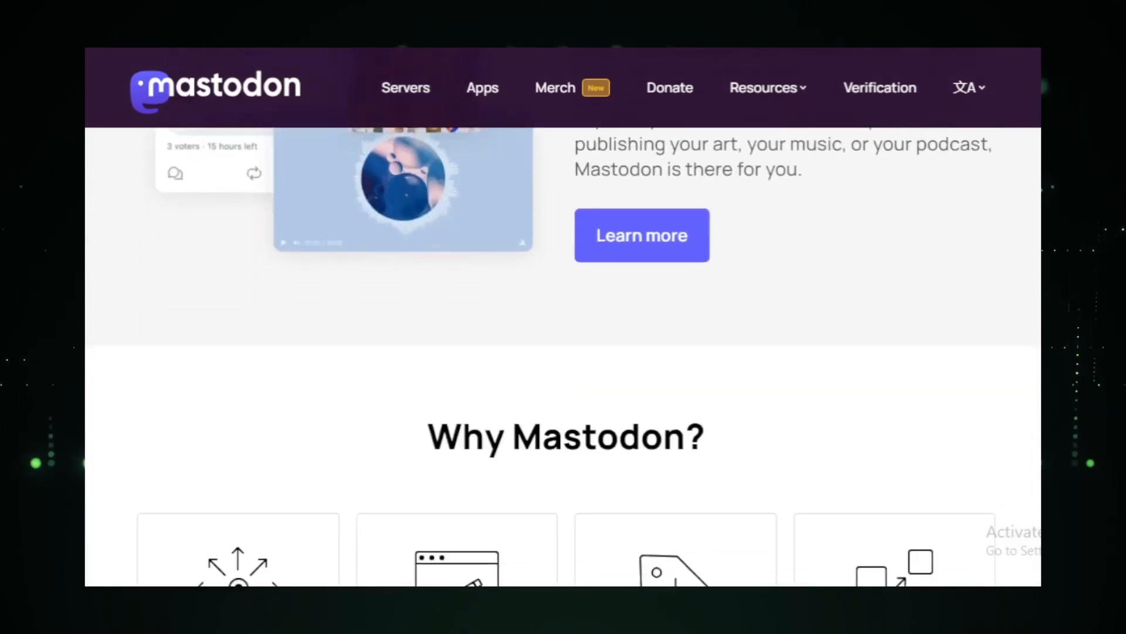
{"action": "scroll", "scroll_direction": "down", "scroll_amount": 3}
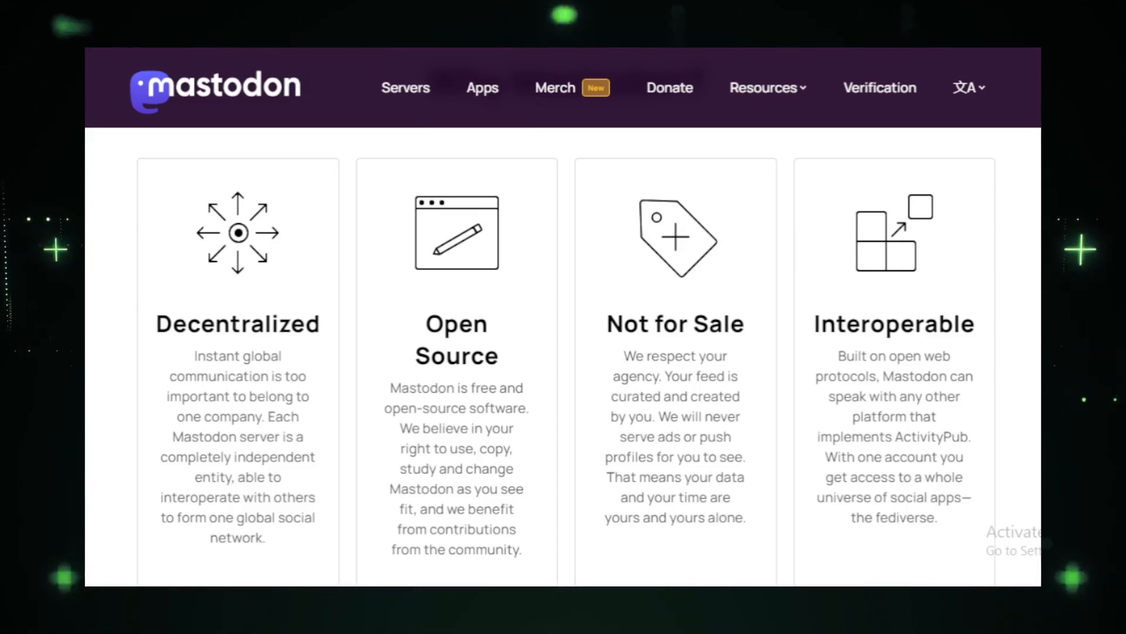
{"action": "mouse_move", "coordinate": [1025, 294]}
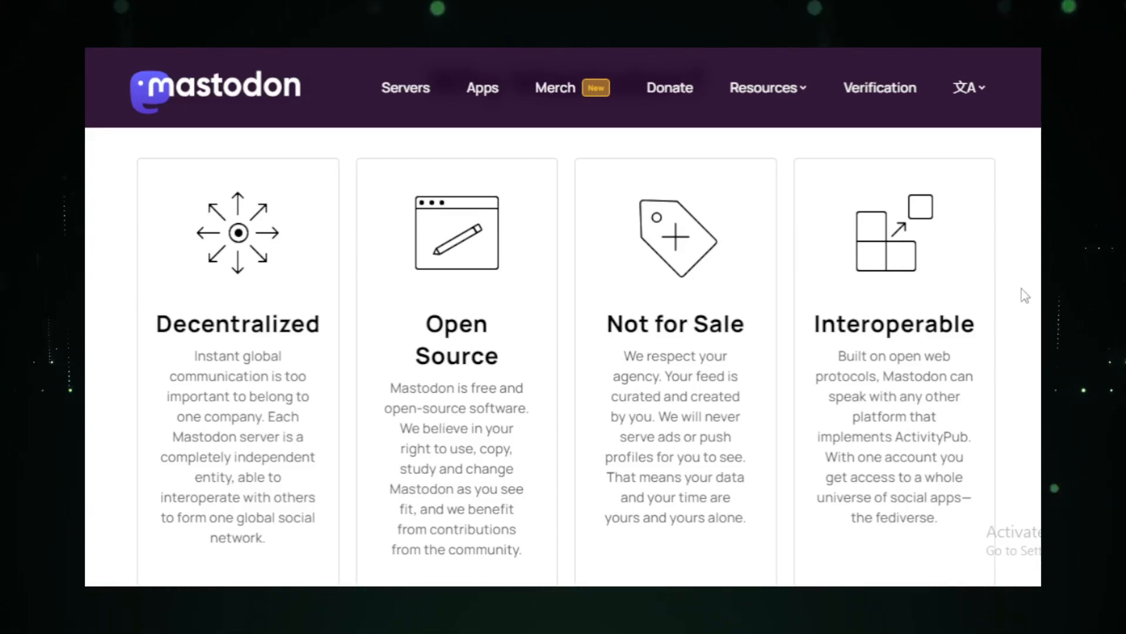
{"action": "scroll", "scroll_direction": "down", "scroll_amount": 3}
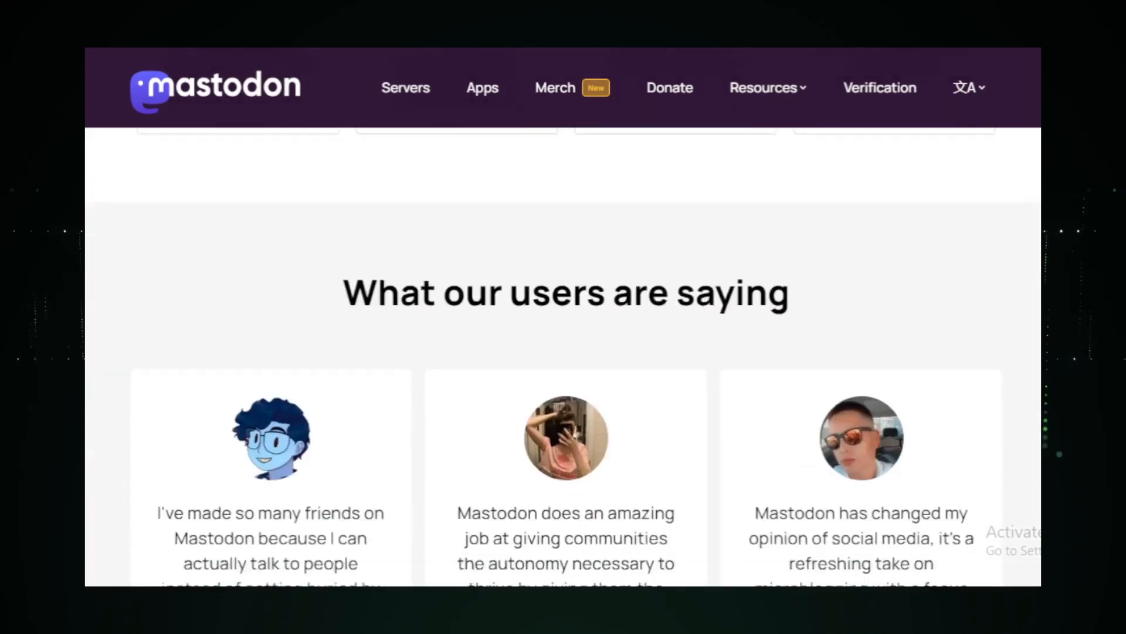
{"action": "scroll", "scroll_direction": "down", "scroll_amount": 3}
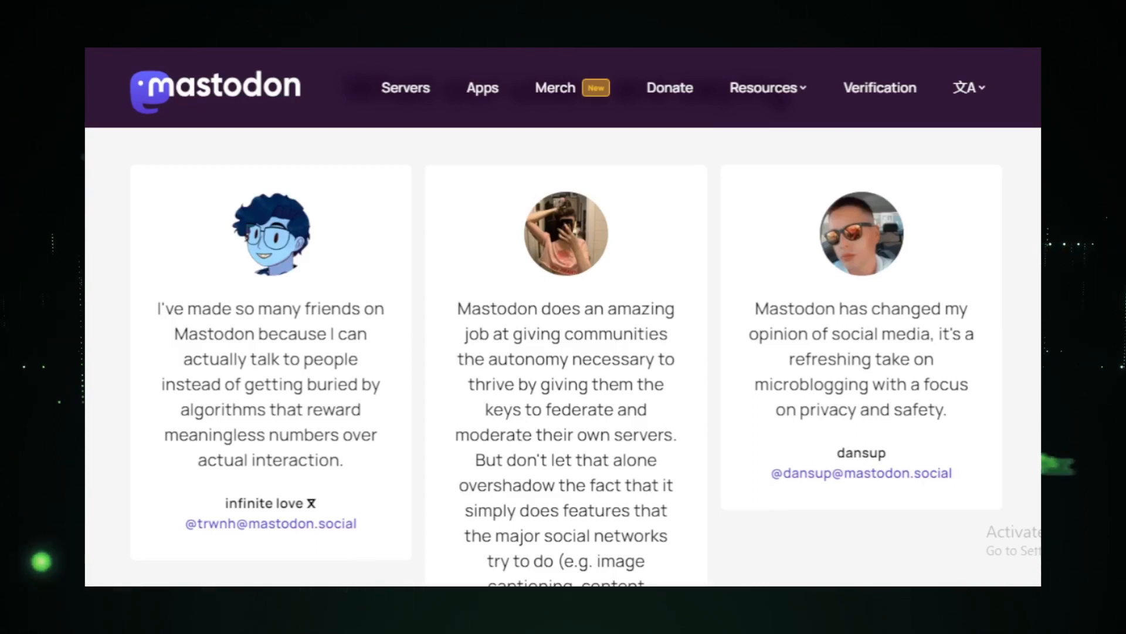
{"action": "scroll", "scroll_direction": "down", "scroll_amount": 3}
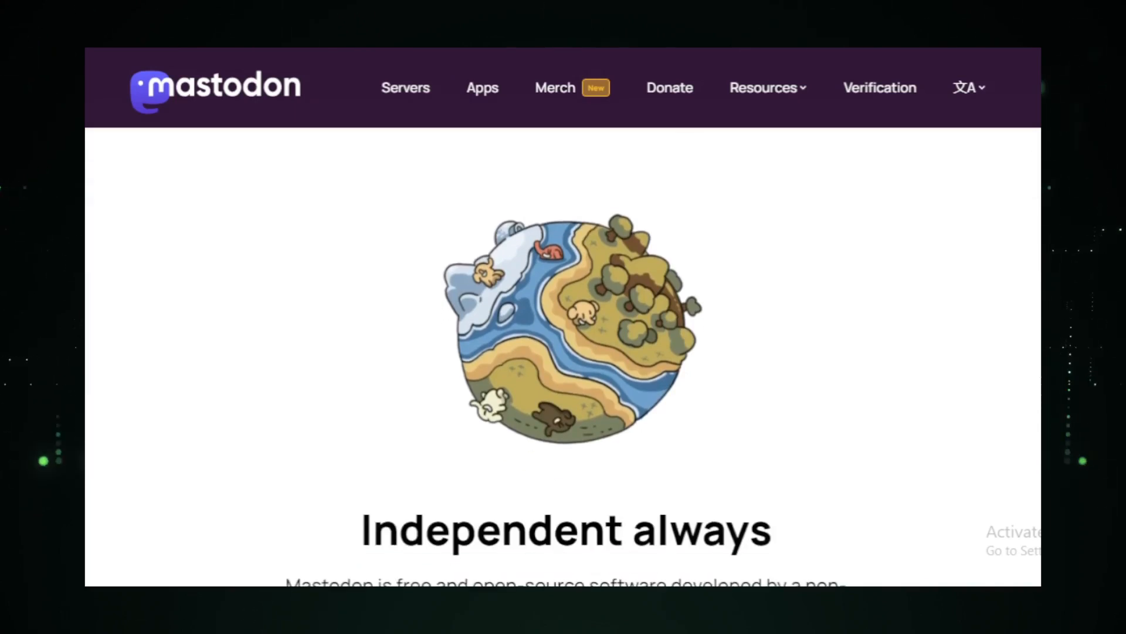
{"action": "scroll", "scroll_direction": "down", "scroll_amount": 3}
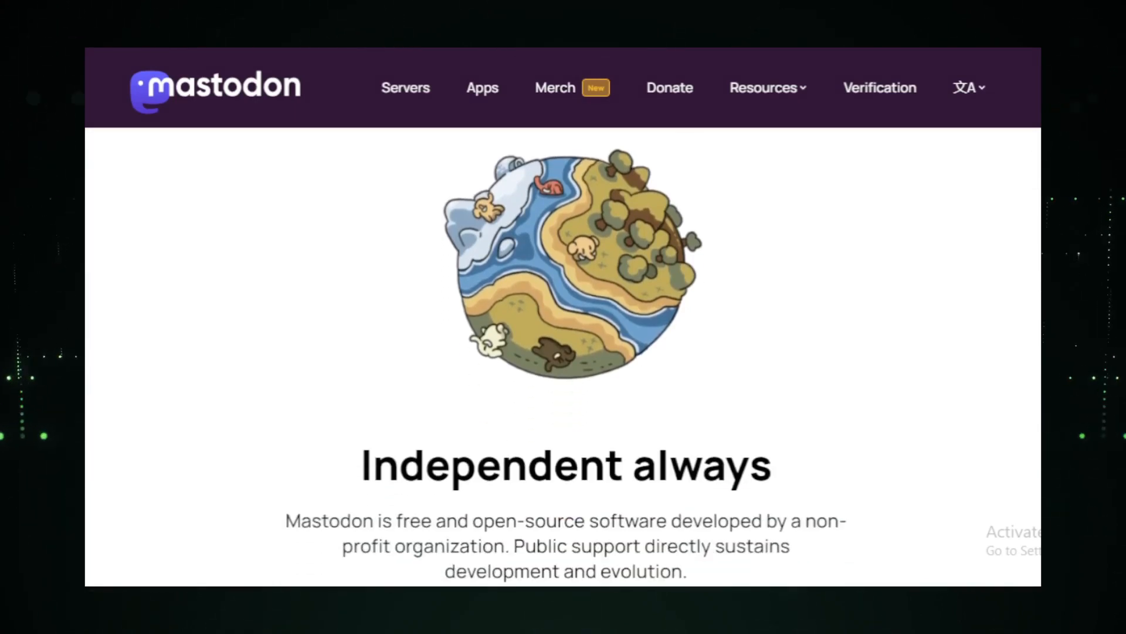
{"action": "scroll", "scroll_direction": "down", "scroll_amount": 3}
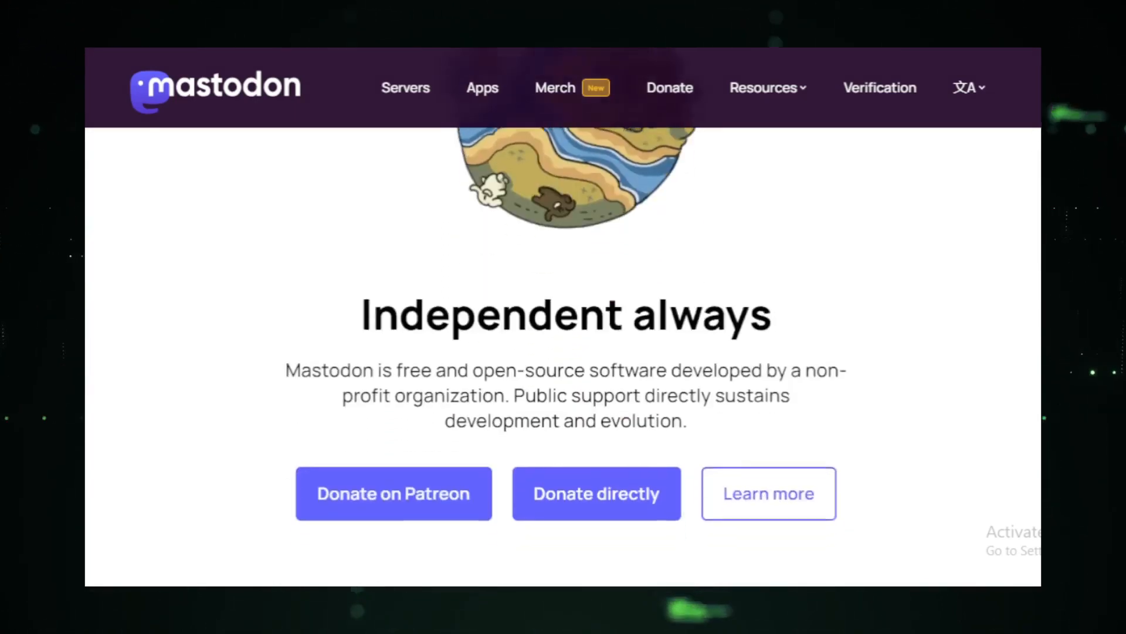
{"action": "scroll", "scroll_direction": "down", "scroll_amount": 3}
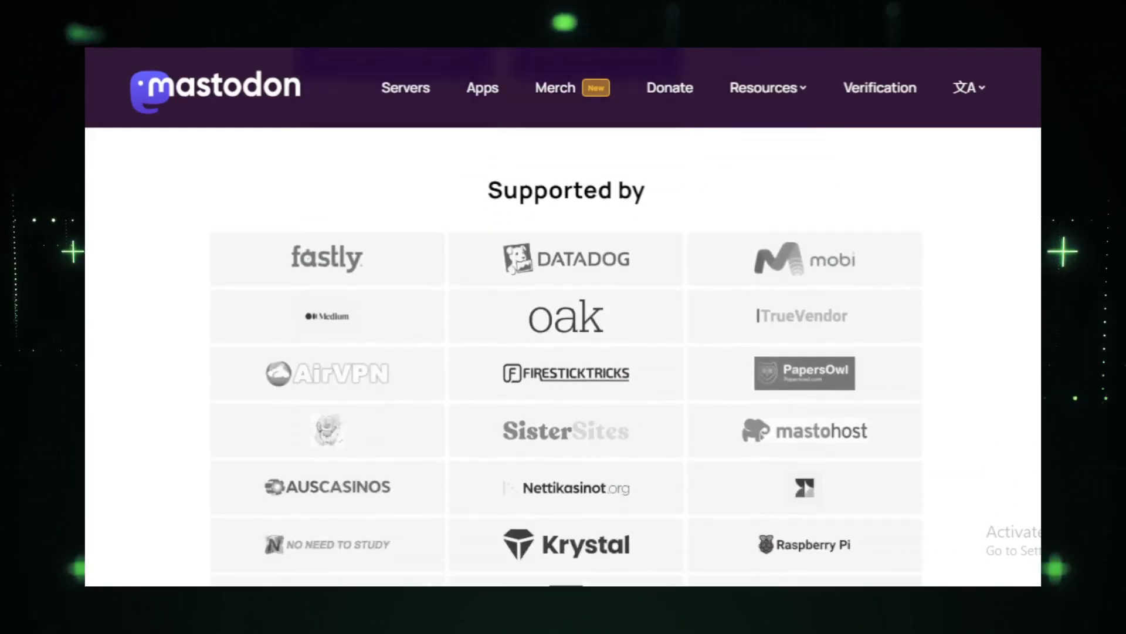
{"action": "scroll", "scroll_direction": "down", "scroll_amount": 3}
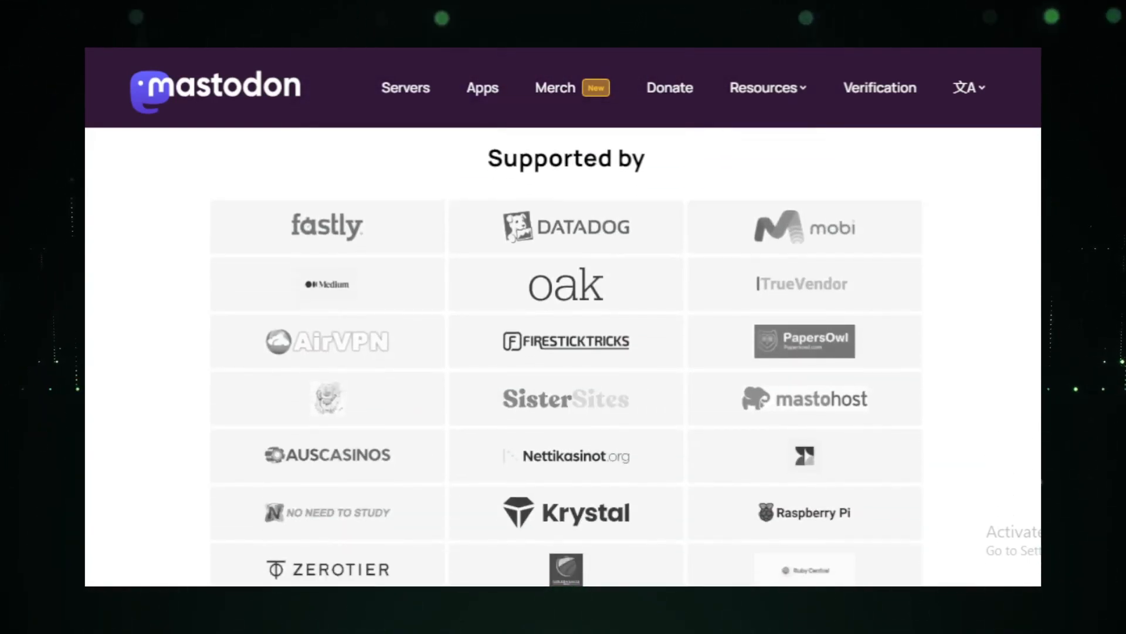
{"action": "scroll", "scroll_direction": "down", "scroll_amount": 3}
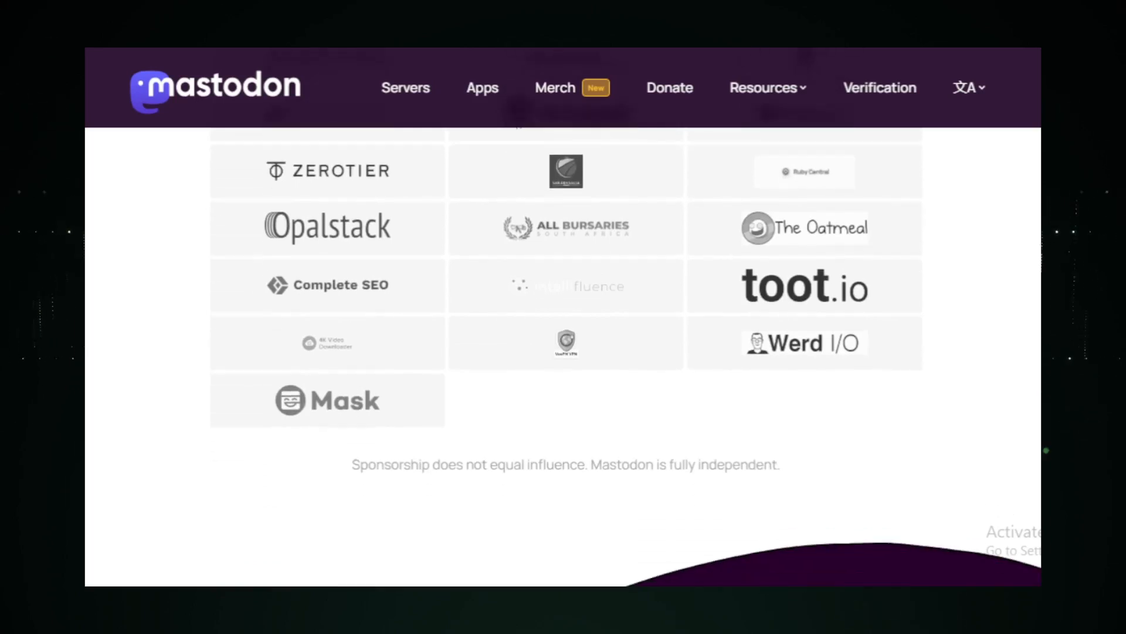
{"action": "scroll", "scroll_direction": "down", "scroll_amount": 3}
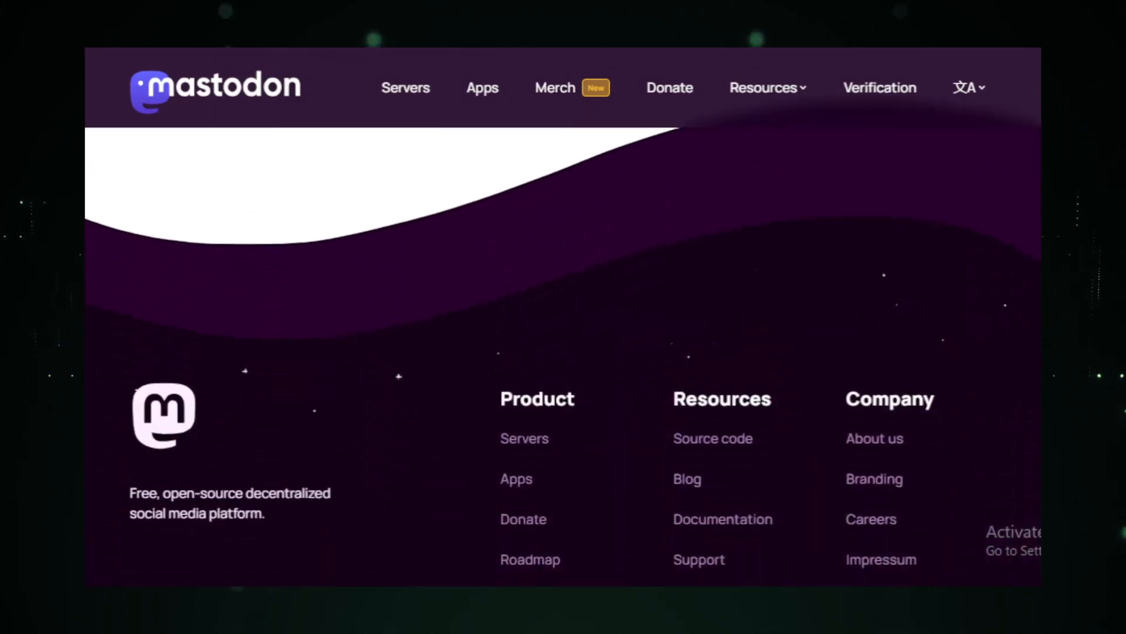
{"action": "scroll", "scroll_direction": "down", "scroll_amount": 3}
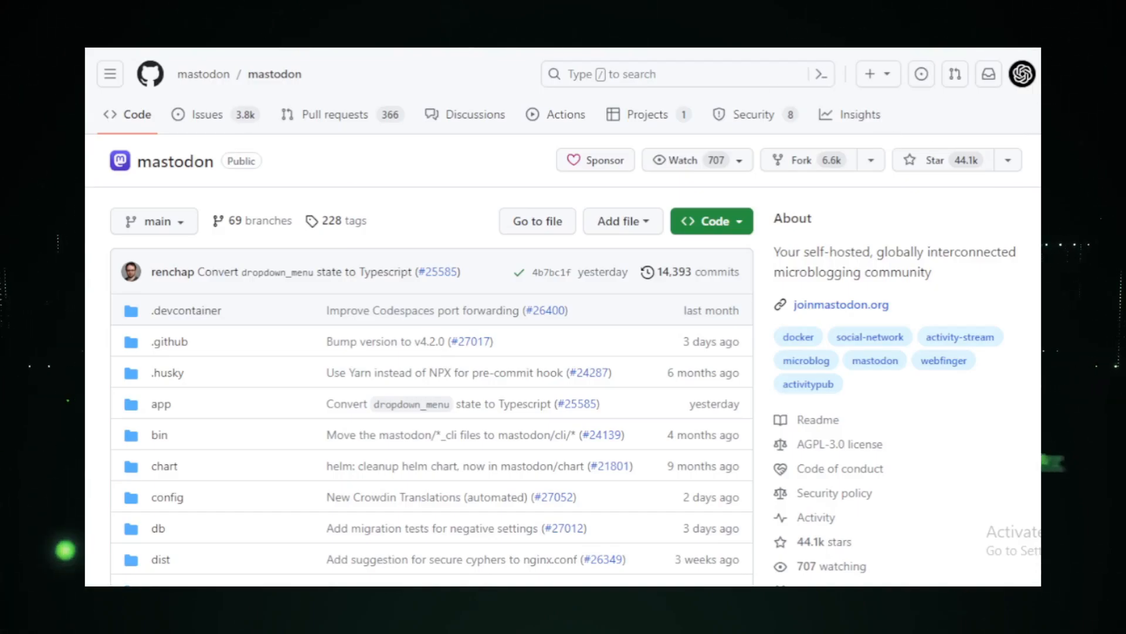
Browse the mastodon repo's files and README features, then open CorentinJ/Real-Time-Voice-Cloning.
{"action": "scroll", "scroll_direction": "down", "scroll_amount": 3}
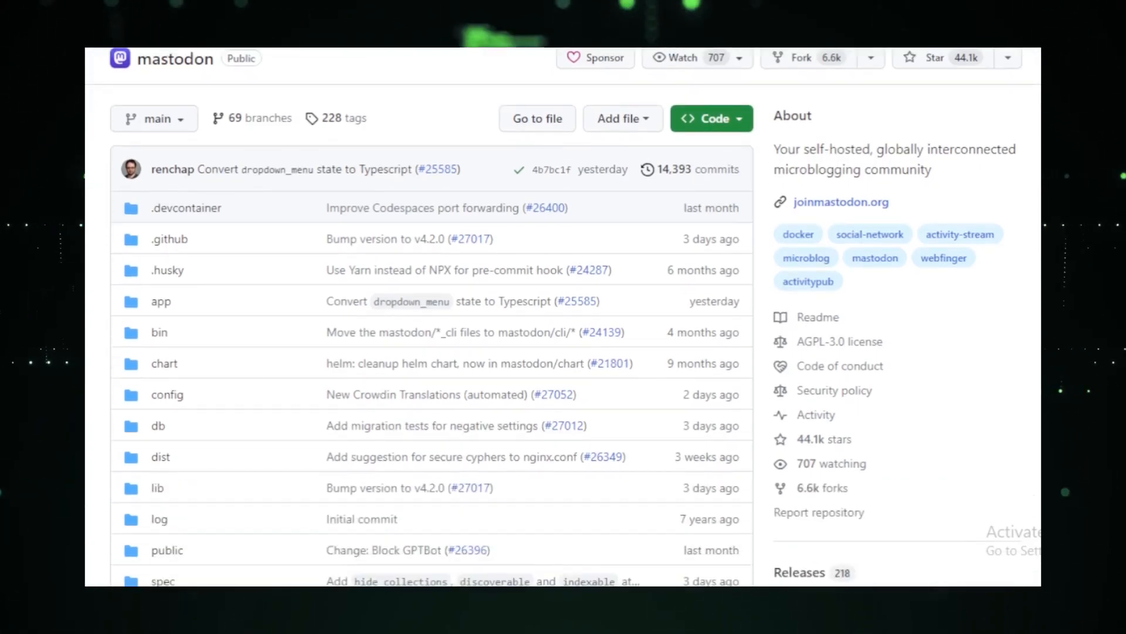
{"action": "scroll", "scroll_direction": "down", "scroll_amount": 3}
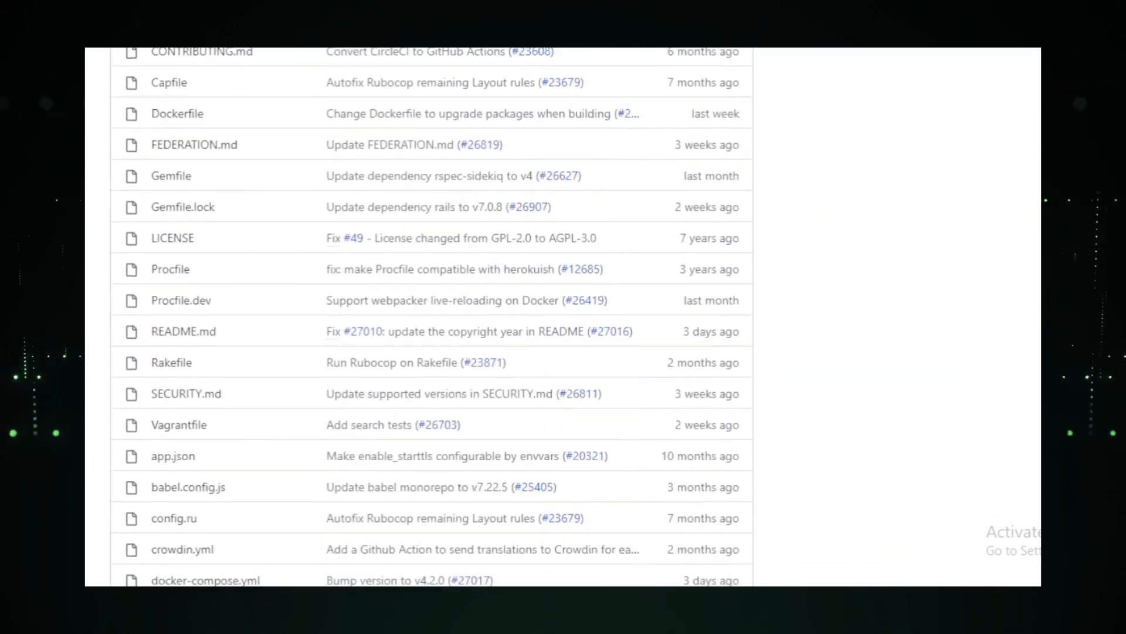
{"action": "left_click", "coordinate": [183, 331]}
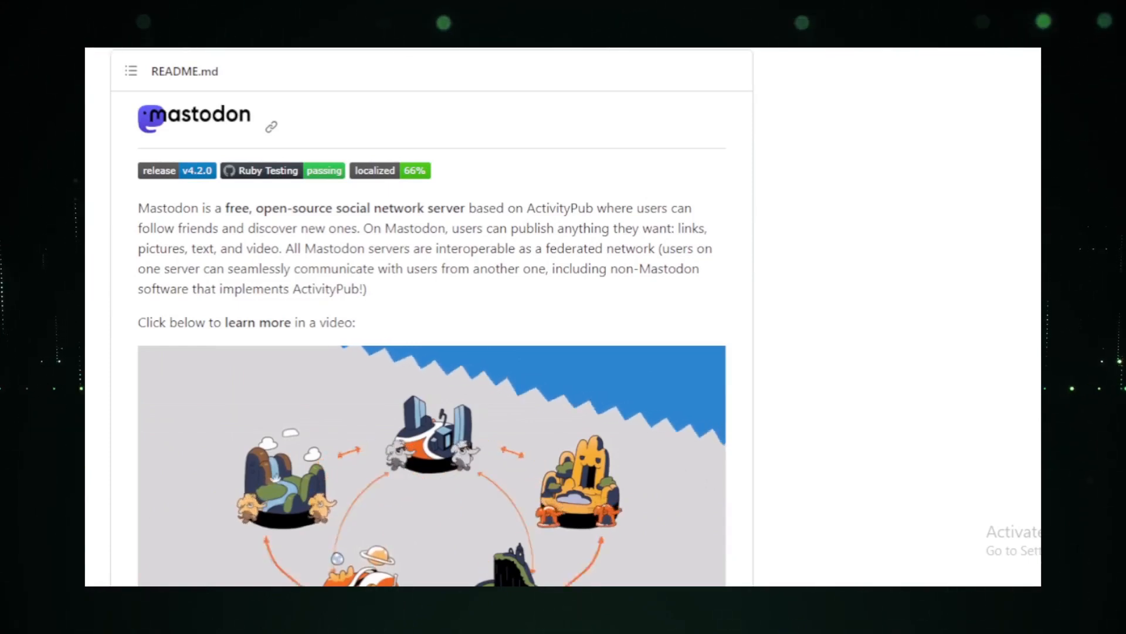
{"action": "scroll", "scroll_direction": "down", "scroll_amount": 3}
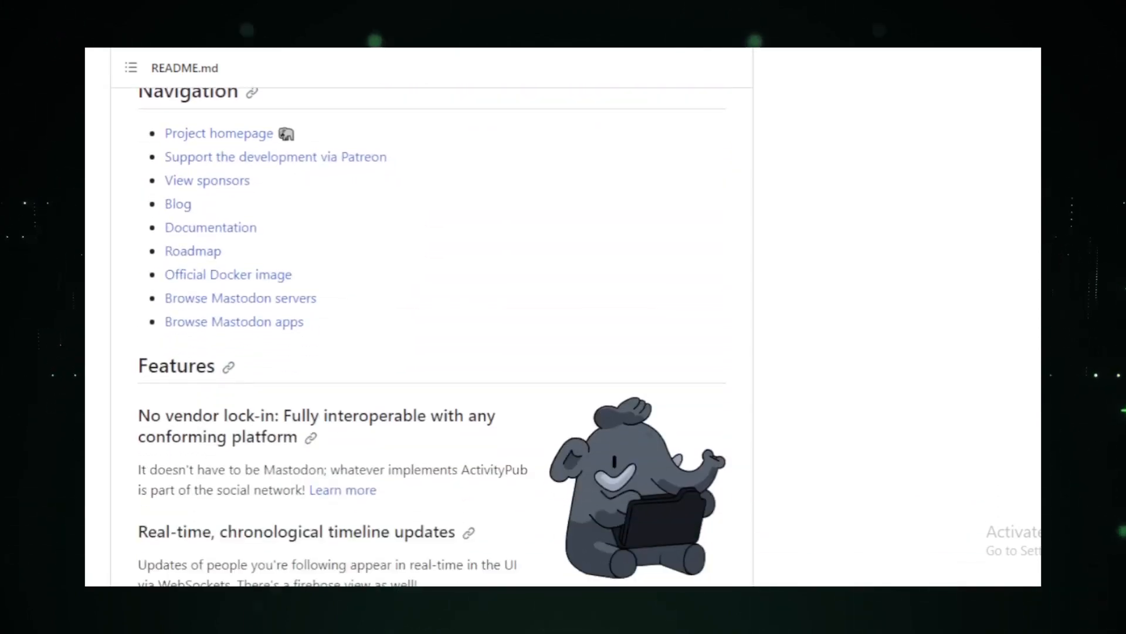
{"action": "scroll", "scroll_direction": "down", "scroll_amount": 3}
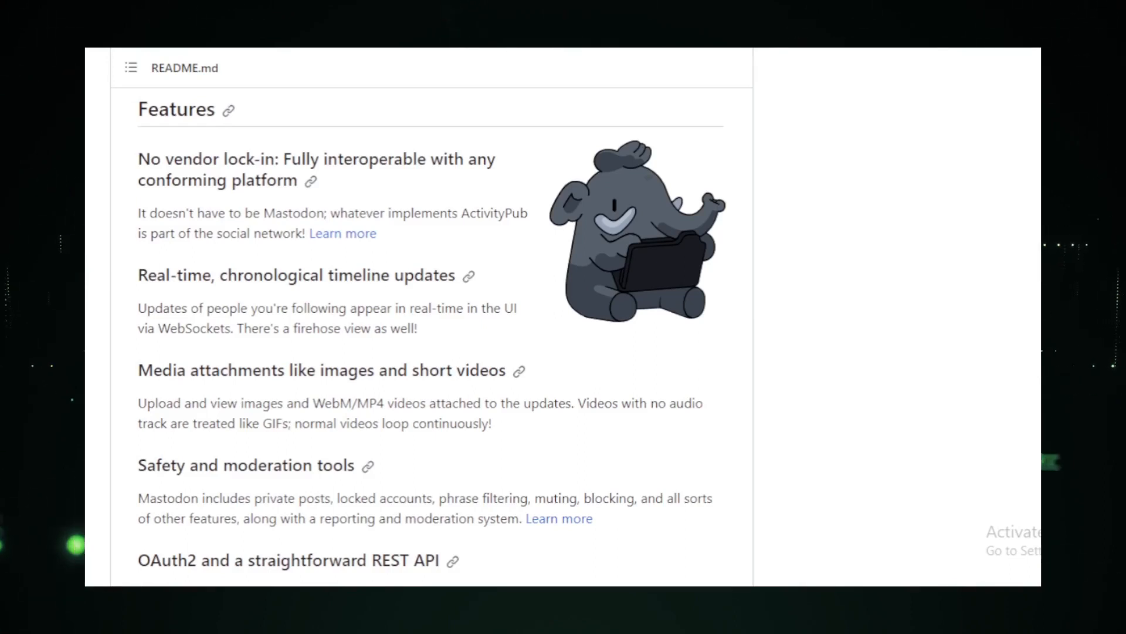
{"action": "scroll", "scroll_direction": "down", "scroll_amount": 3}
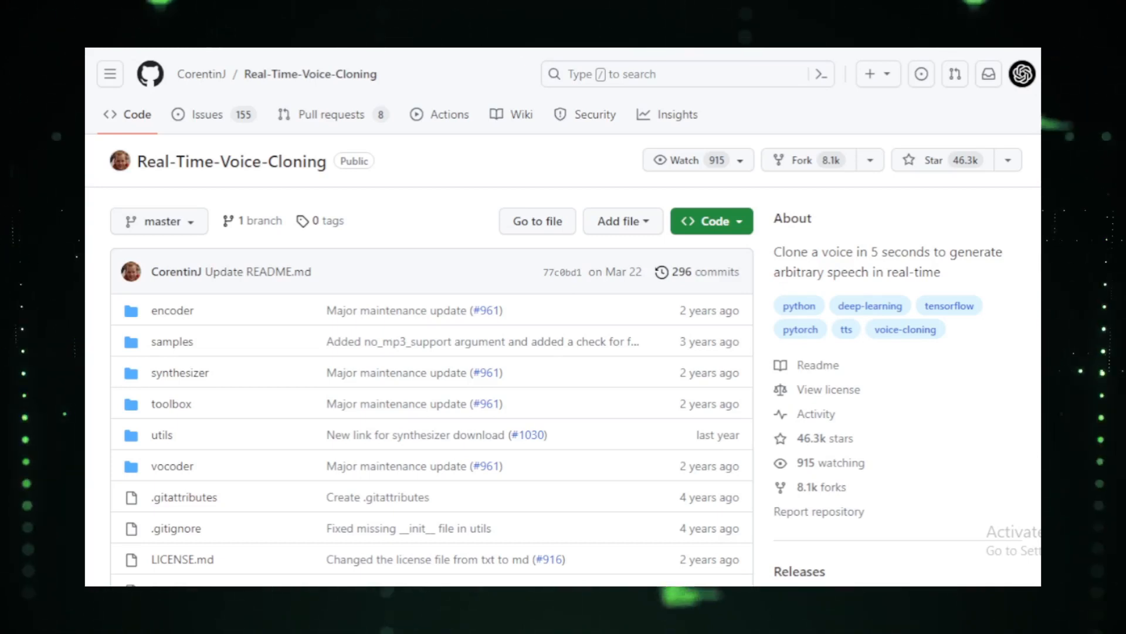
{"action": "scroll", "scroll_direction": "down", "scroll_amount": 3}
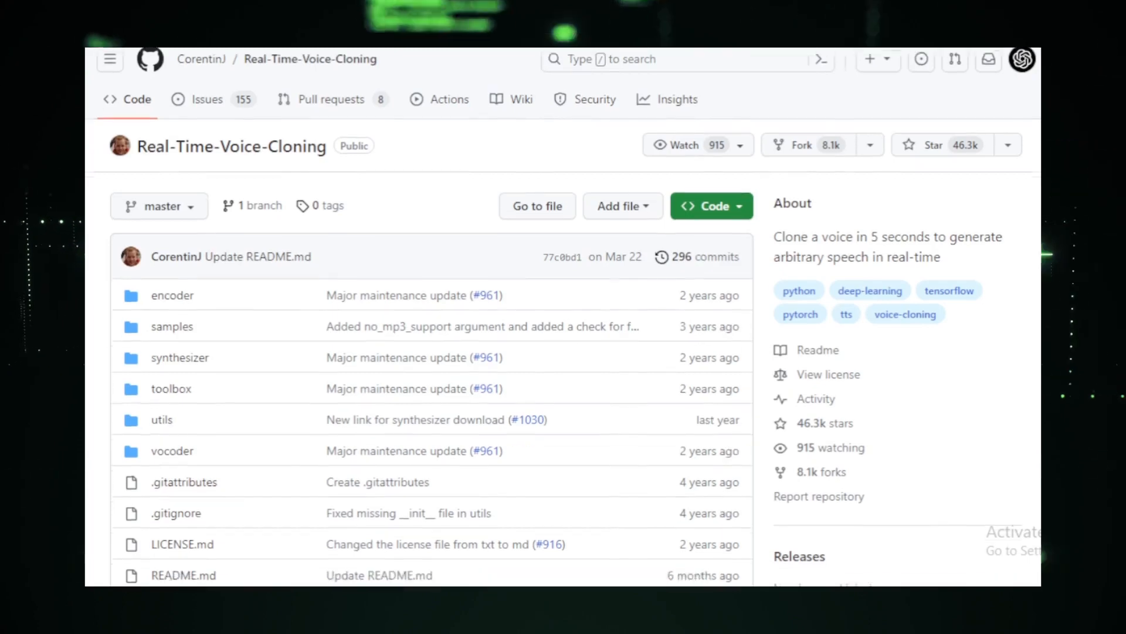
{"action": "scroll", "scroll_direction": "down", "scroll_amount": 3}
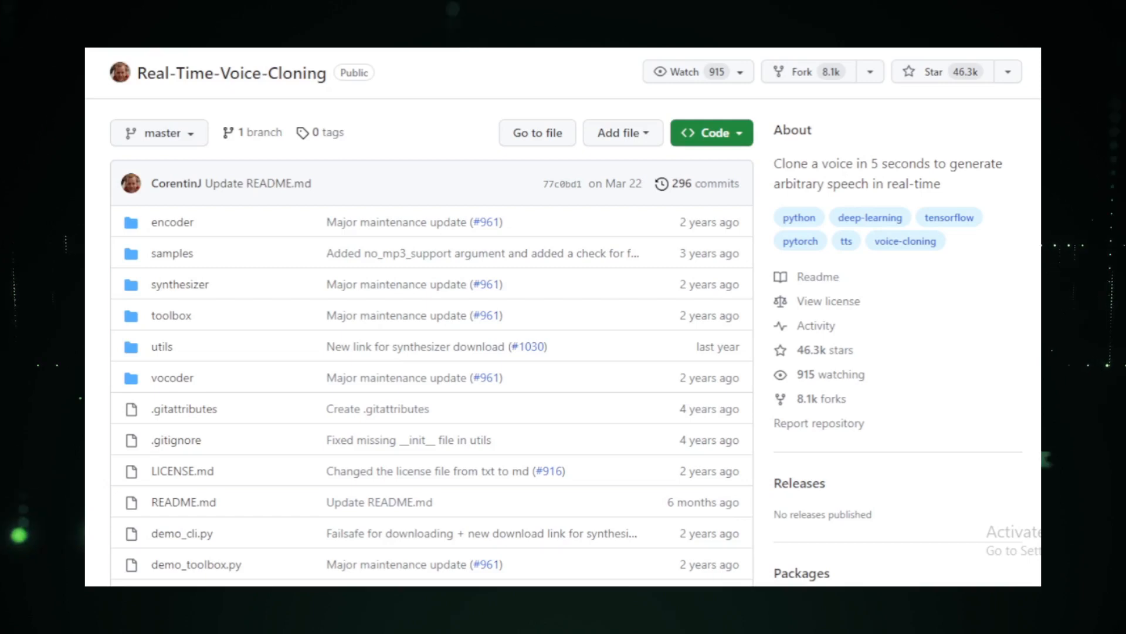
{"action": "scroll", "scroll_direction": "down", "scroll_amount": 3}
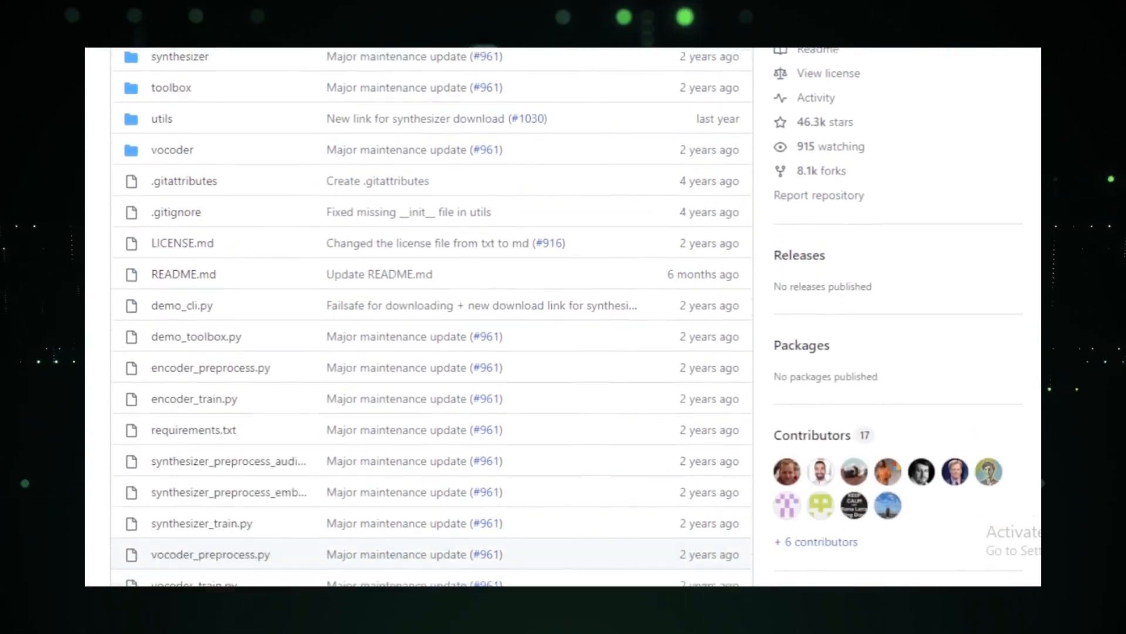
{"action": "scroll", "scroll_direction": "down", "scroll_amount": 3}
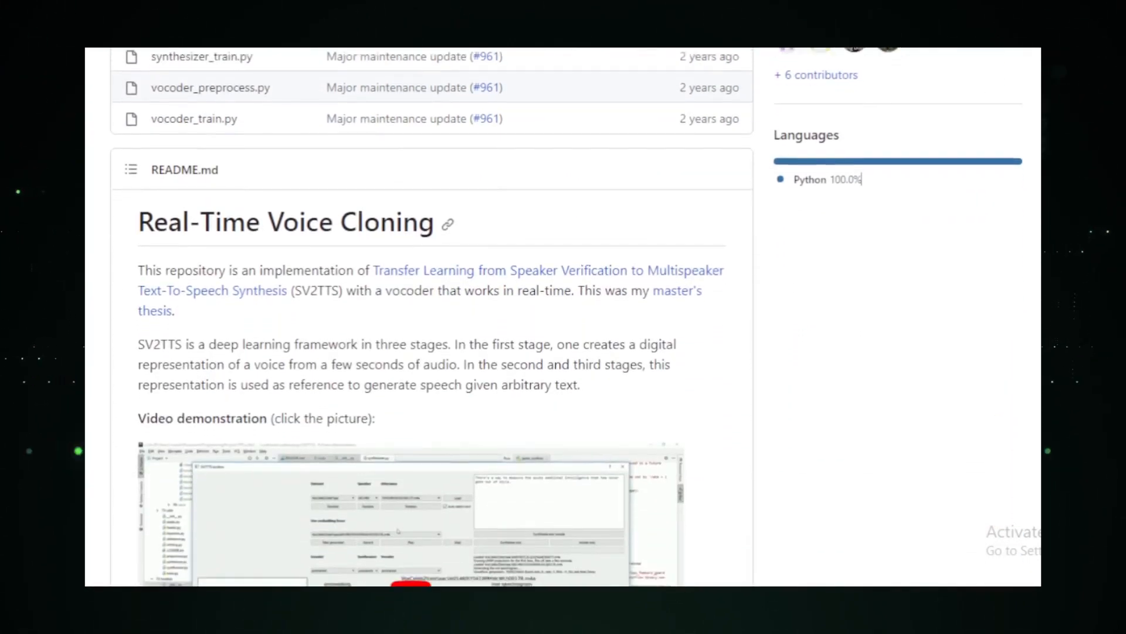
{"action": "scroll", "scroll_direction": "down", "scroll_amount": 3}
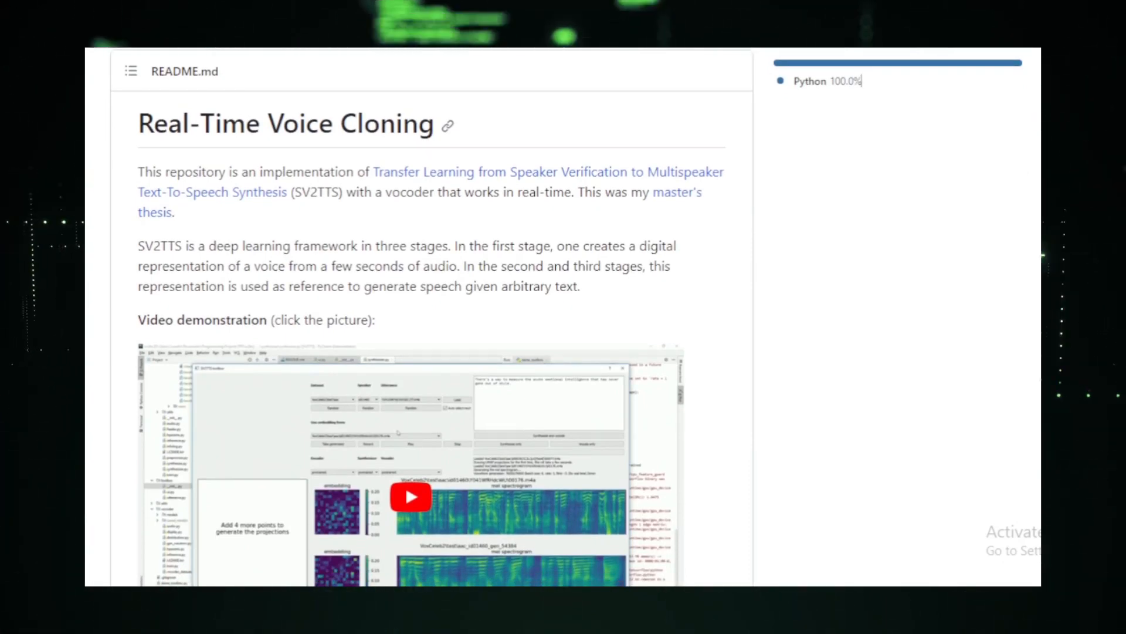
Read the voice cloning README's papers table, heads-up and setup steps to launching the toolbox.
{"action": "scroll", "scroll_direction": "down", "scroll_amount": 3}
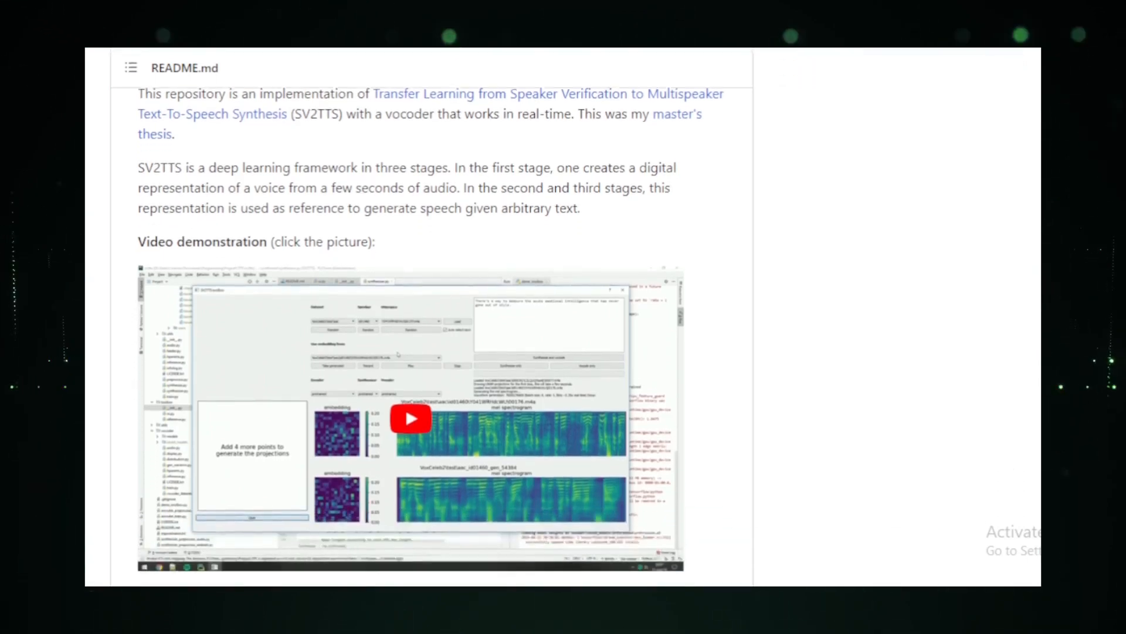
{"action": "scroll", "scroll_direction": "down", "scroll_amount": 3}
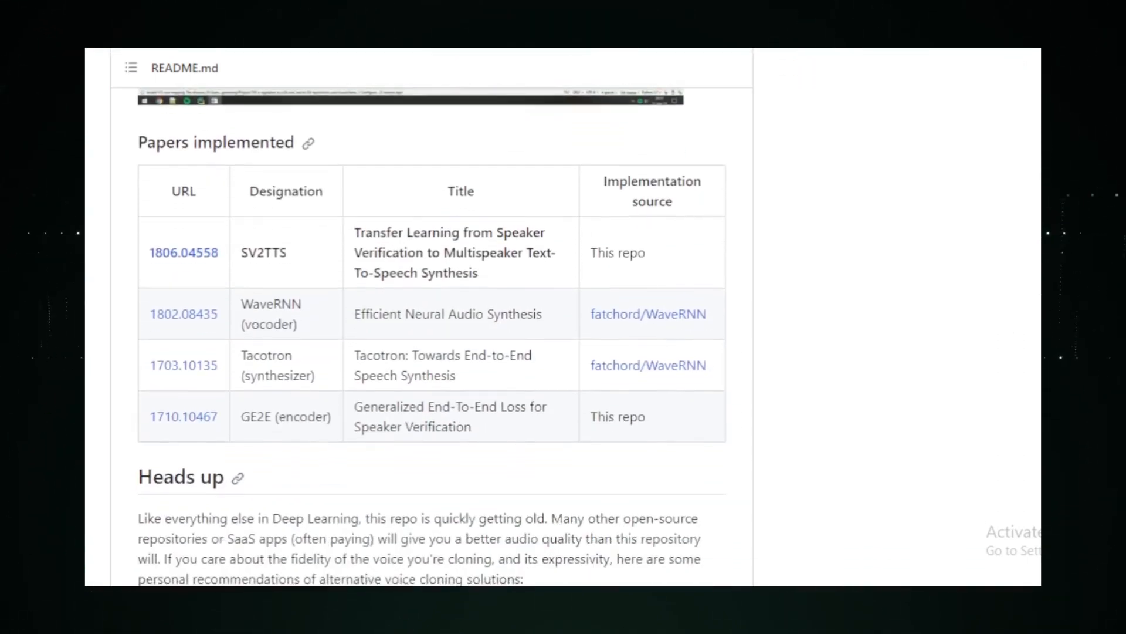
{"action": "scroll", "scroll_direction": "down", "scroll_amount": 3}
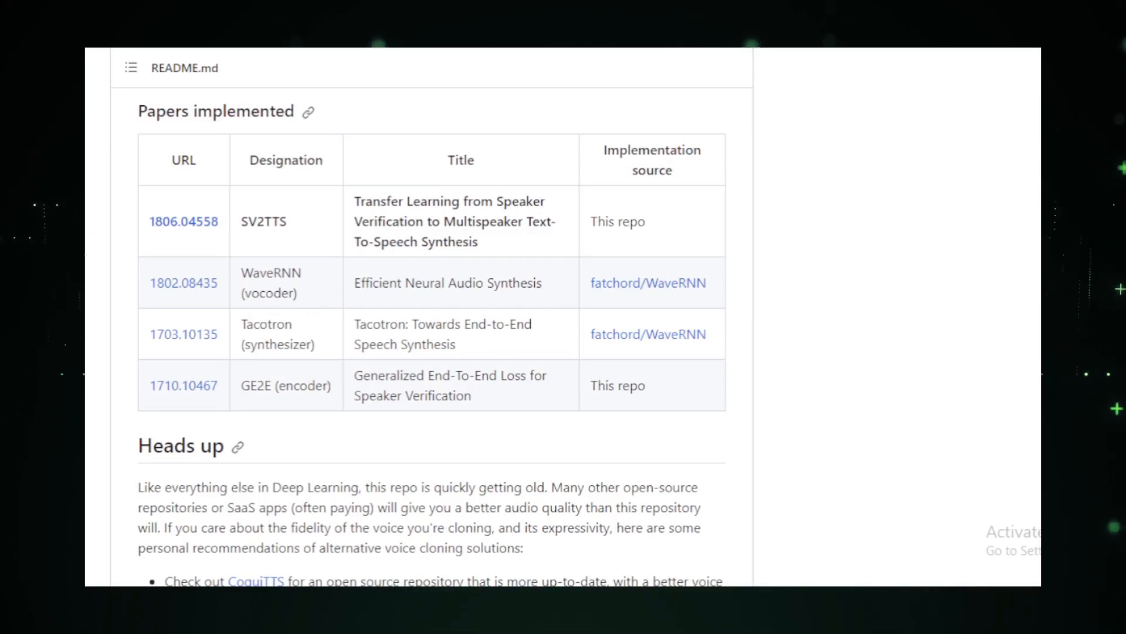
{"action": "scroll", "scroll_direction": "down", "scroll_amount": 3}
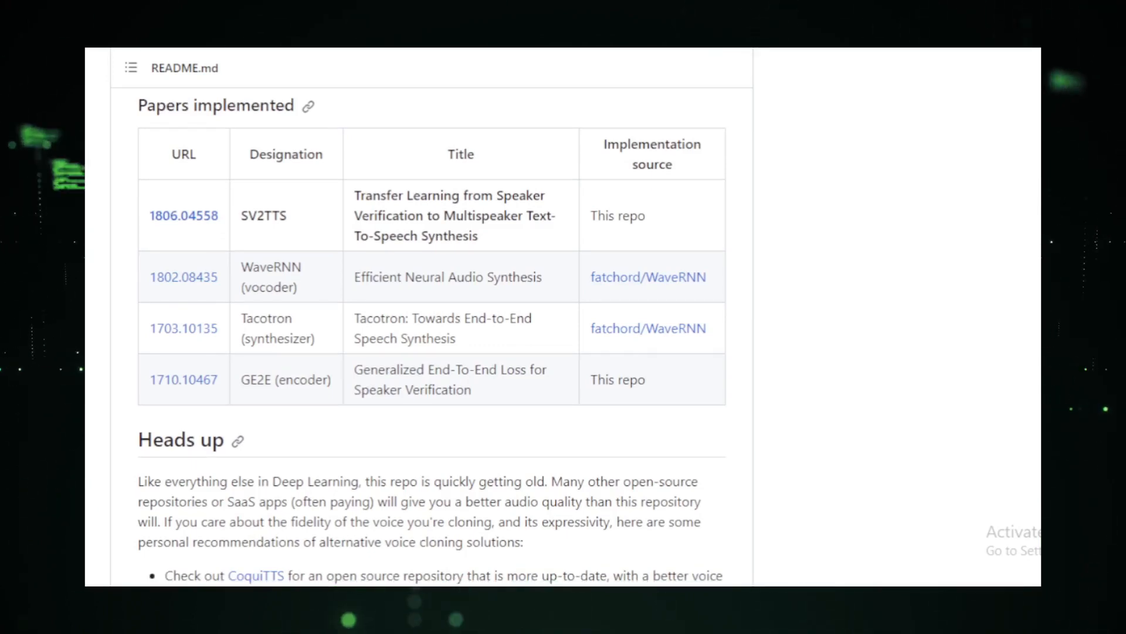
{"action": "scroll", "scroll_direction": "down", "scroll_amount": 3}
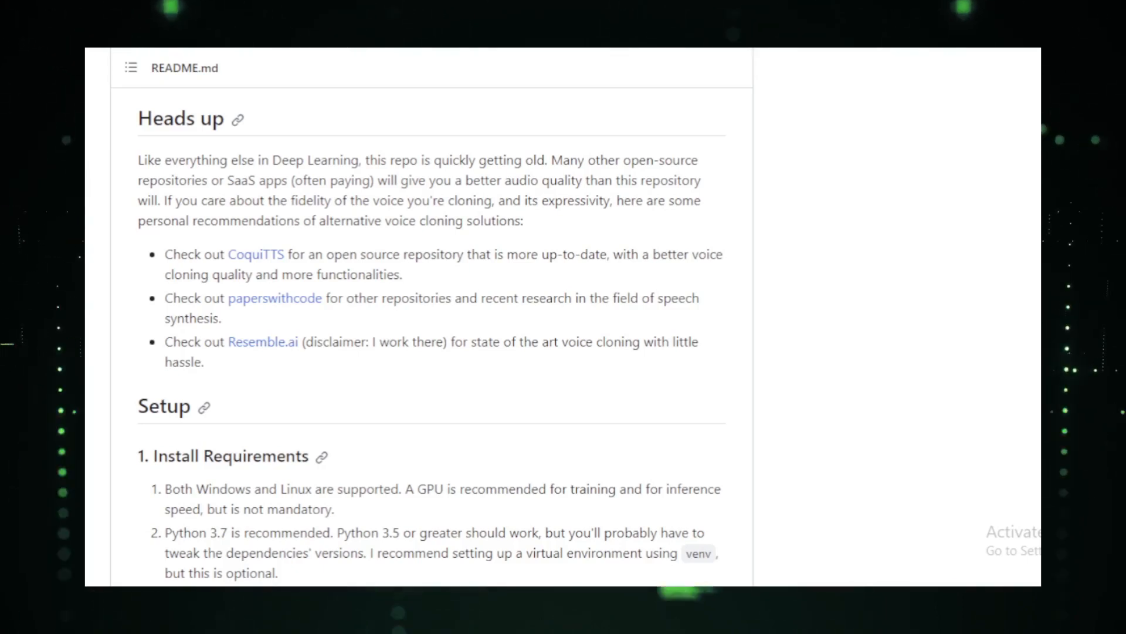
{"action": "scroll", "scroll_direction": "down", "scroll_amount": 3}
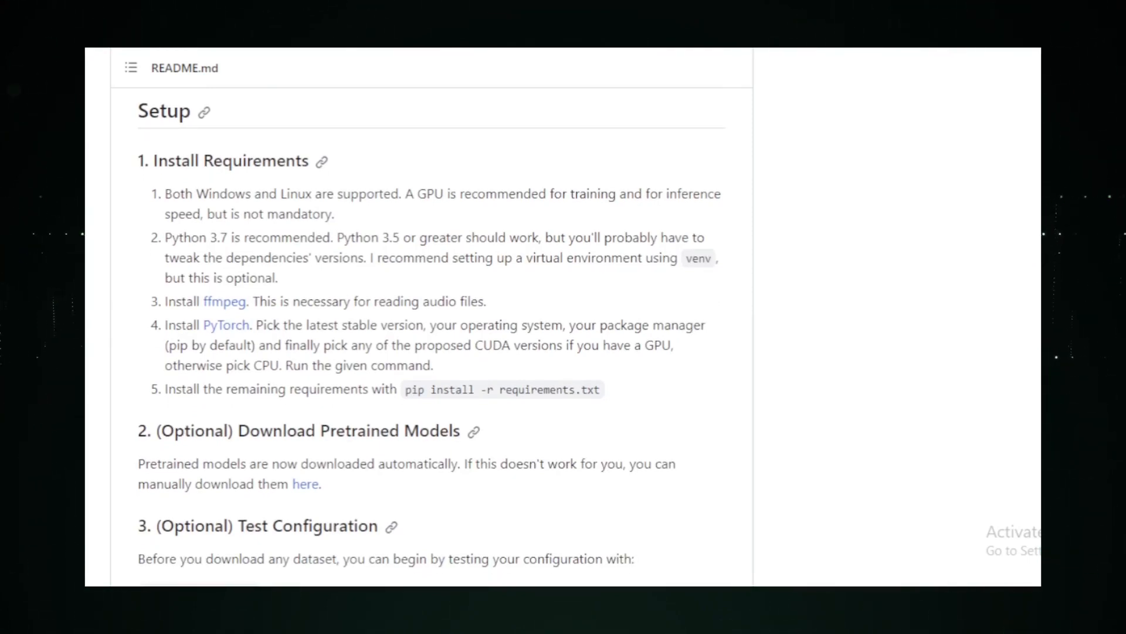
{"action": "scroll", "scroll_direction": "down", "scroll_amount": 3}
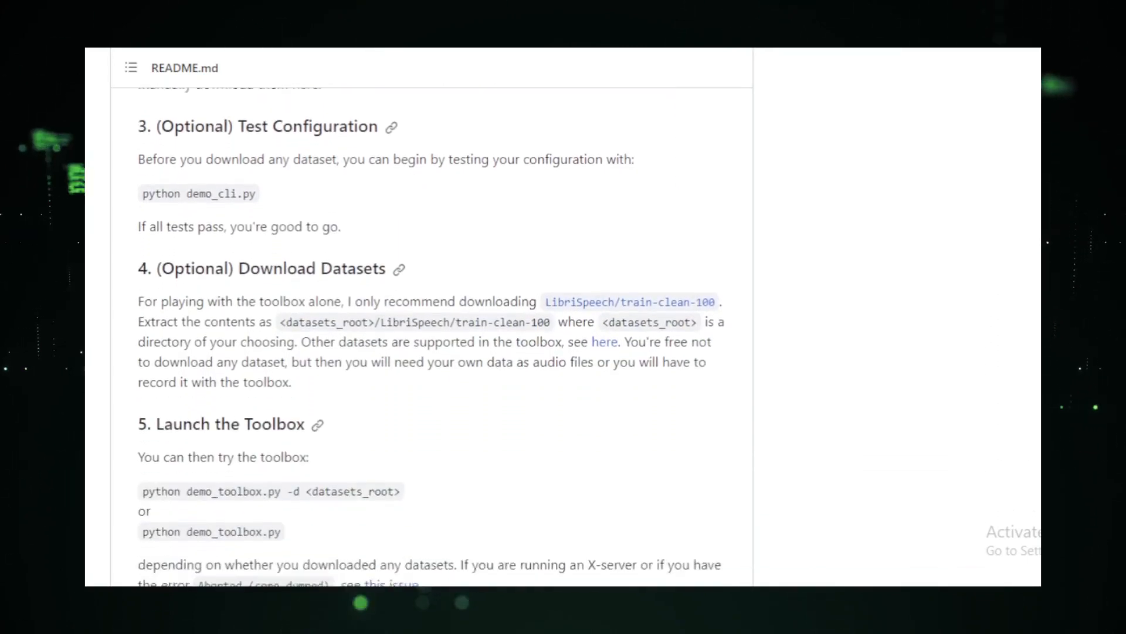
{"action": "scroll", "scroll_direction": "down", "scroll_amount": 3}
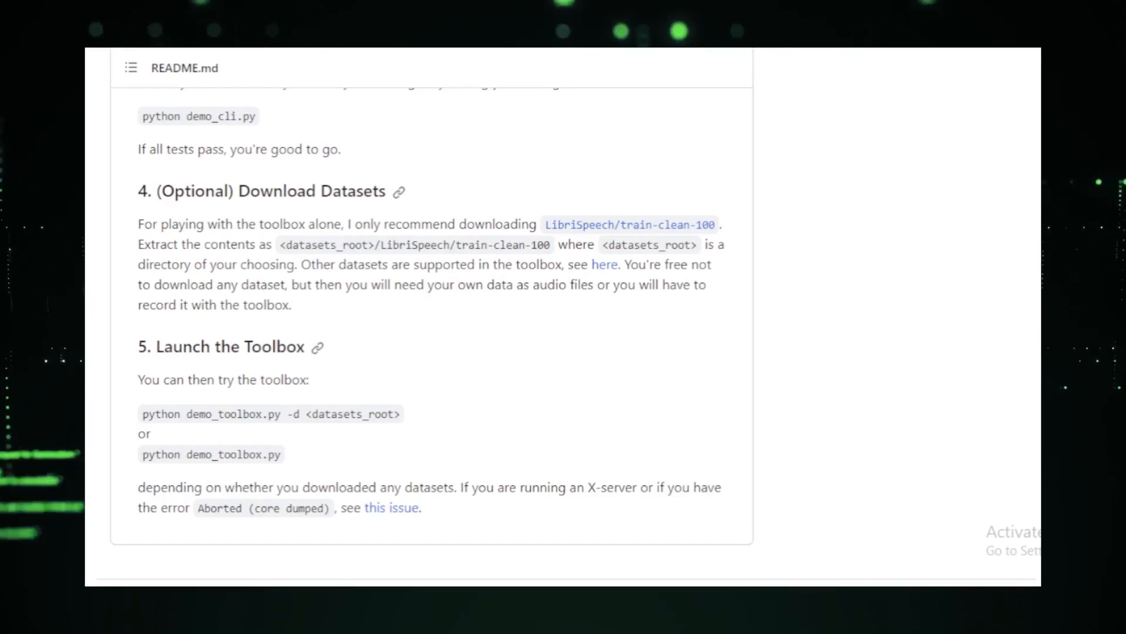
{"action": "scroll", "scroll_direction": "up", "scroll_amount": 3}
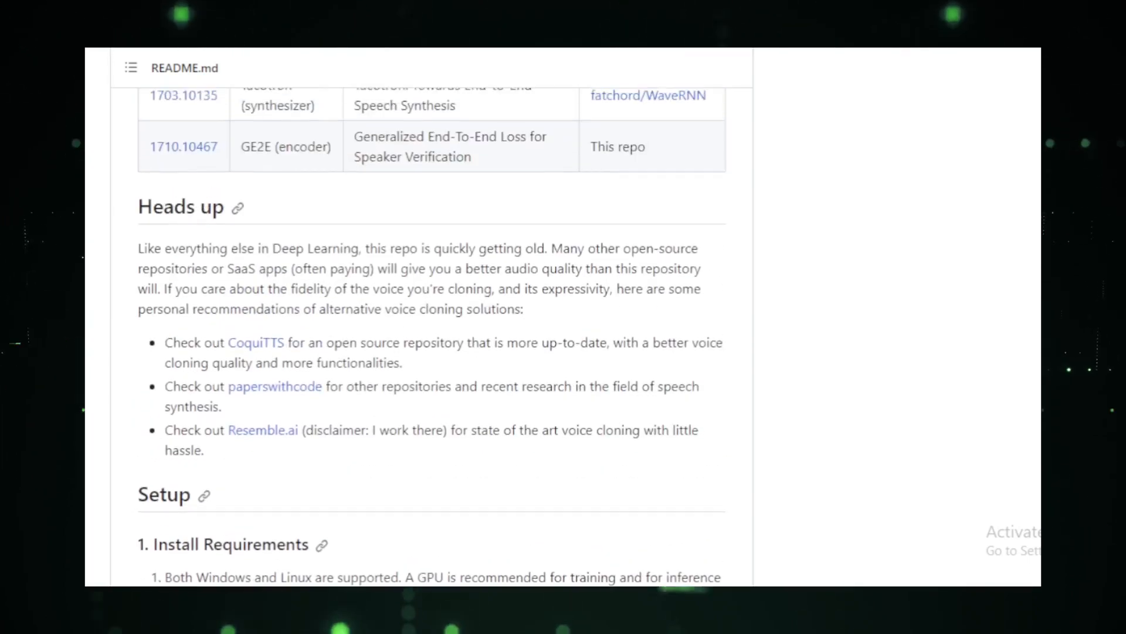
{"action": "scroll", "scroll_direction": "up", "scroll_amount": 3}
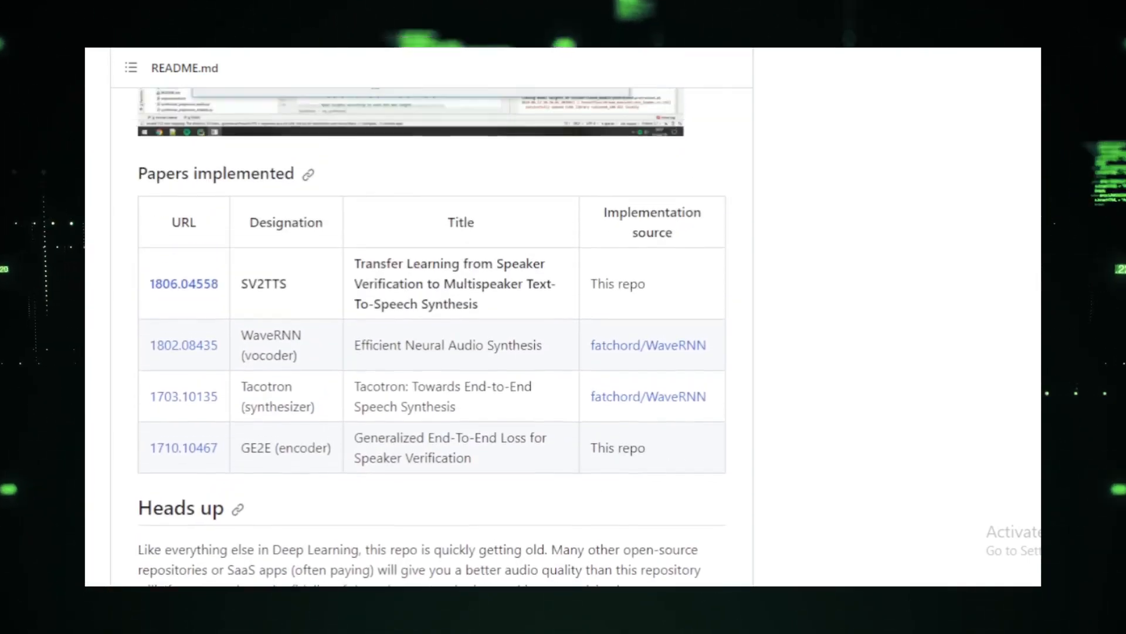
{"action": "scroll", "scroll_direction": "up", "scroll_amount": 3}
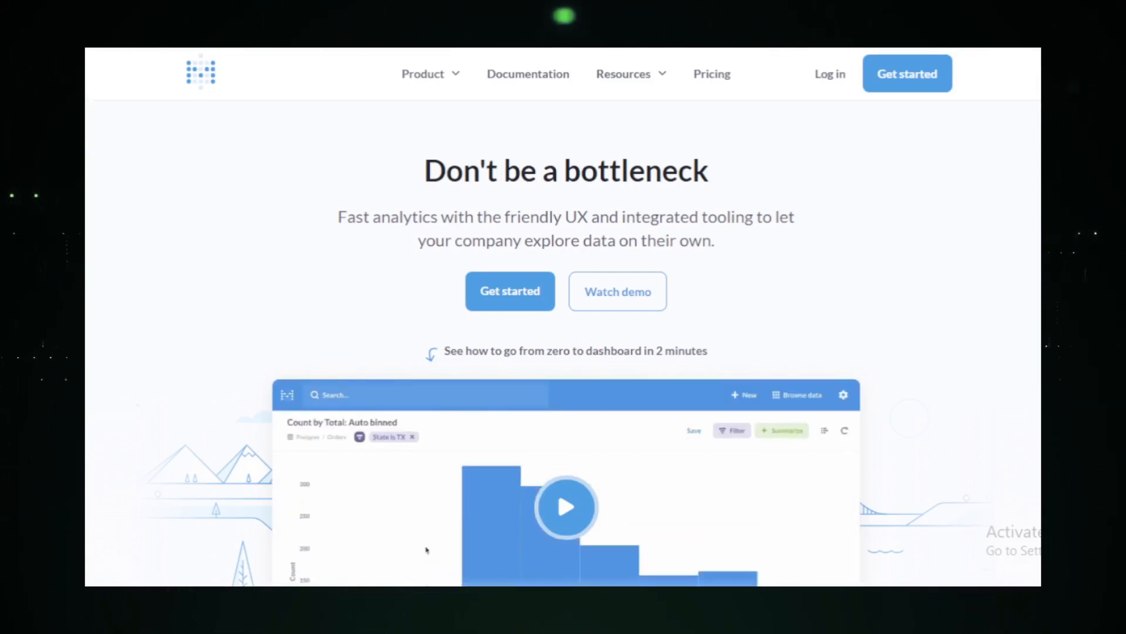
{"action": "scroll", "scroll_direction": "down", "scroll_amount": 3}
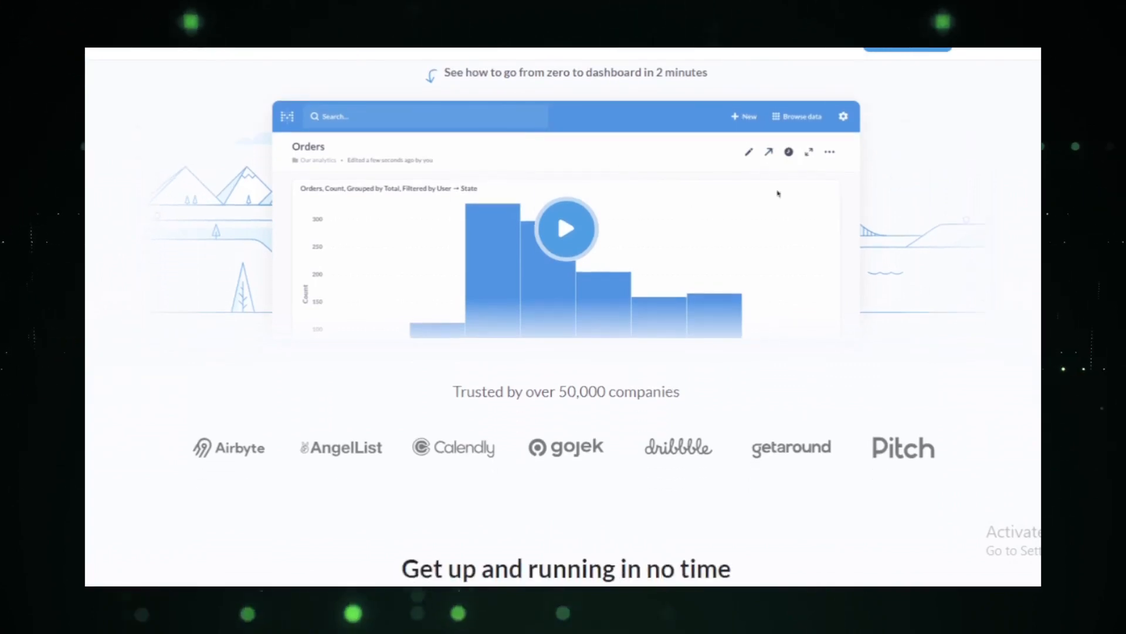
{"action": "left_click", "coordinate": [745, 115]}
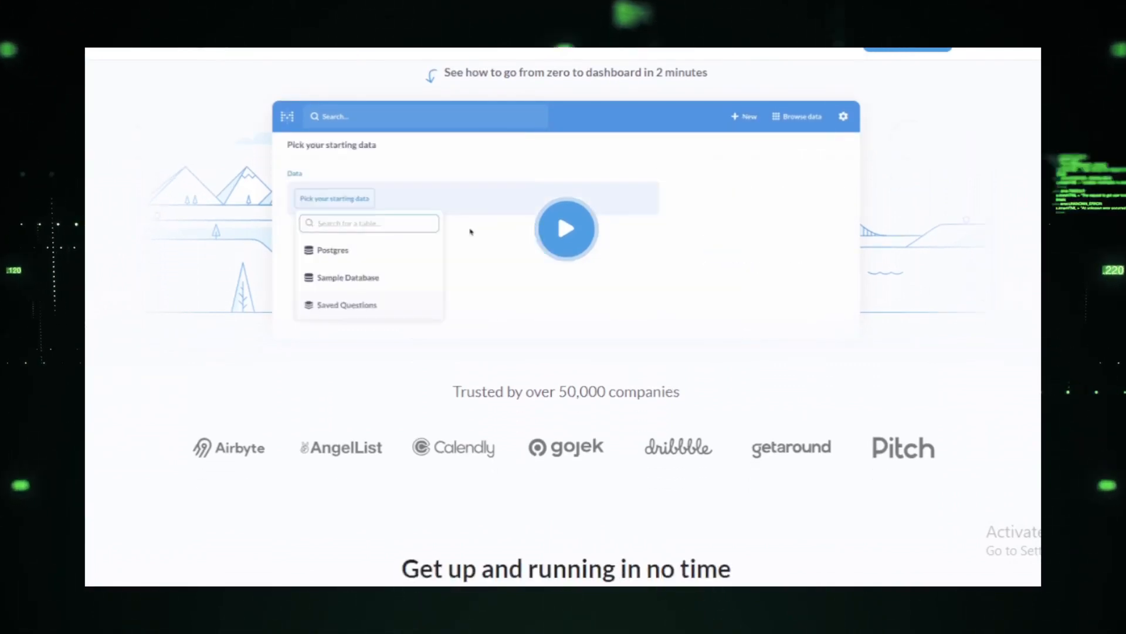
{"action": "left_click", "coordinate": [333, 250]}
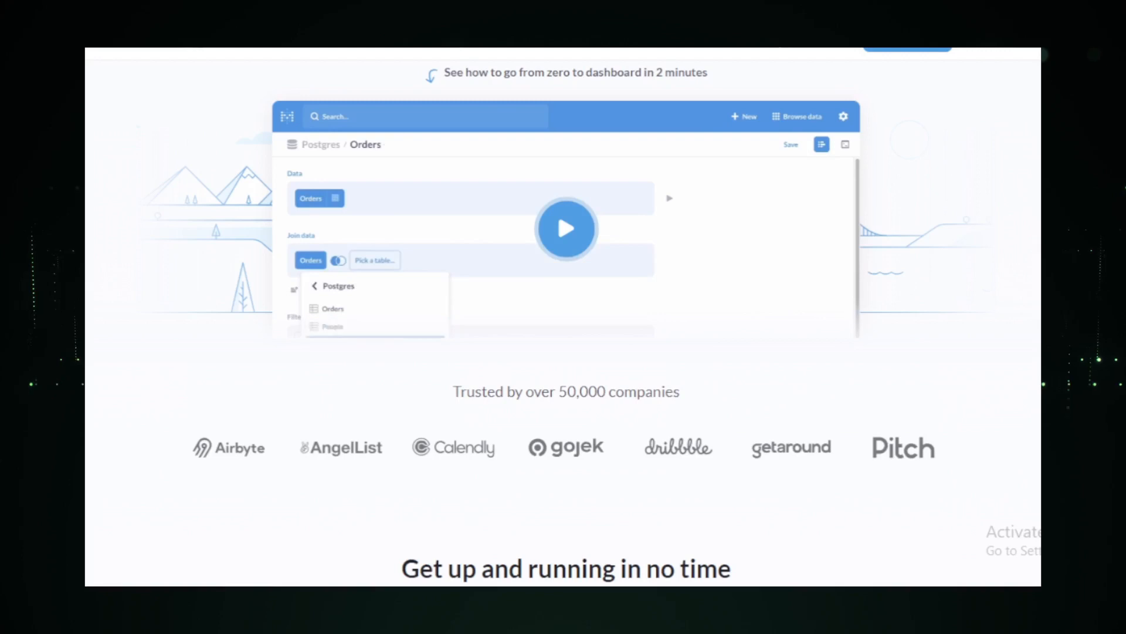
{"action": "left_click", "coordinate": [332, 309]}
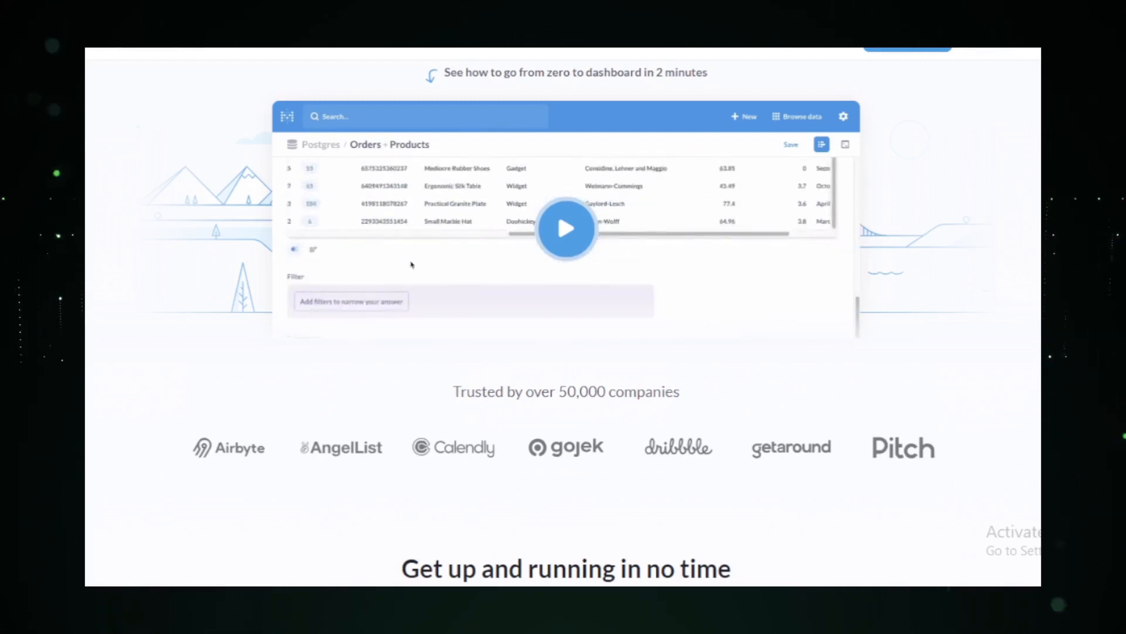
{"action": "scroll", "scroll_direction": "down", "scroll_amount": 3}
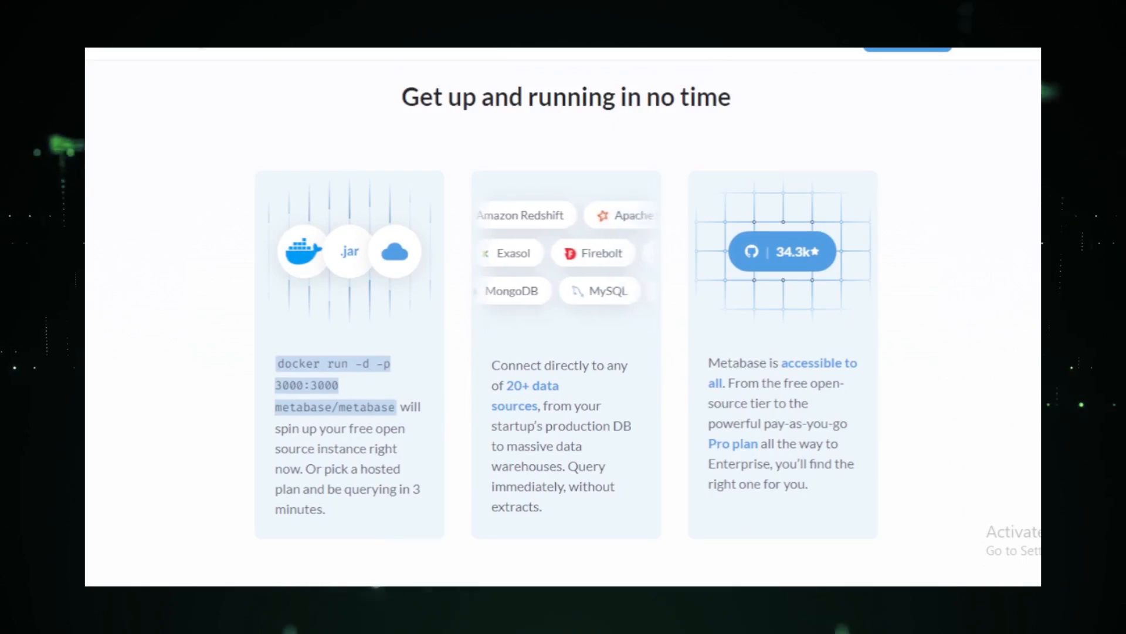
Browse Metabase's features, embedded analytics and testimonials to the 'Ready to get started?' banner.
{"action": "scroll", "scroll_direction": "down", "scroll_amount": 3}
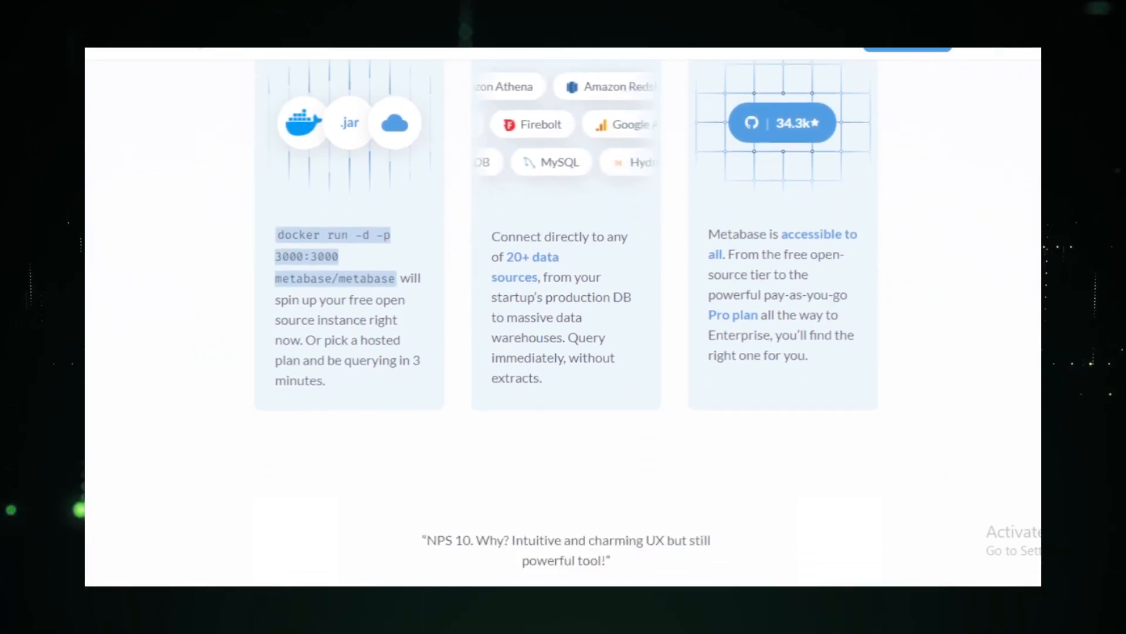
{"action": "scroll", "scroll_direction": "down", "scroll_amount": 3}
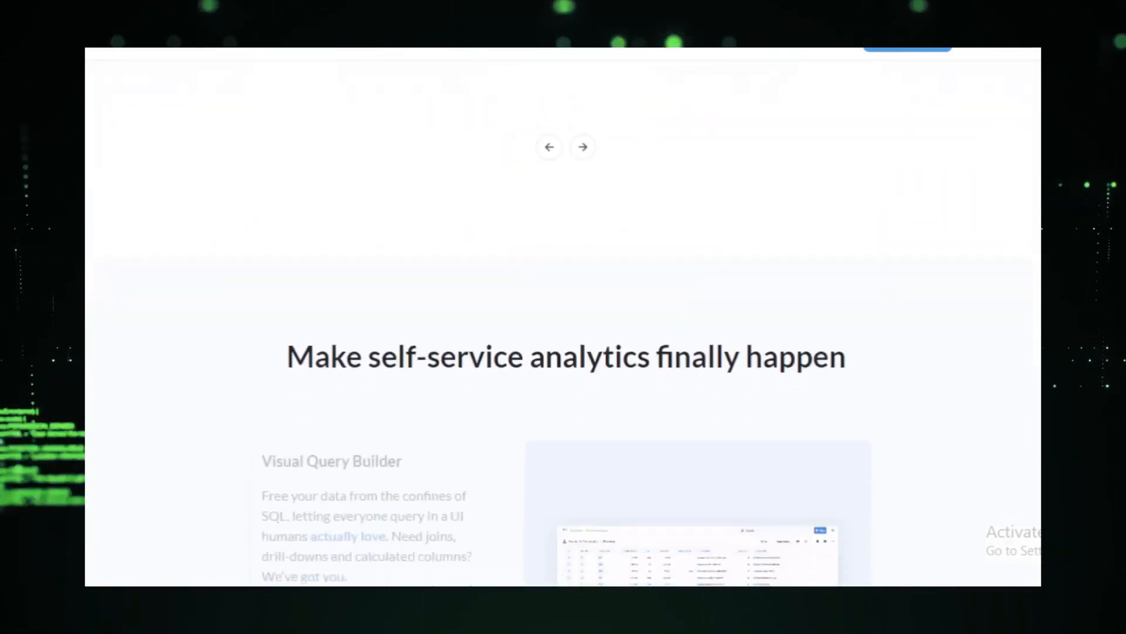
{"action": "scroll", "scroll_direction": "down", "scroll_amount": 3}
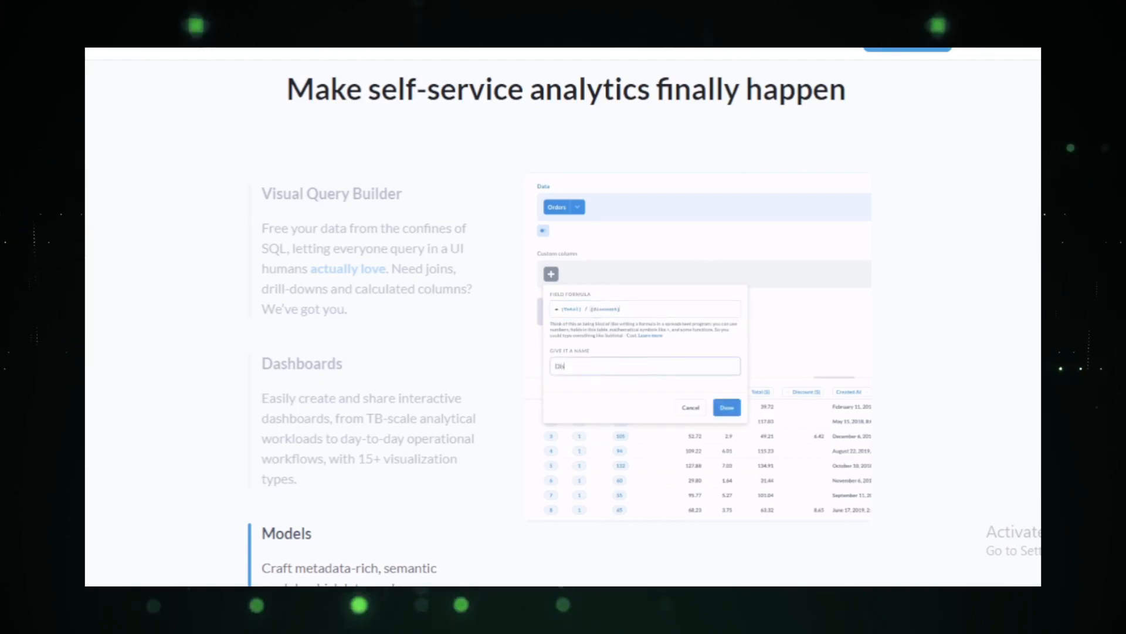
{"action": "left_click", "coordinate": [726, 407]}
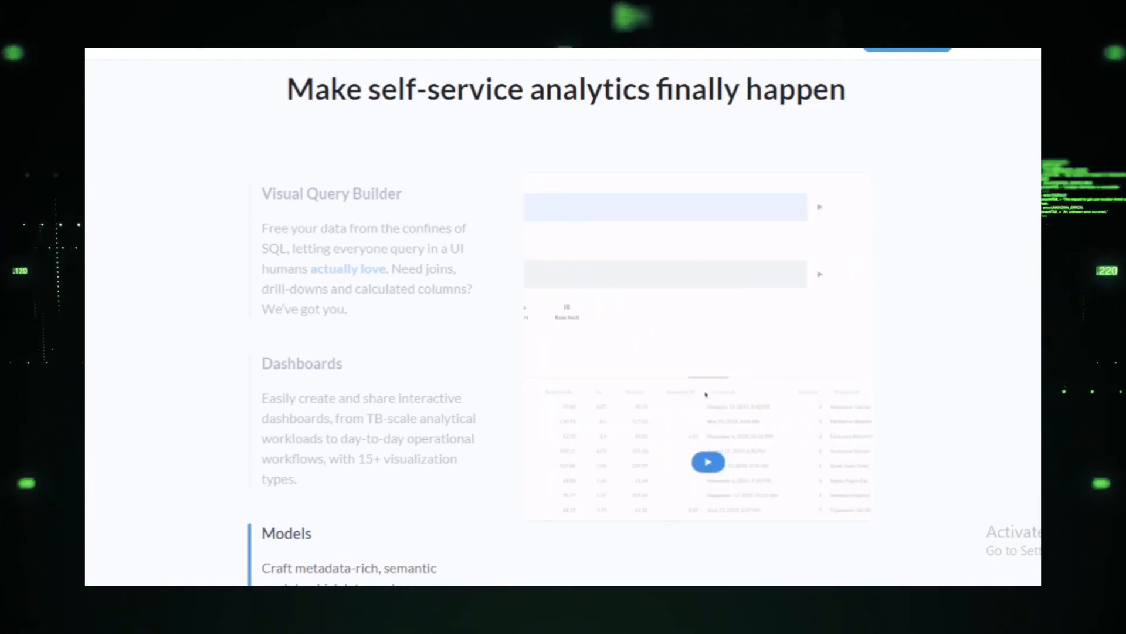
{"action": "scroll", "scroll_direction": "down", "scroll_amount": 3}
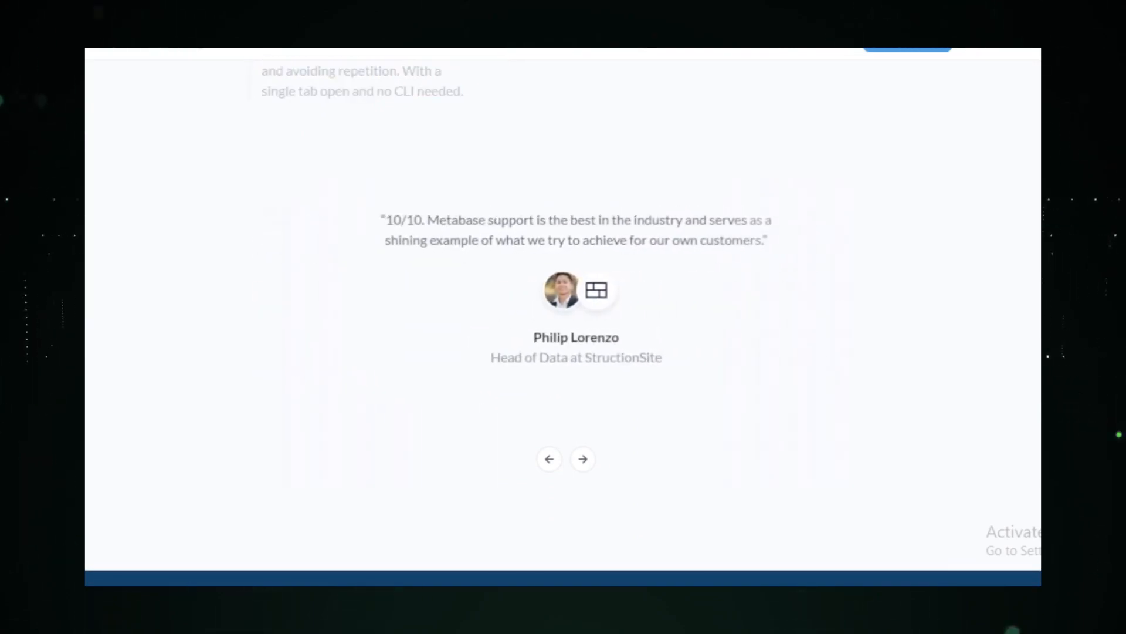
{"action": "scroll", "scroll_direction": "down", "scroll_amount": 3}
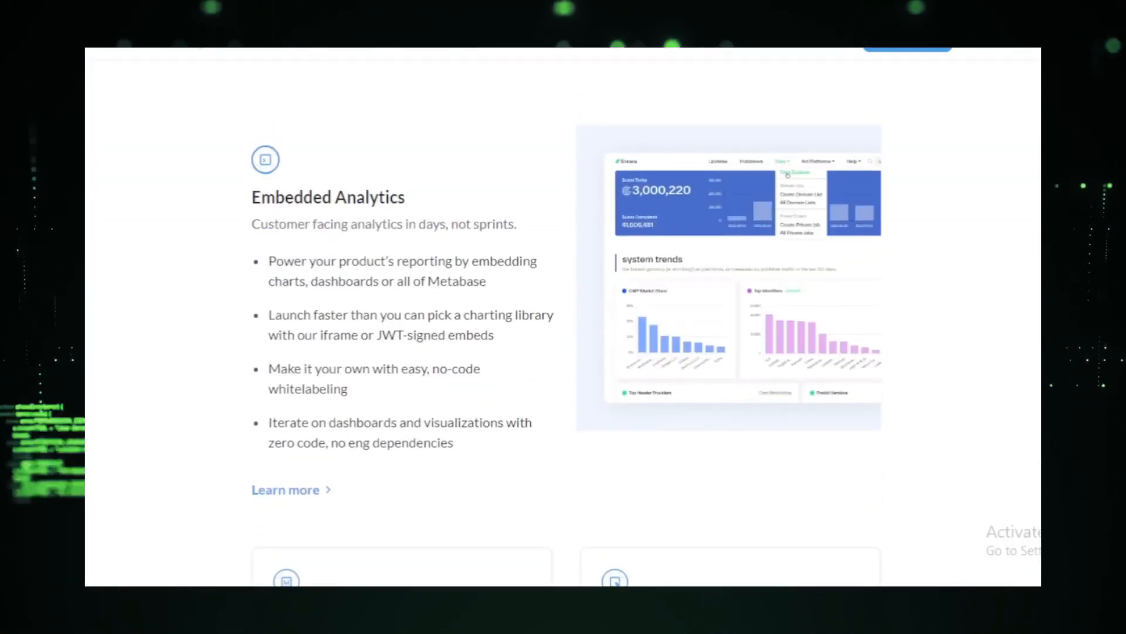
{"action": "scroll", "scroll_direction": "down", "scroll_amount": 3}
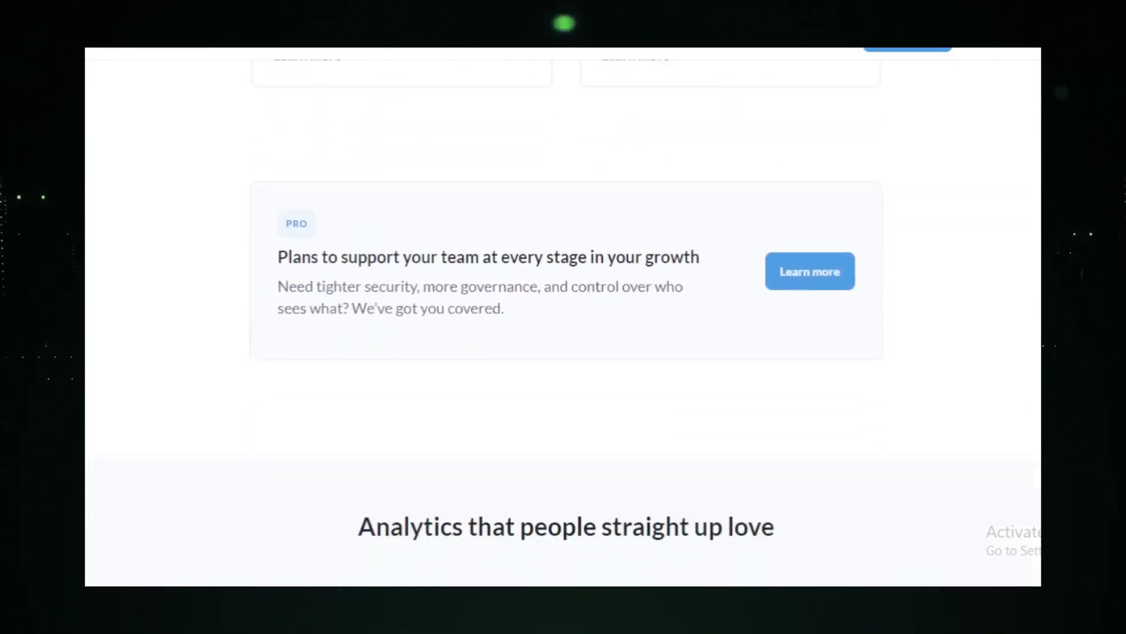
{"action": "scroll", "scroll_direction": "down", "scroll_amount": 3}
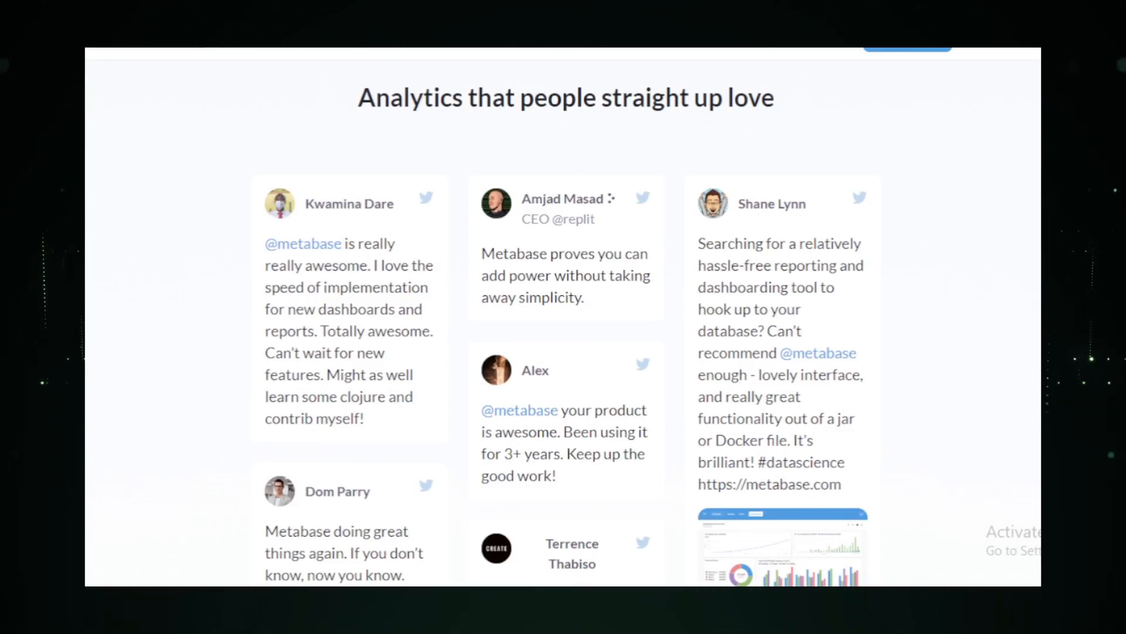
{"action": "scroll", "scroll_direction": "down", "scroll_amount": 3}
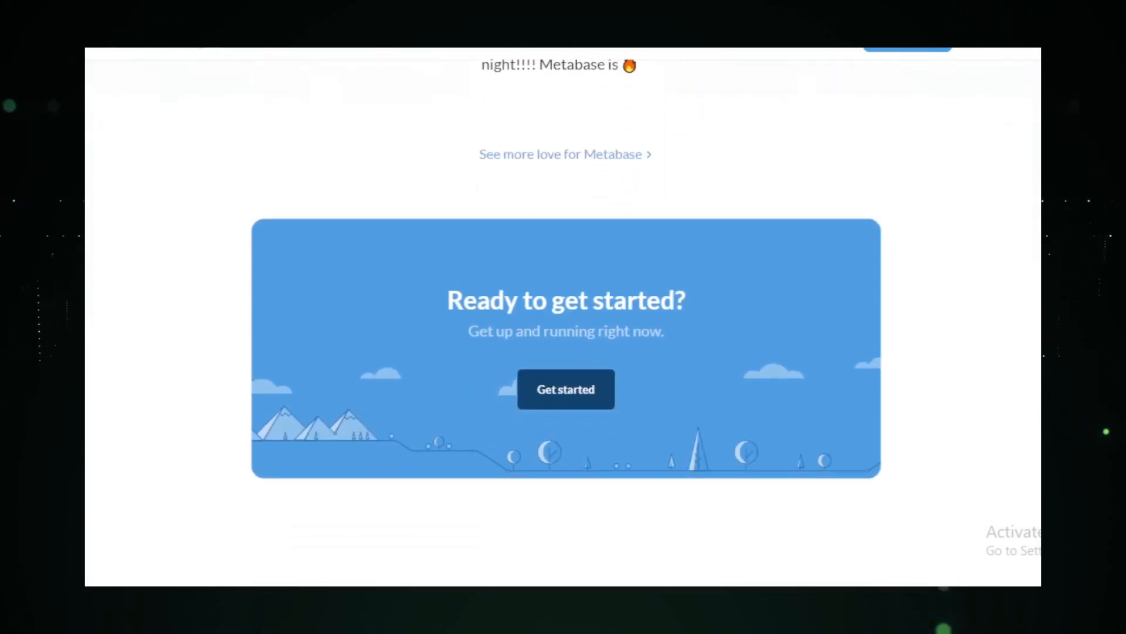
{"action": "scroll", "scroll_direction": "down", "scroll_amount": 3}
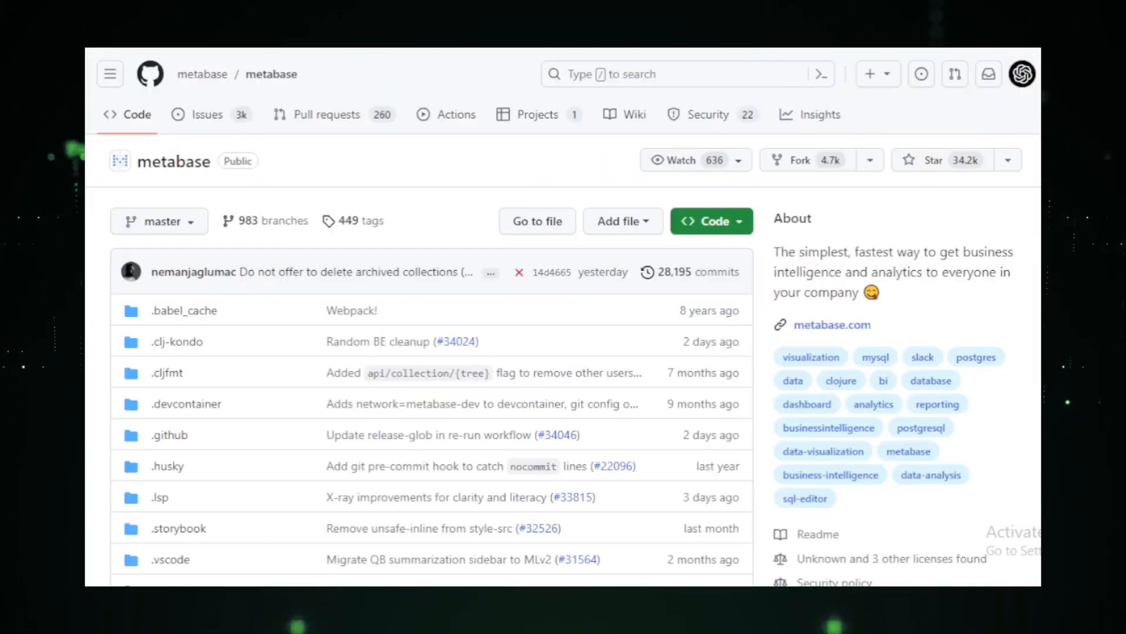
Read the metabase README's features and supported databases to 'Quick Setup: Dev environment'.
{"action": "scroll", "scroll_direction": "down", "scroll_amount": 3}
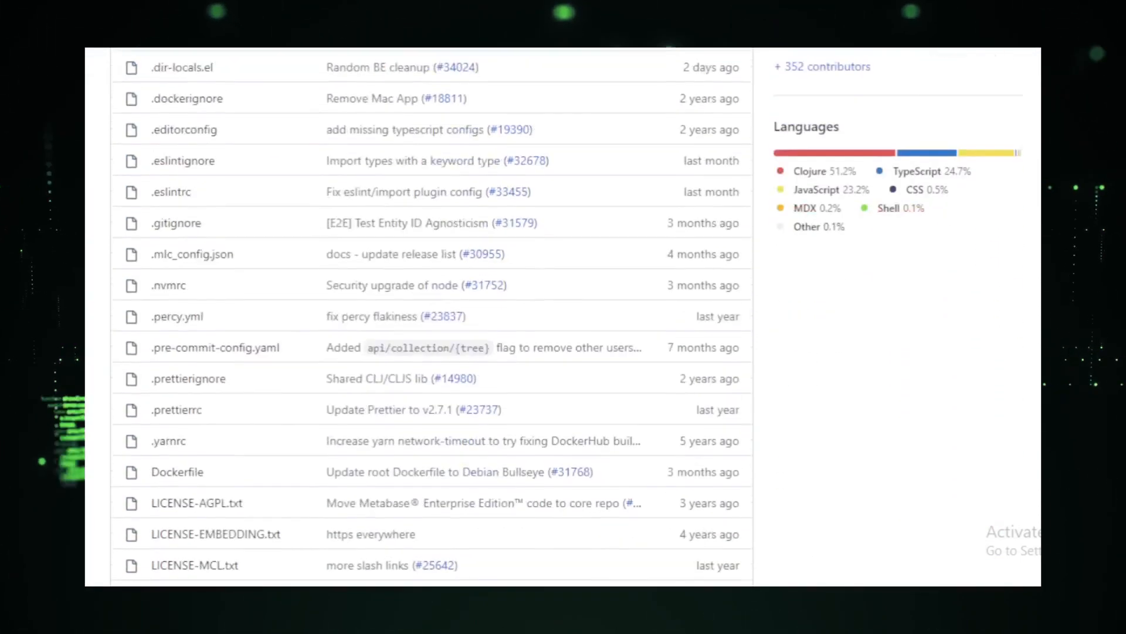
{"action": "scroll", "scroll_direction": "down", "scroll_amount": 3}
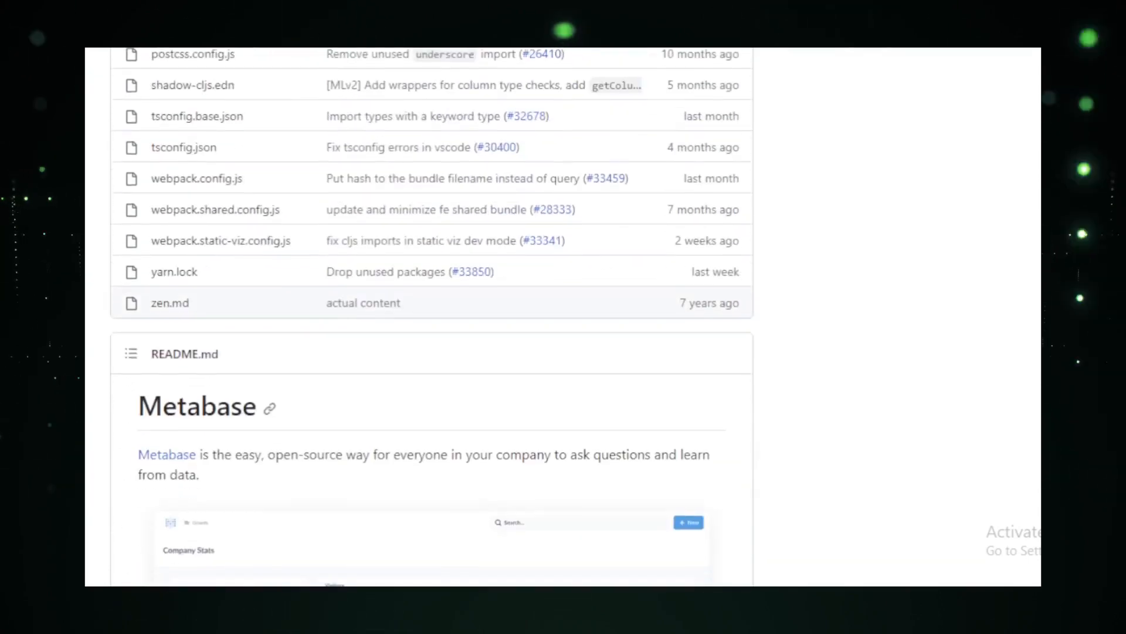
{"action": "scroll", "scroll_direction": "down", "scroll_amount": 3}
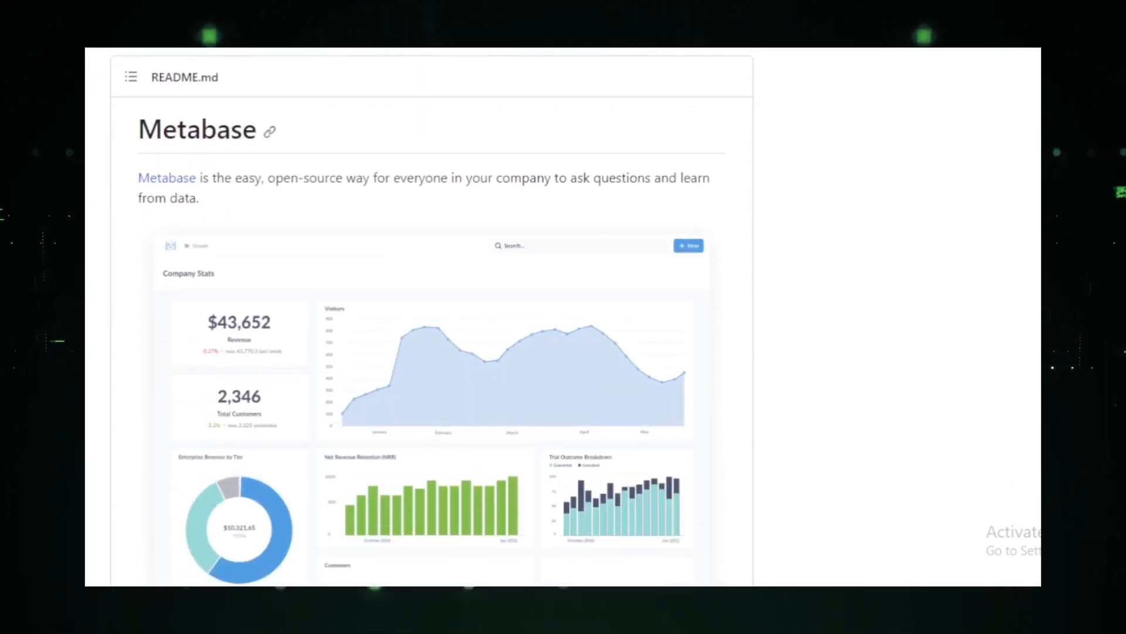
{"action": "scroll", "scroll_direction": "down", "scroll_amount": 3}
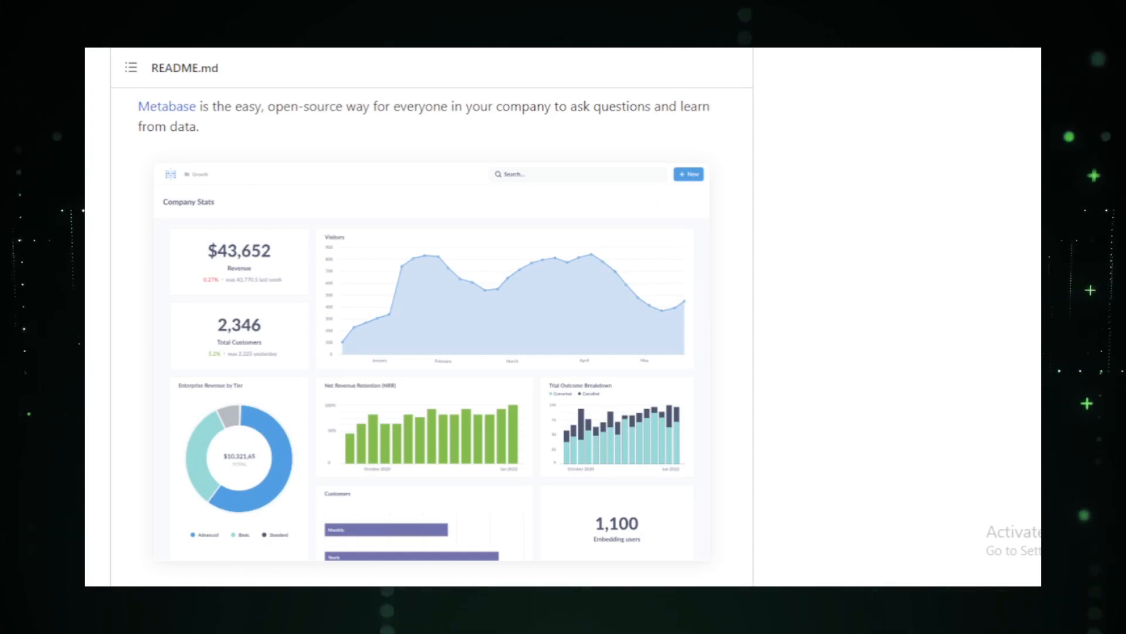
{"action": "scroll", "scroll_direction": "down", "scroll_amount": 3}
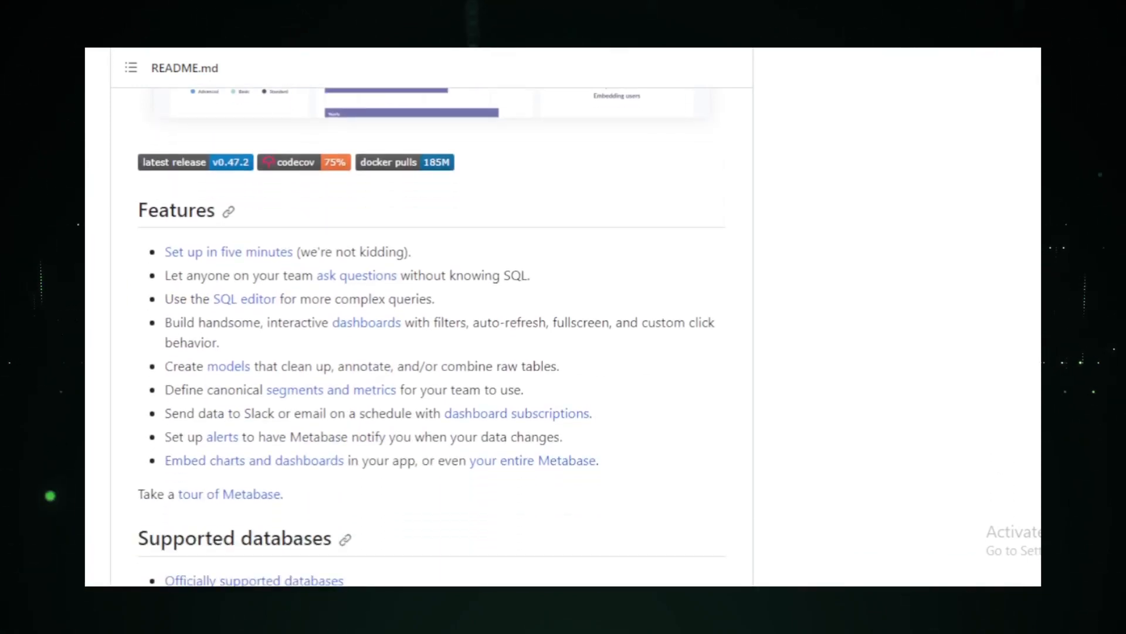
{"action": "scroll", "scroll_direction": "down", "scroll_amount": 3}
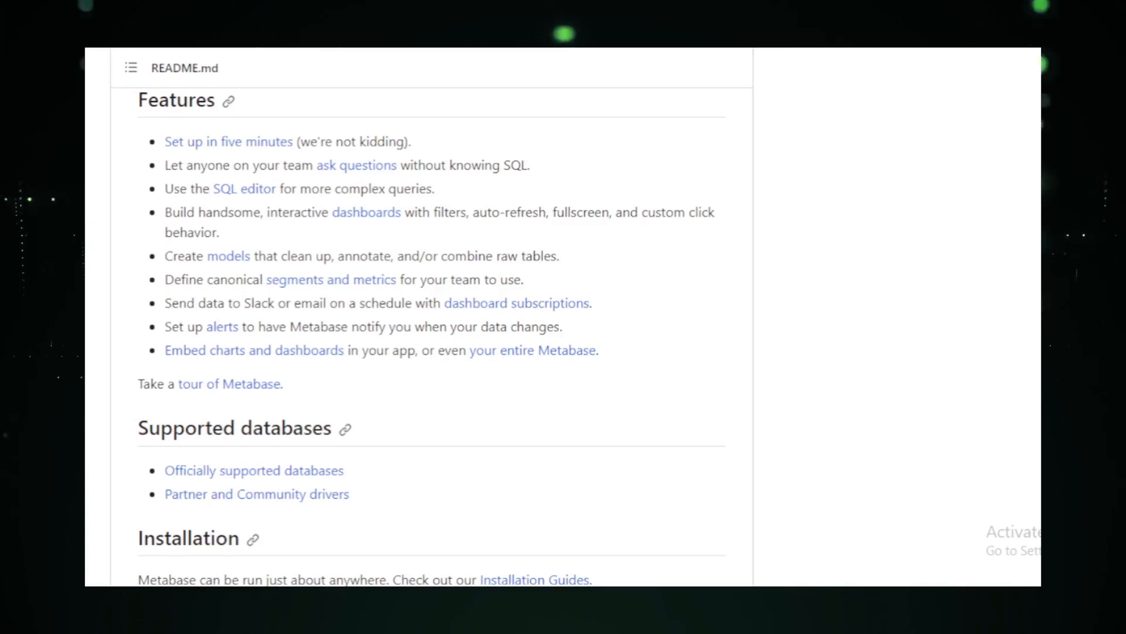
{"action": "scroll", "scroll_direction": "down", "scroll_amount": 3}
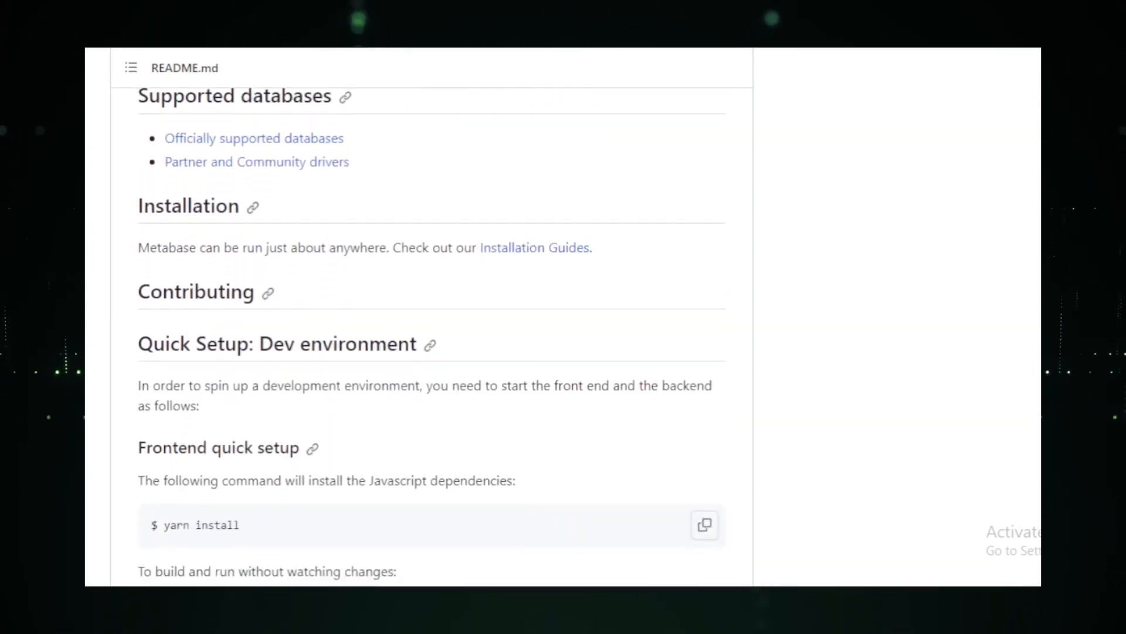
{"action": "scroll", "scroll_direction": "down", "scroll_amount": 3}
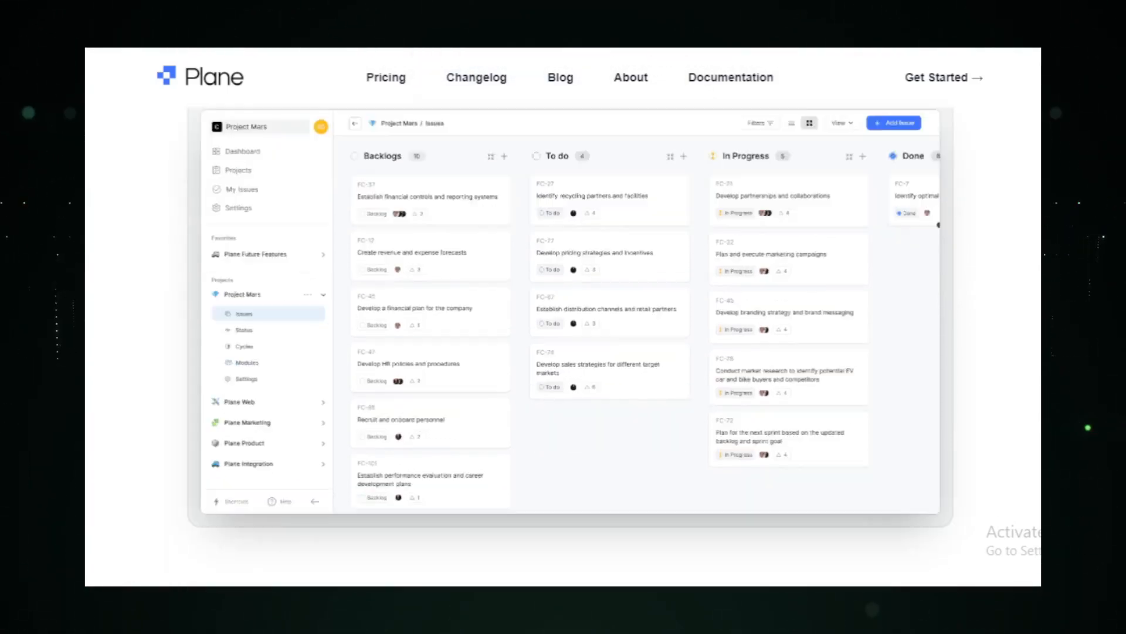
Browse Plane's Start Simple, Easily Adopt and Smoothly Extend sections to 'Setup in 5 minutes'.
{"action": "scroll", "scroll_direction": "down", "scroll_amount": 3}
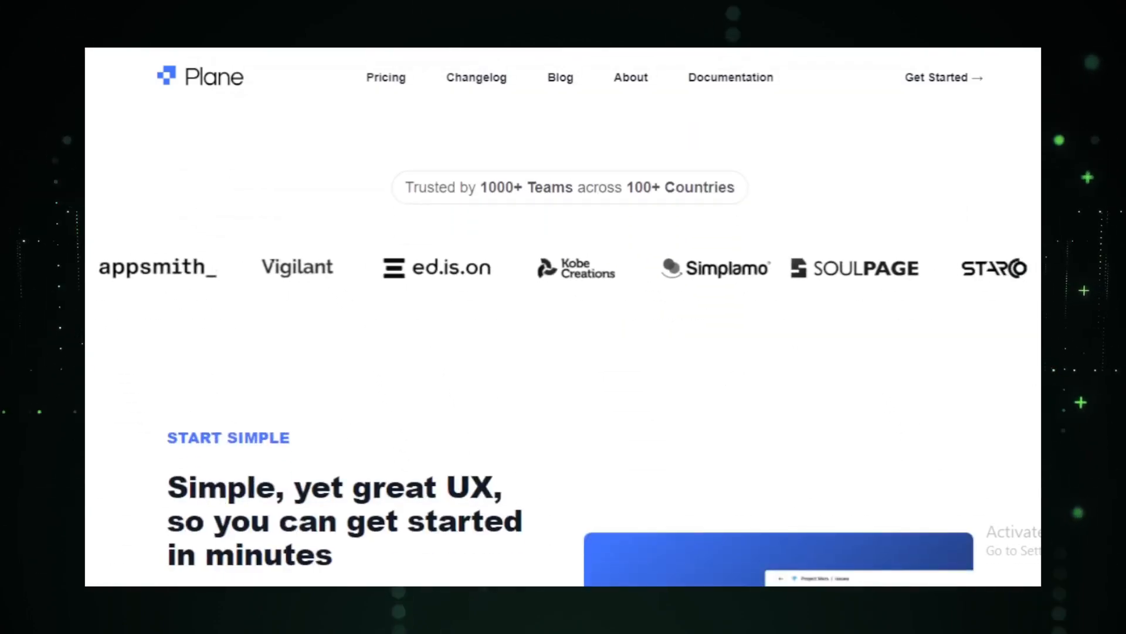
{"action": "scroll", "scroll_direction": "down", "scroll_amount": 3}
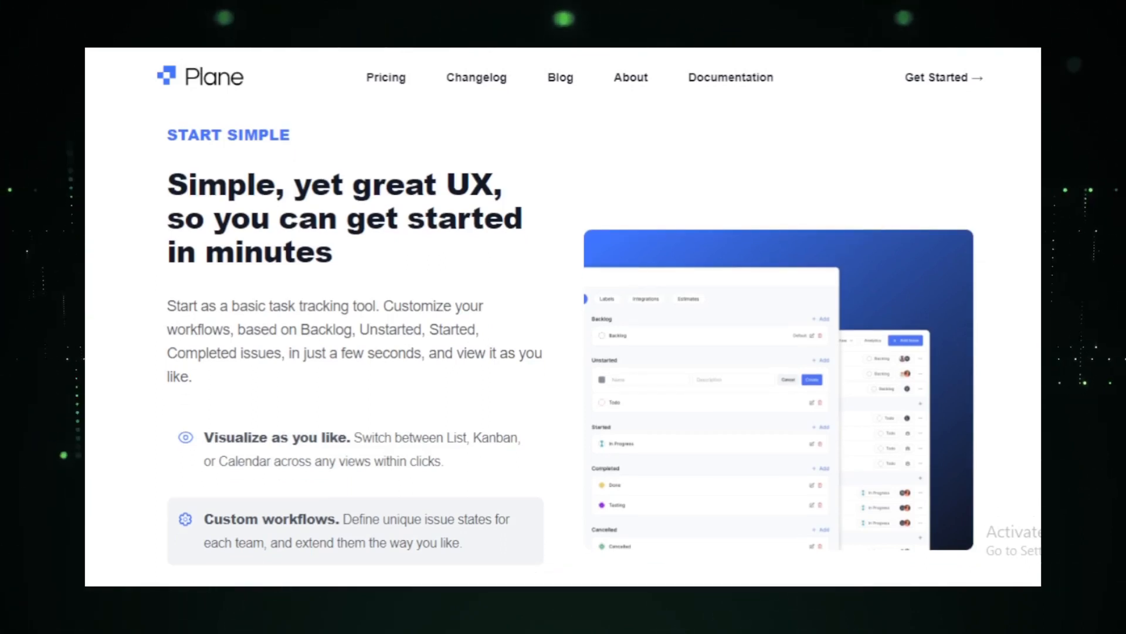
{"action": "scroll", "scroll_direction": "down", "scroll_amount": 3}
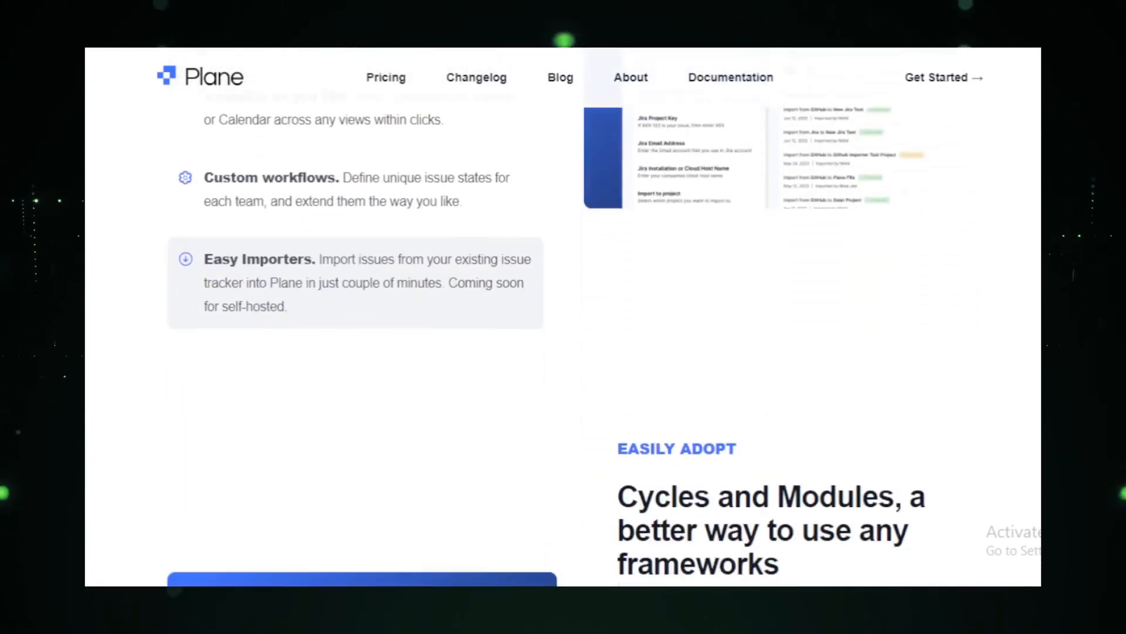
{"action": "scroll", "scroll_direction": "down", "scroll_amount": 3}
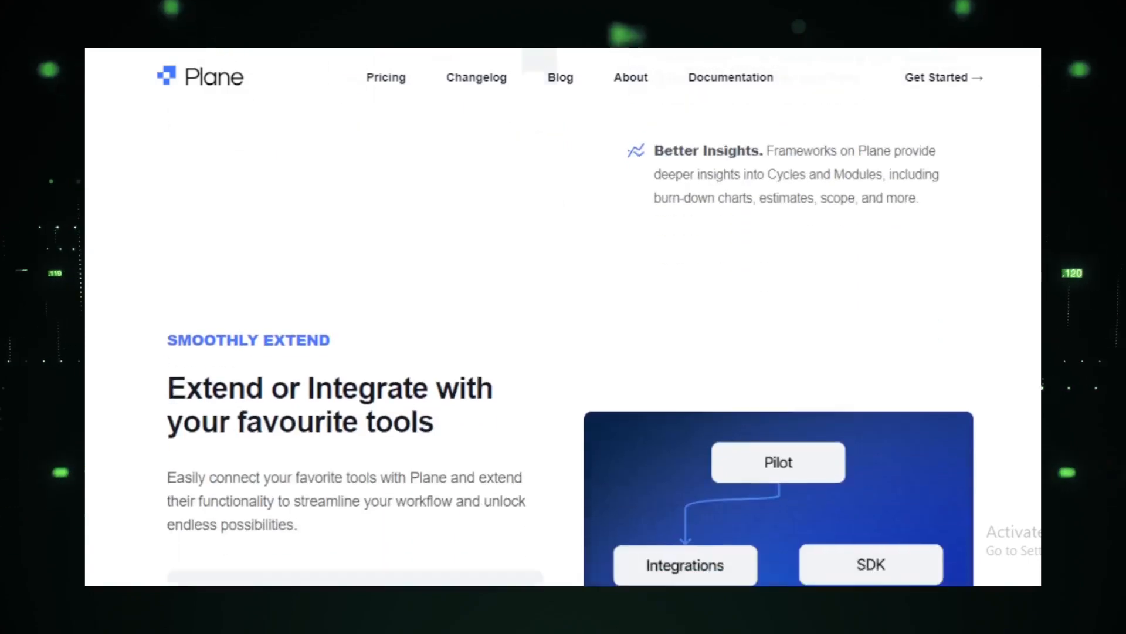
{"action": "scroll", "scroll_direction": "down", "scroll_amount": 3}
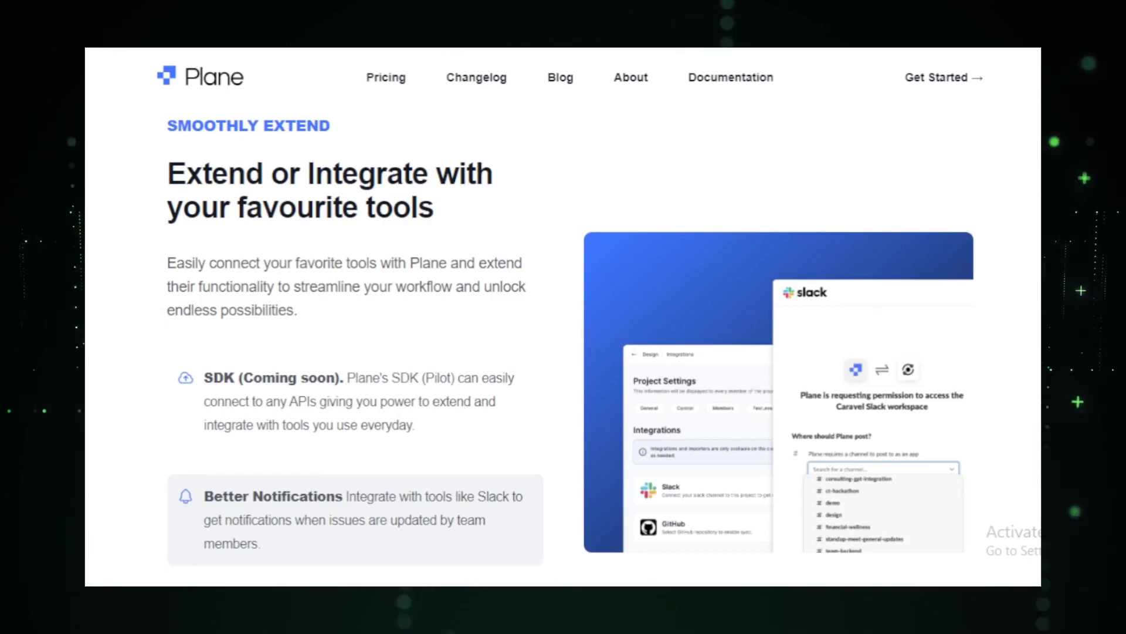
{"action": "scroll", "scroll_direction": "down", "scroll_amount": 3}
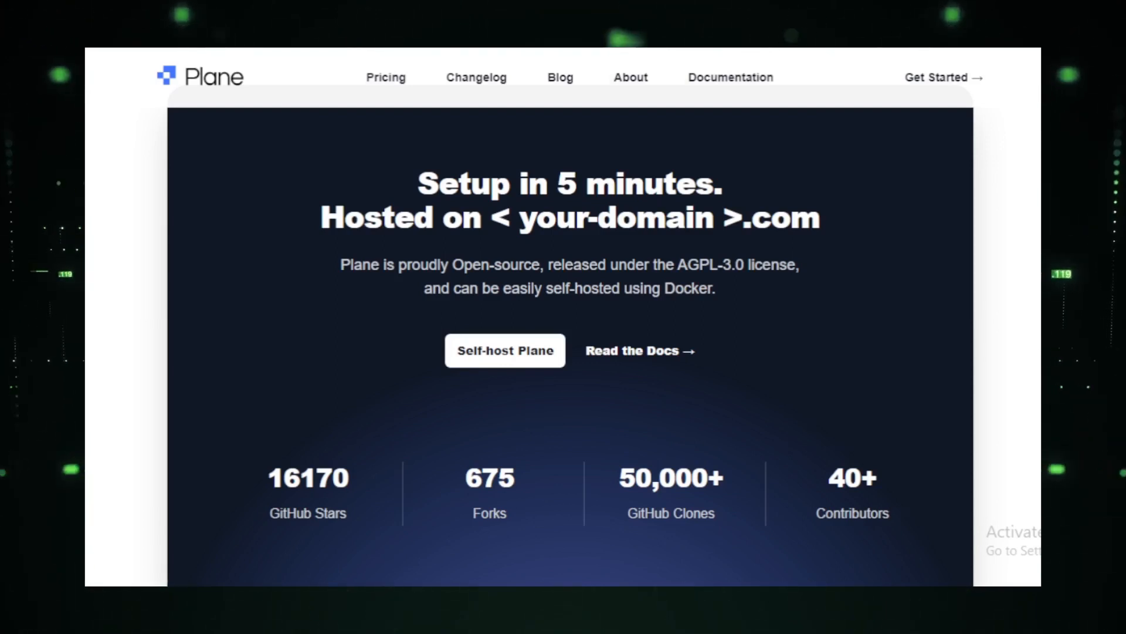
Browse Plane's 'That's not all' feature cards past 'Eliminate the excess' to Take-off Faster.
{"action": "scroll", "scroll_direction": "down", "scroll_amount": 3}
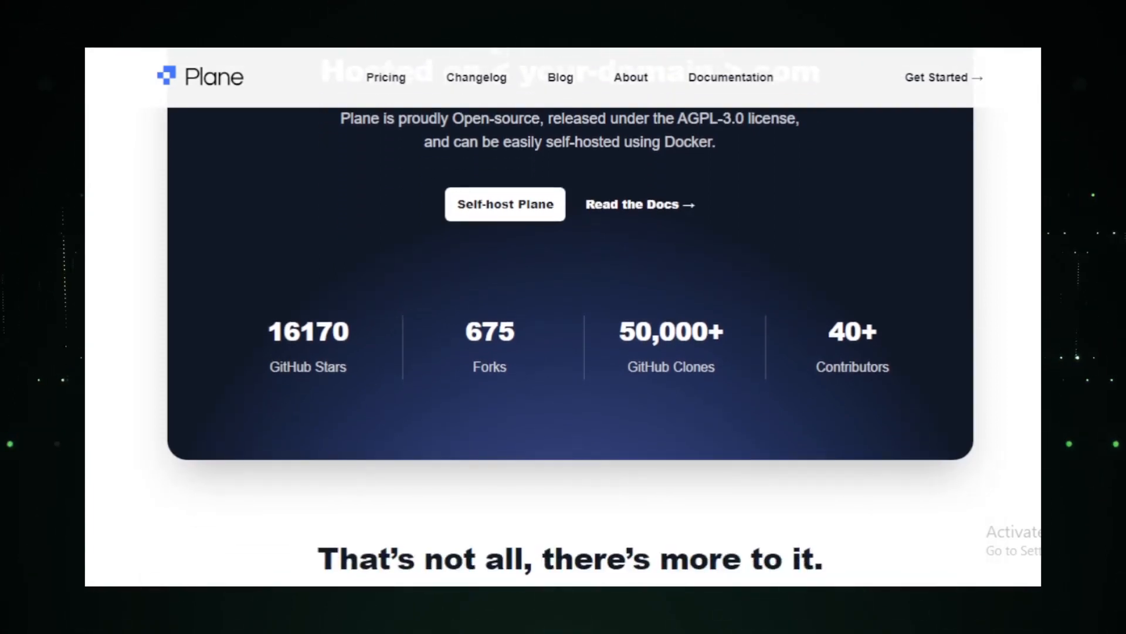
{"action": "scroll", "scroll_direction": "down", "scroll_amount": 3}
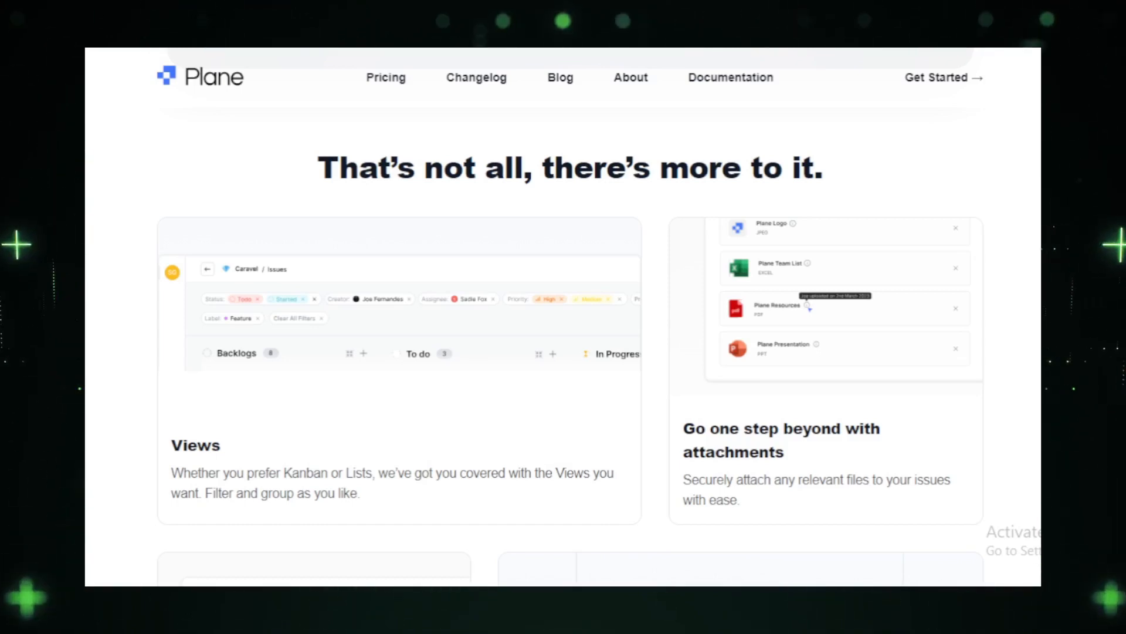
{"action": "scroll", "scroll_direction": "down", "scroll_amount": 3}
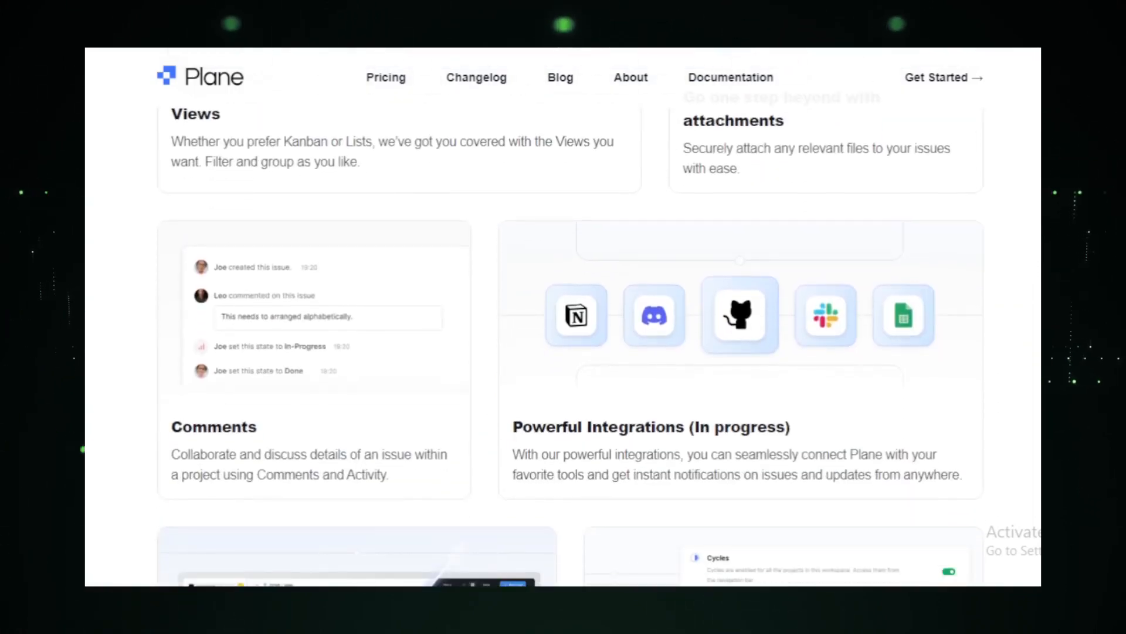
{"action": "scroll", "scroll_direction": "down", "scroll_amount": 3}
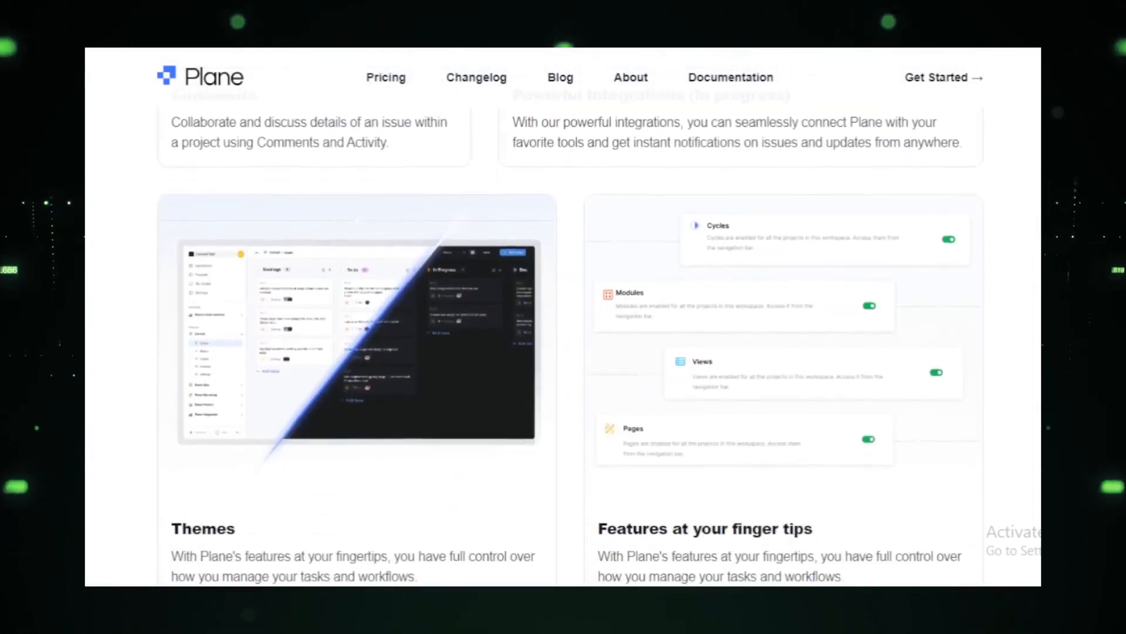
{"action": "scroll", "scroll_direction": "down", "scroll_amount": 3}
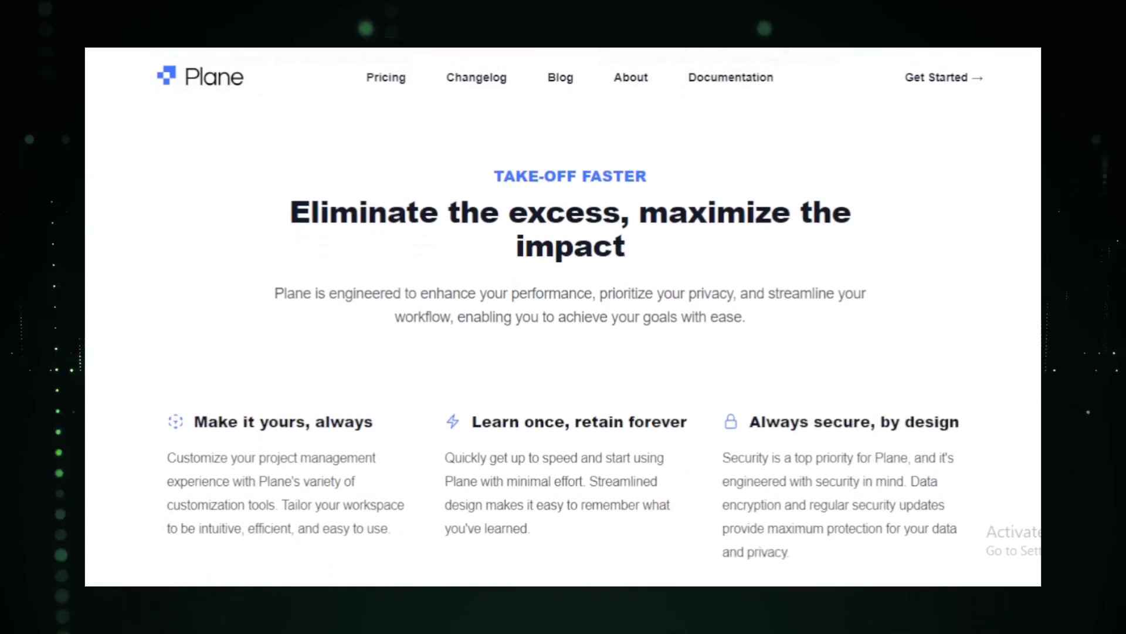
{"action": "scroll", "scroll_direction": "down", "scroll_amount": 3}
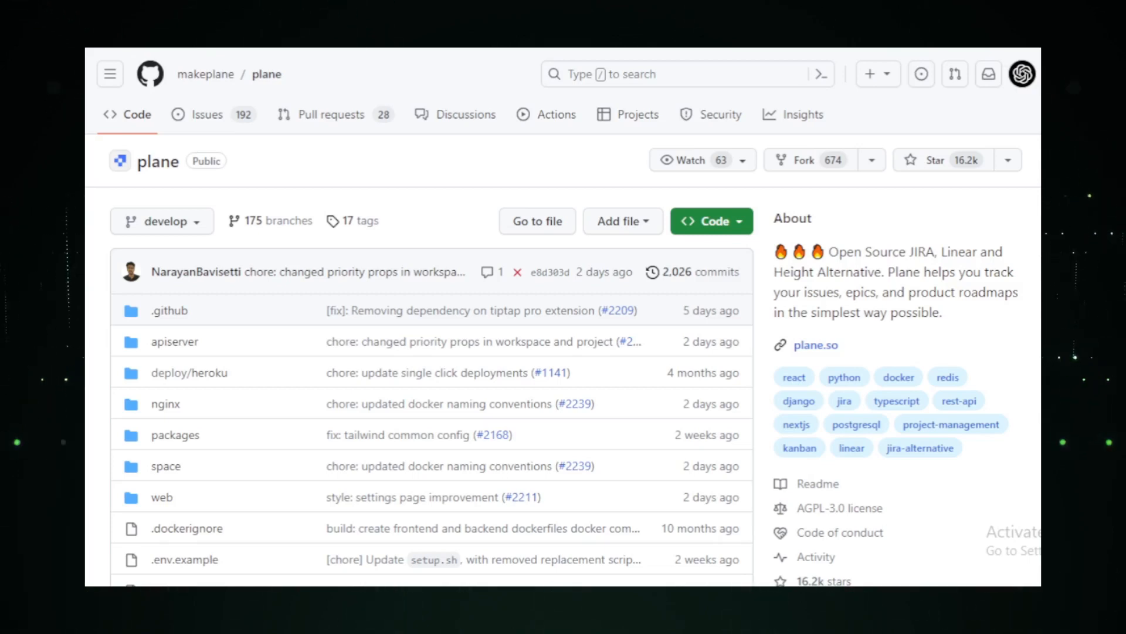
Scroll through Plane's README from the Docker Compose quick start to Features and Screenshots.
{"action": "scroll", "scroll_direction": "down", "scroll_amount": 3}
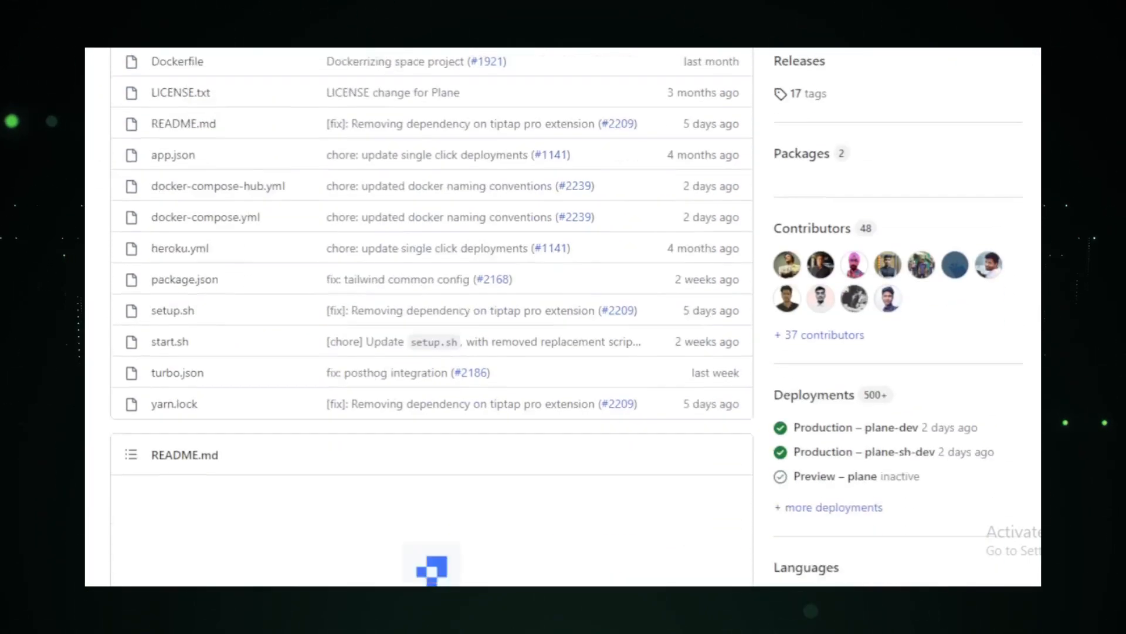
{"action": "scroll", "scroll_direction": "down", "scroll_amount": 3}
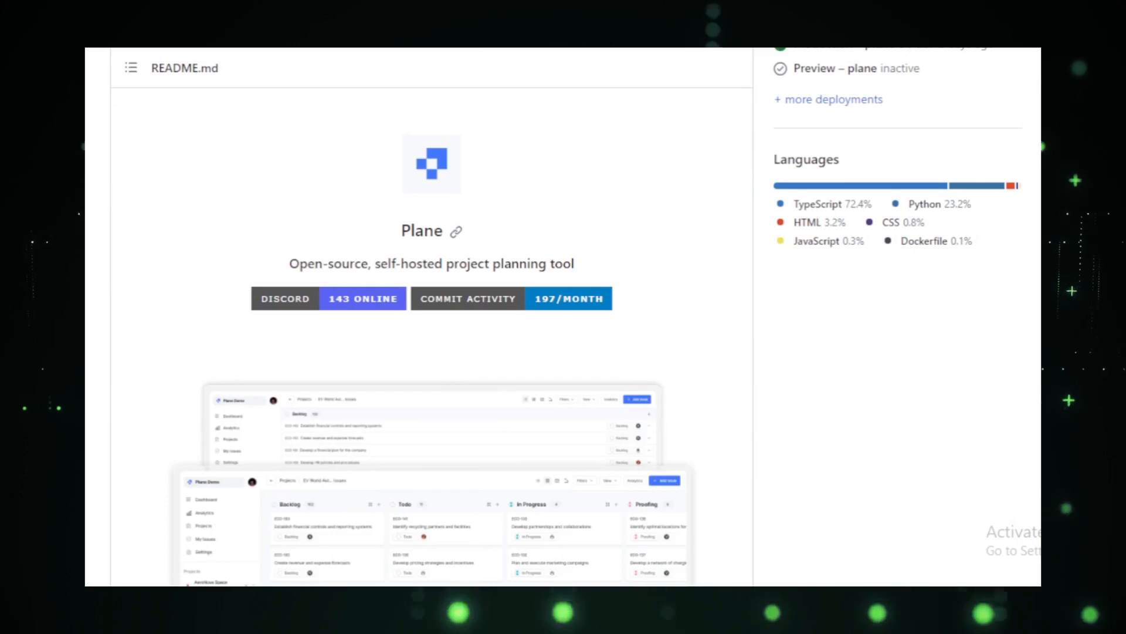
{"action": "scroll", "scroll_direction": "down", "scroll_amount": 3}
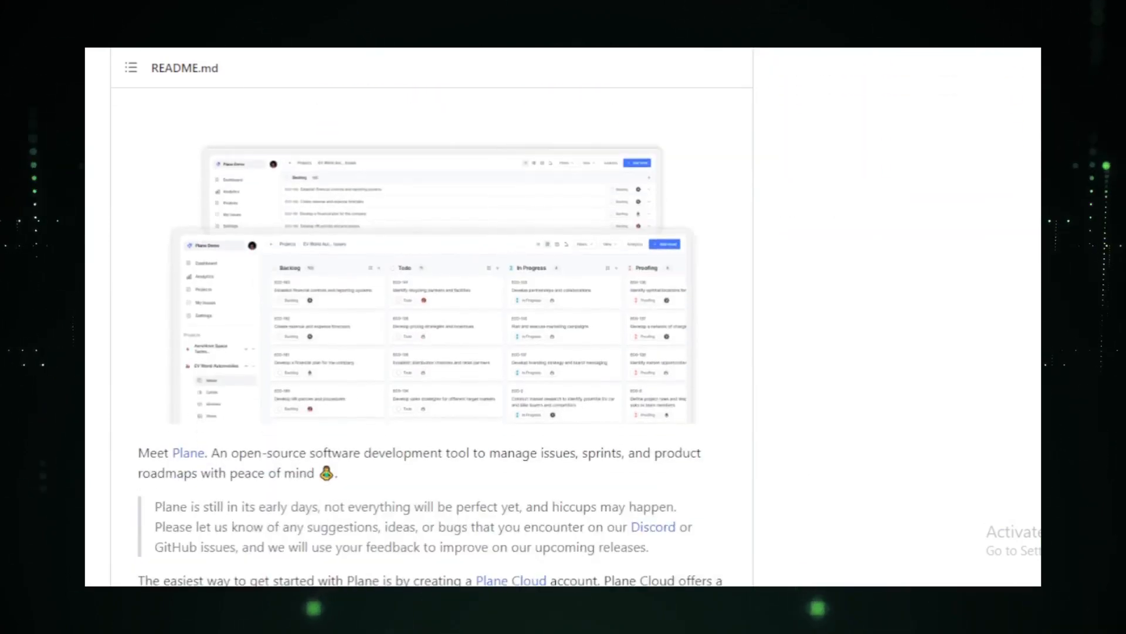
{"action": "scroll", "scroll_direction": "down", "scroll_amount": 3}
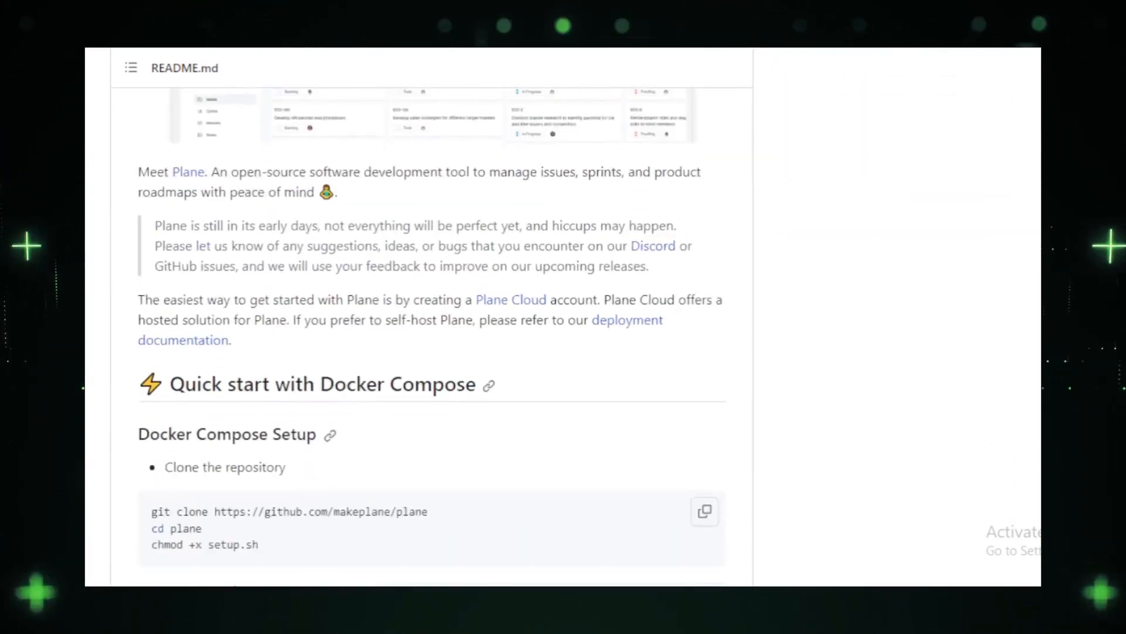
{"action": "scroll", "scroll_direction": "down", "scroll_amount": 3}
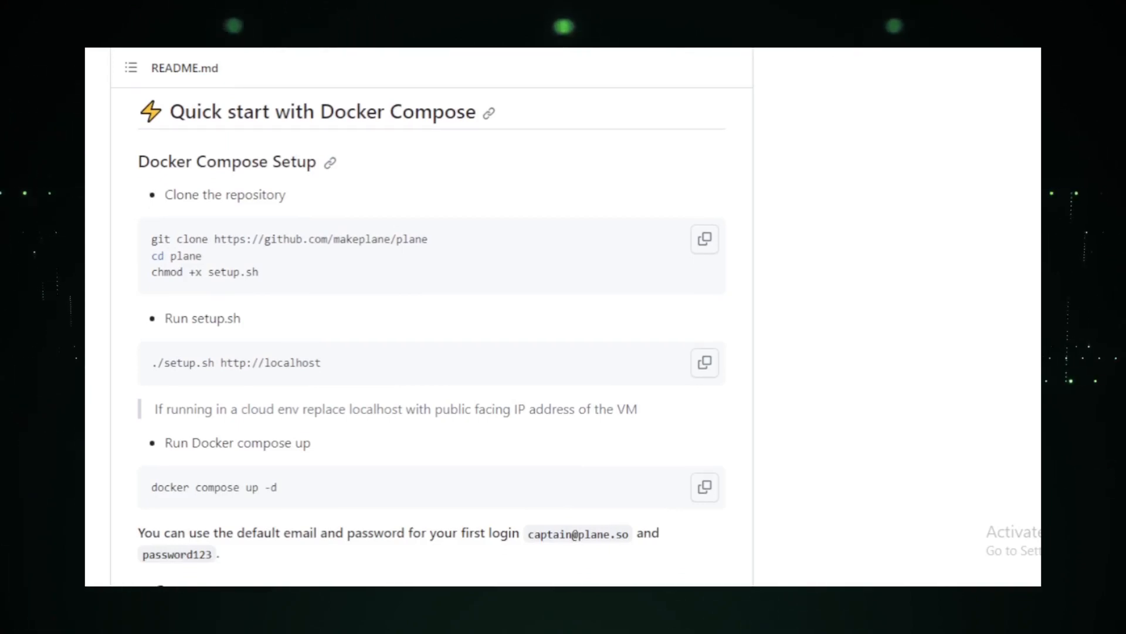
{"action": "scroll", "scroll_direction": "down", "scroll_amount": 3}
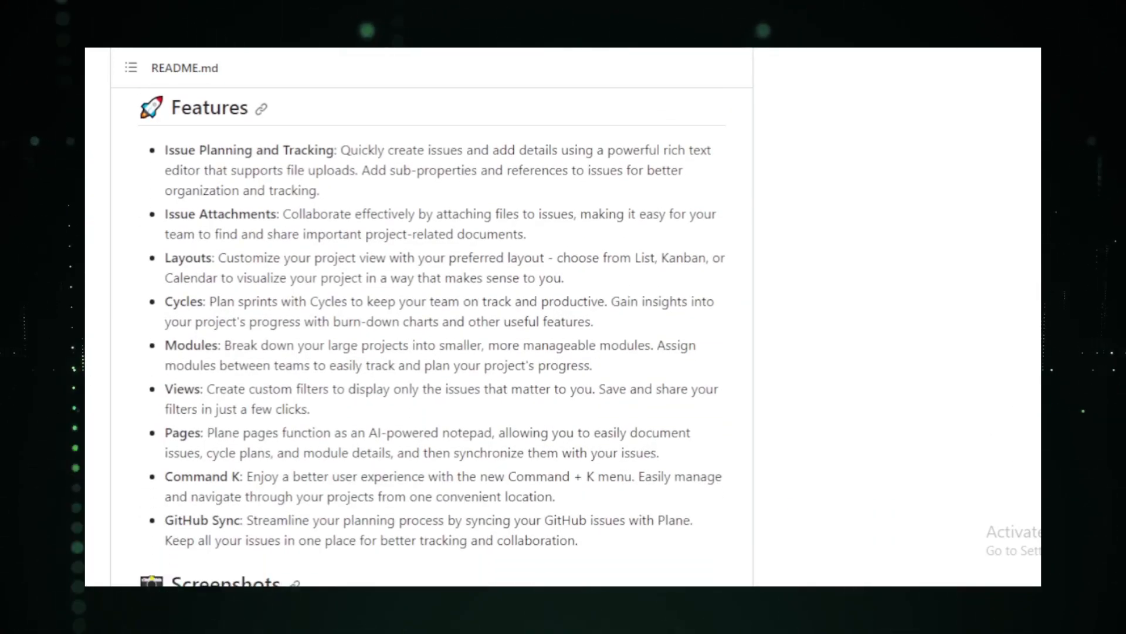
{"action": "scroll", "scroll_direction": "down", "scroll_amount": 3}
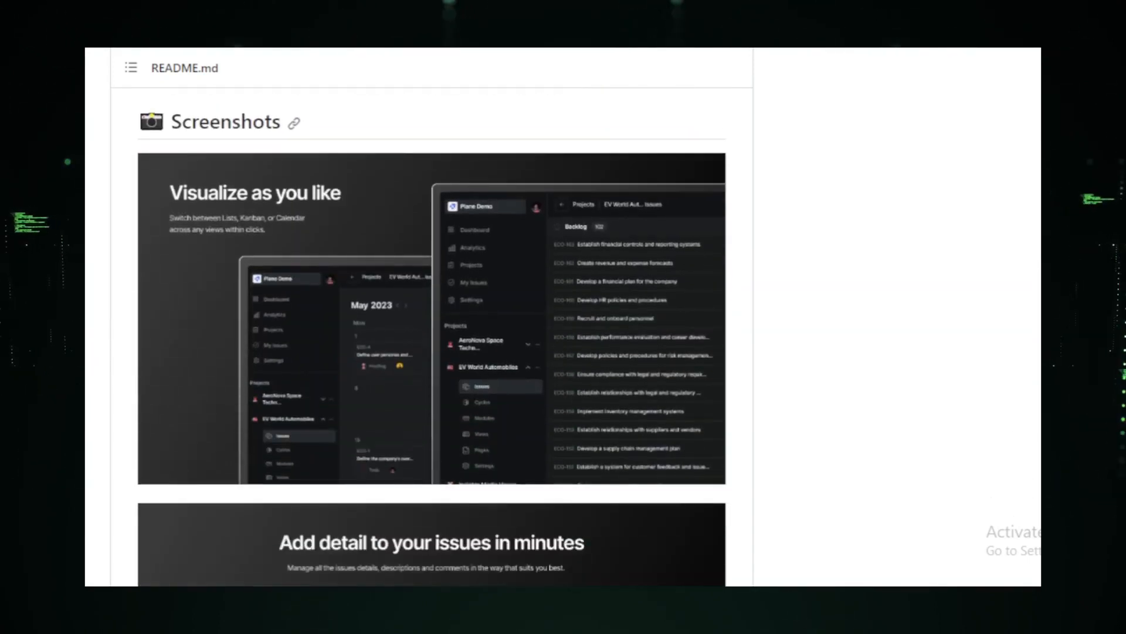
{"action": "scroll", "scroll_direction": "down", "scroll_amount": 3}
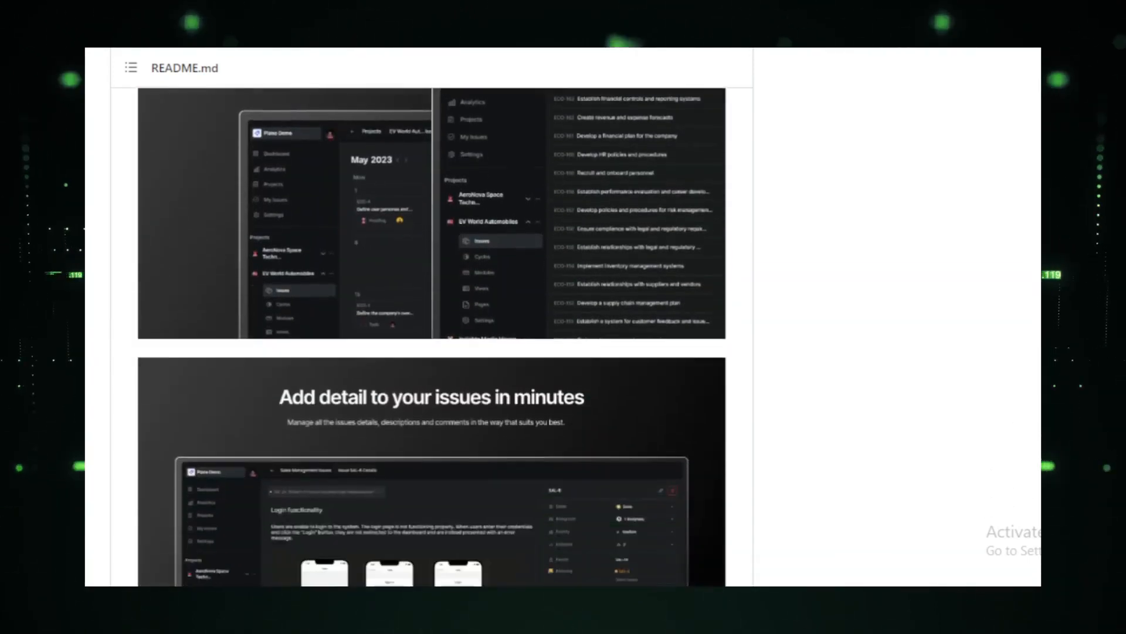
{"action": "scroll", "scroll_direction": "down", "scroll_amount": 3}
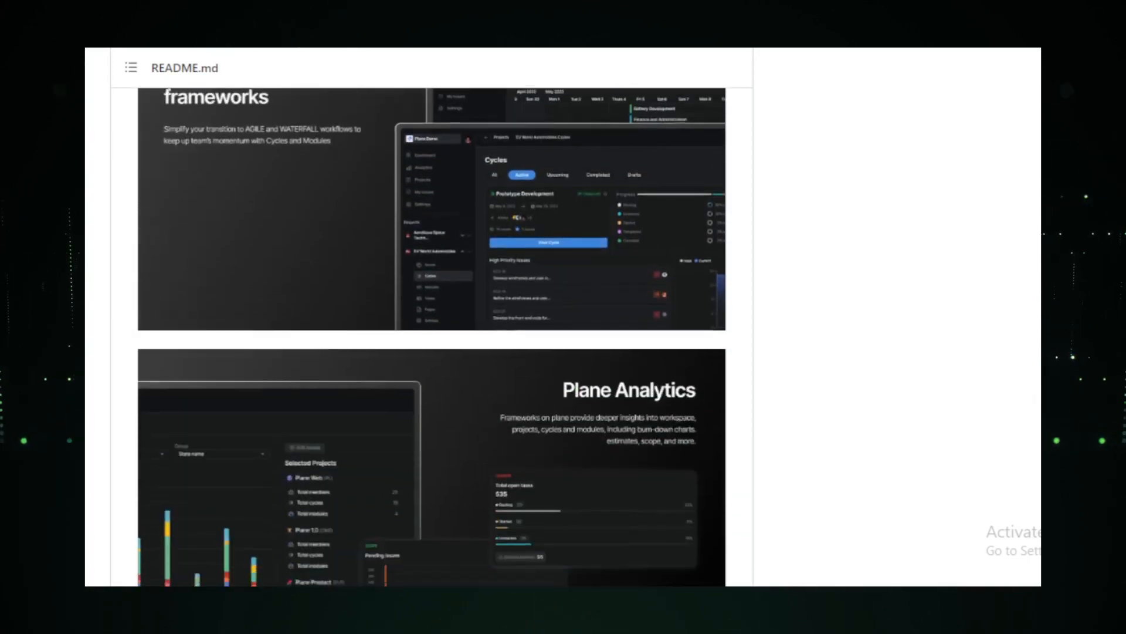
{"action": "scroll", "scroll_direction": "down", "scroll_amount": 3}
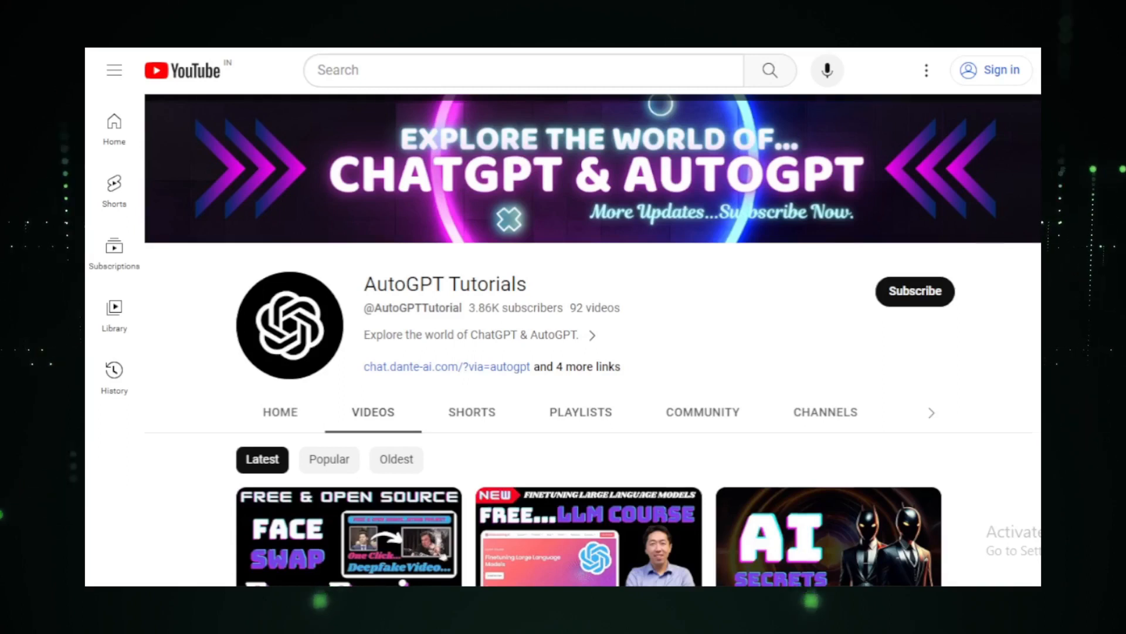
Scroll the AutoGPT Tutorials video list to month-old uploads like the LangChain Tutorial.
{"action": "scroll", "scroll_direction": "down", "scroll_amount": 3}
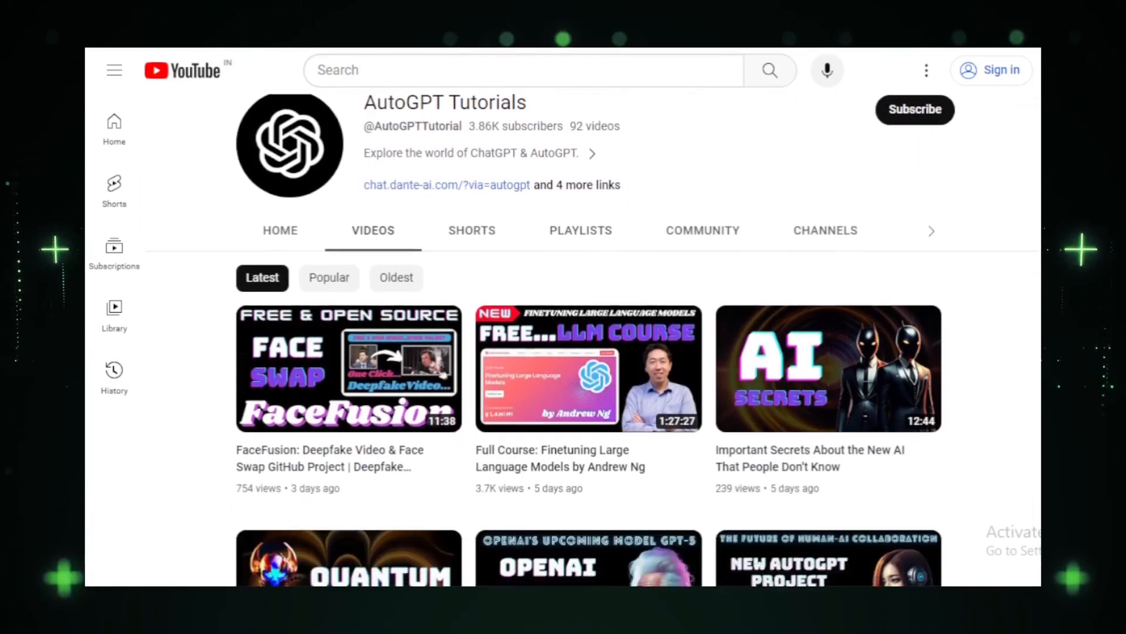
{"action": "scroll", "scroll_direction": "down", "scroll_amount": 3}
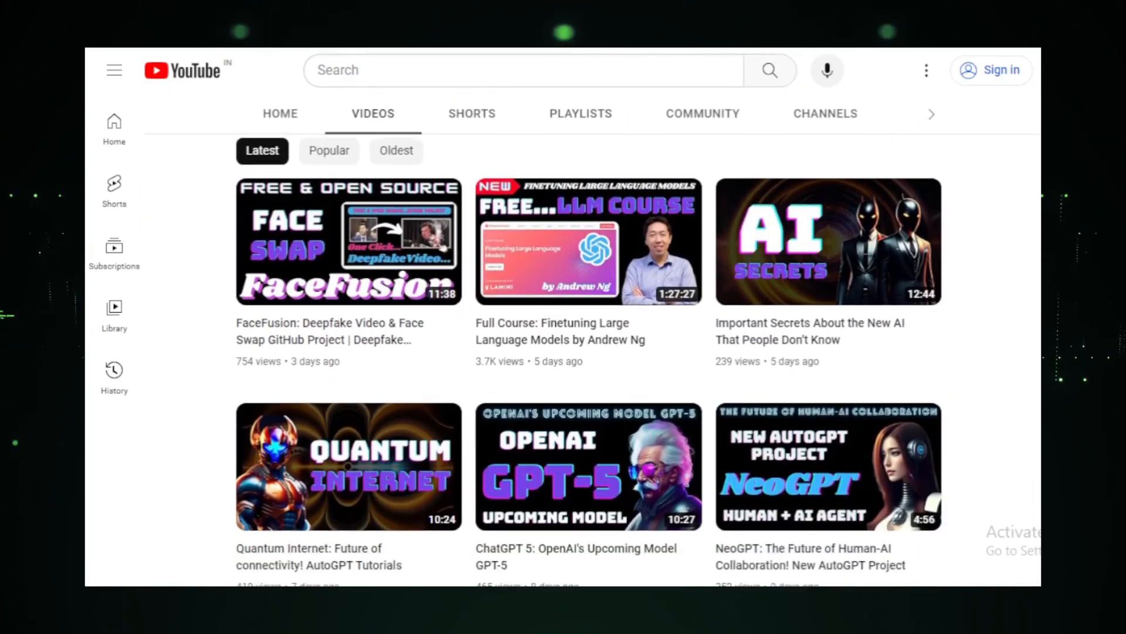
{"action": "scroll", "scroll_direction": "down", "scroll_amount": 3}
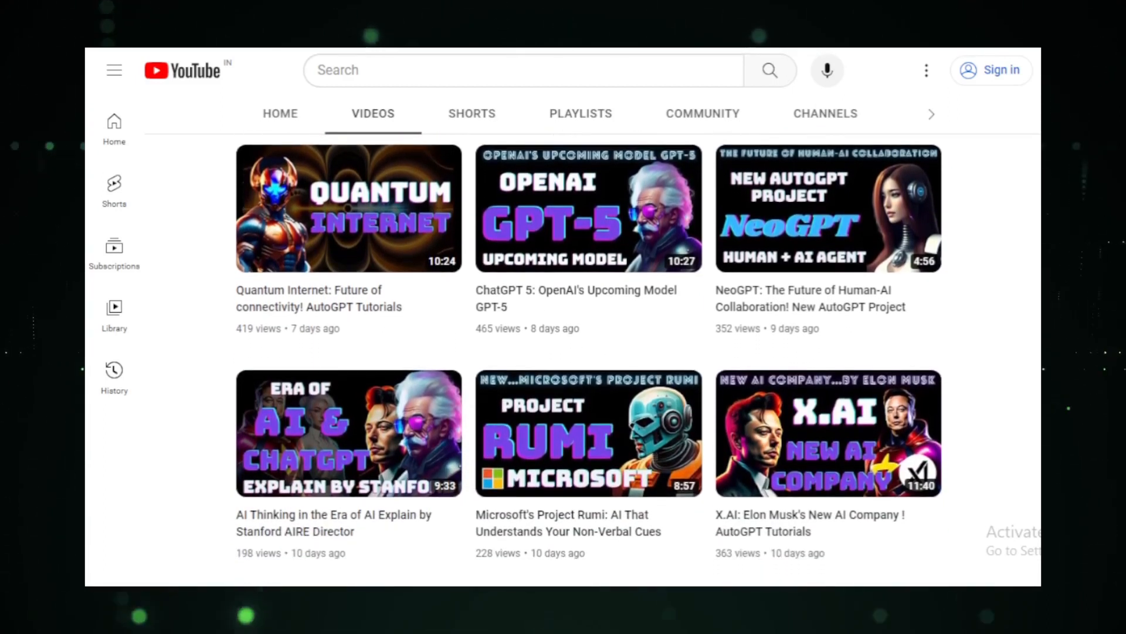
{"action": "scroll", "scroll_direction": "down", "scroll_amount": 3}
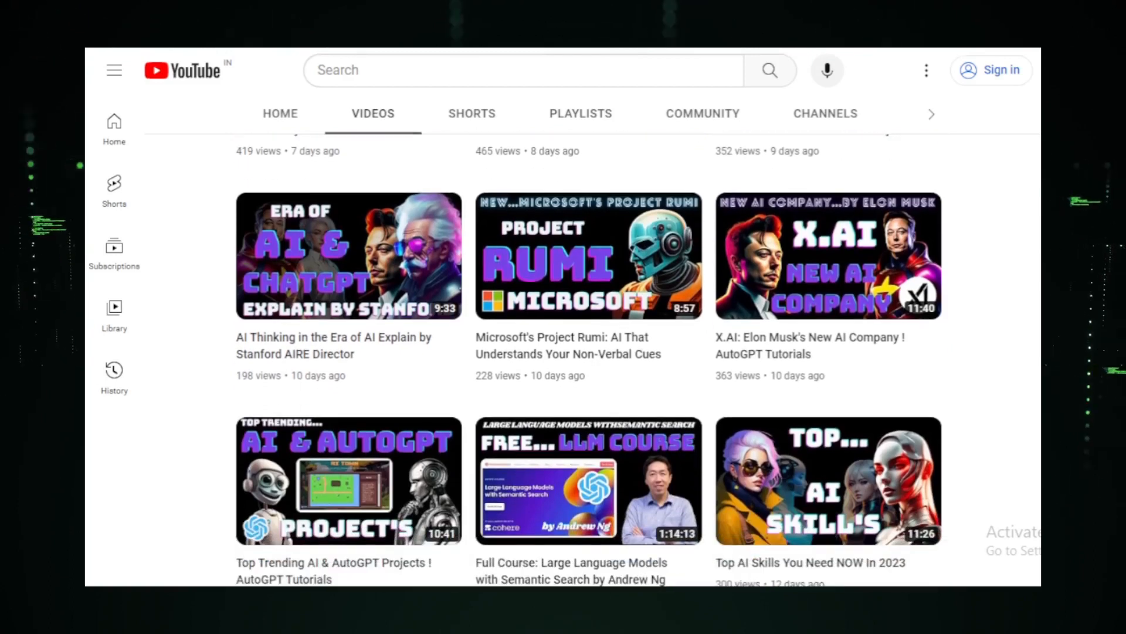
{"action": "scroll", "scroll_direction": "down", "scroll_amount": 3}
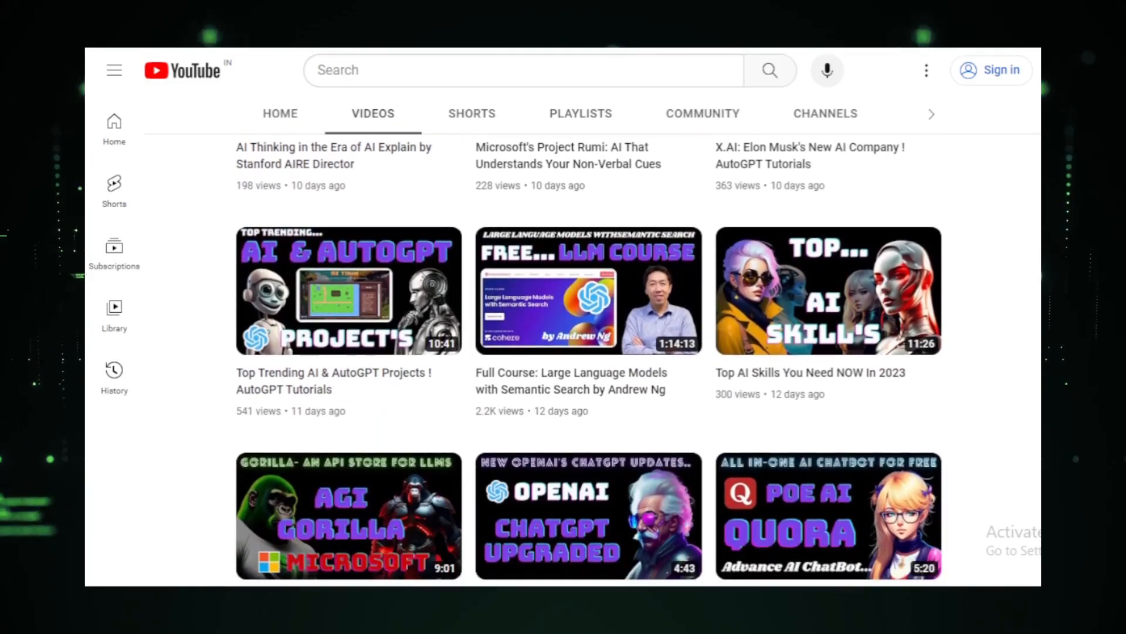
{"action": "scroll", "scroll_direction": "down", "scroll_amount": 3}
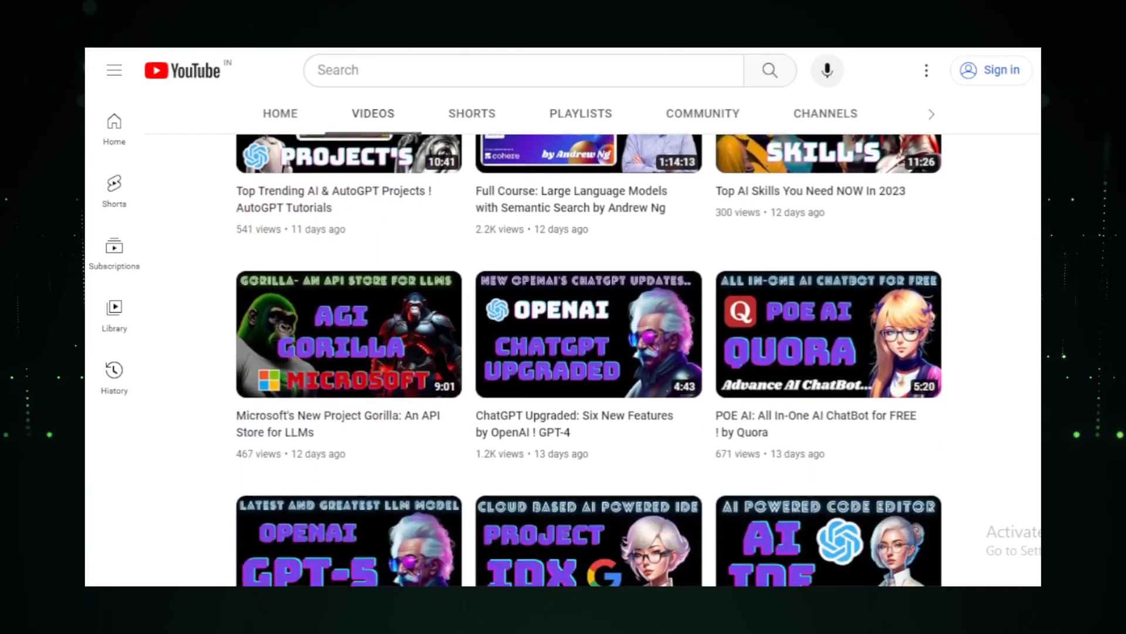
{"action": "scroll", "scroll_direction": "down", "scroll_amount": 3}
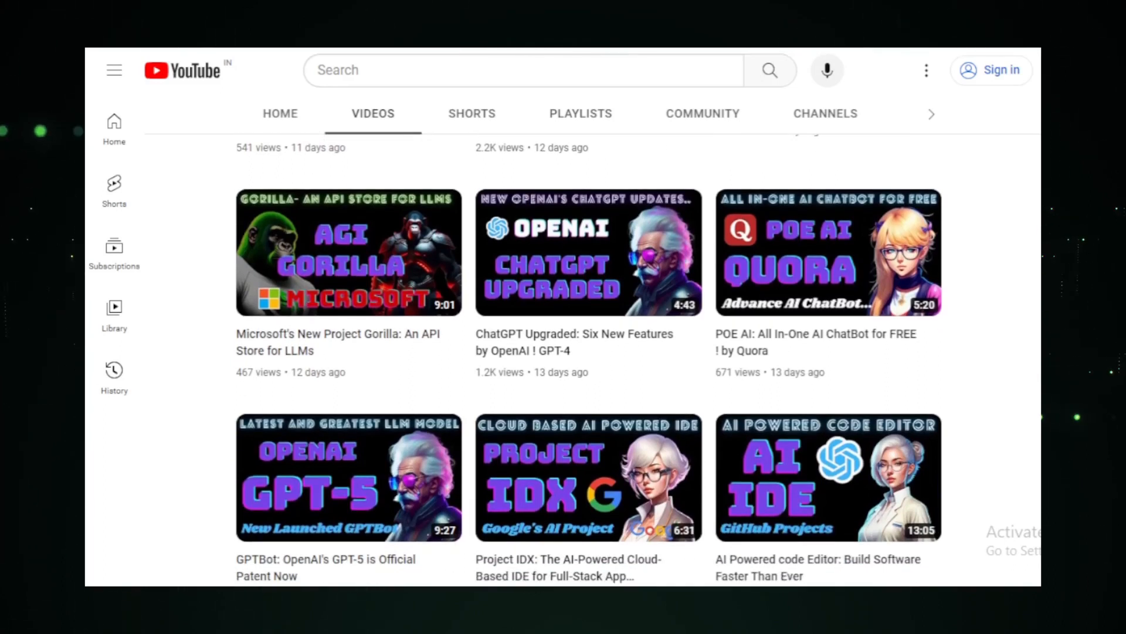
{"action": "scroll", "scroll_direction": "down", "scroll_amount": 3}
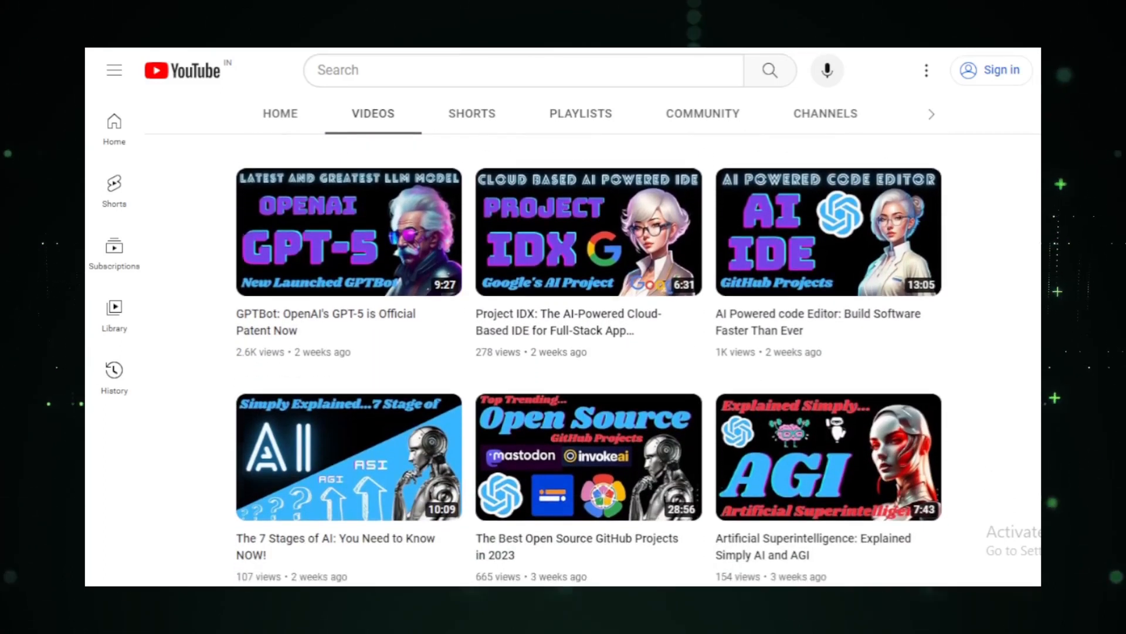
{"action": "scroll", "scroll_direction": "down", "scroll_amount": 3}
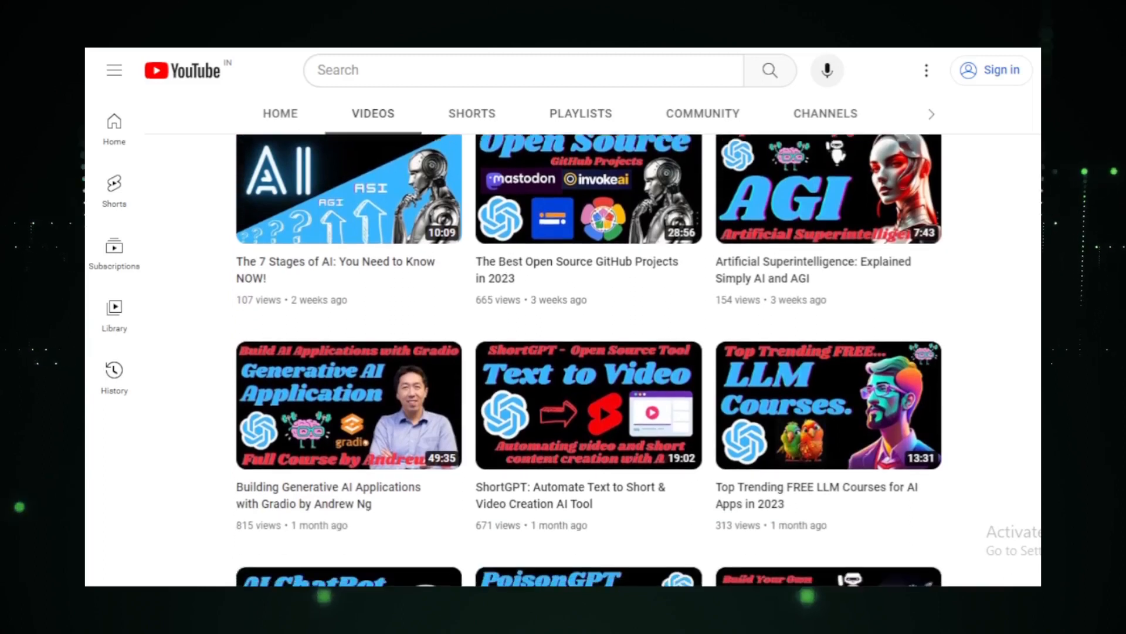
{"action": "scroll", "scroll_direction": "down", "scroll_amount": 3}
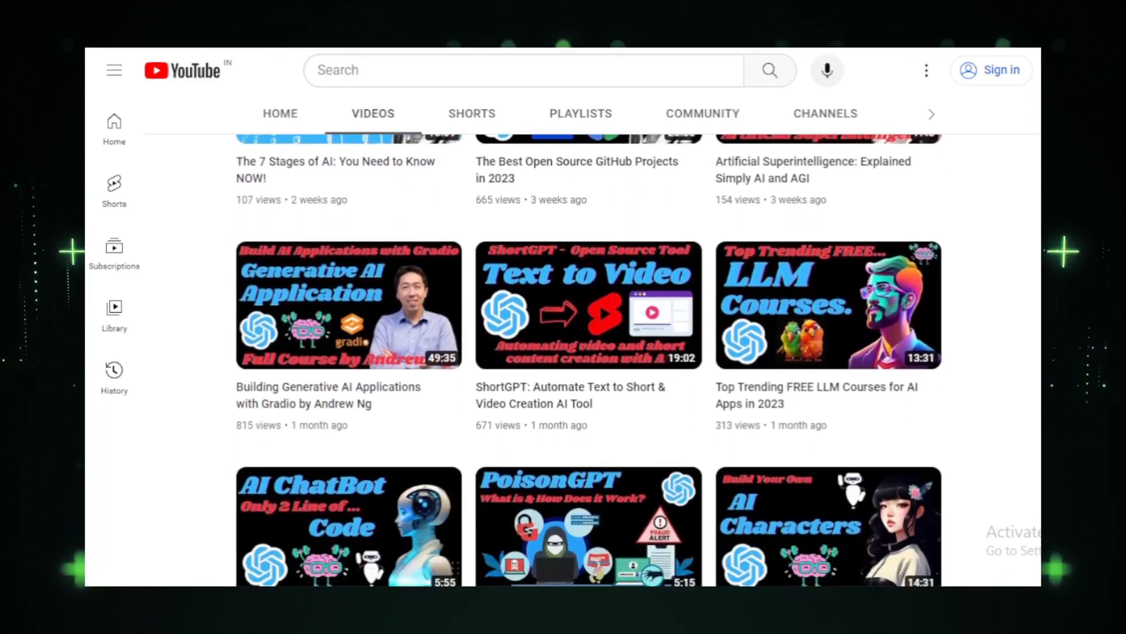
{"action": "scroll", "scroll_direction": "down", "scroll_amount": 3}
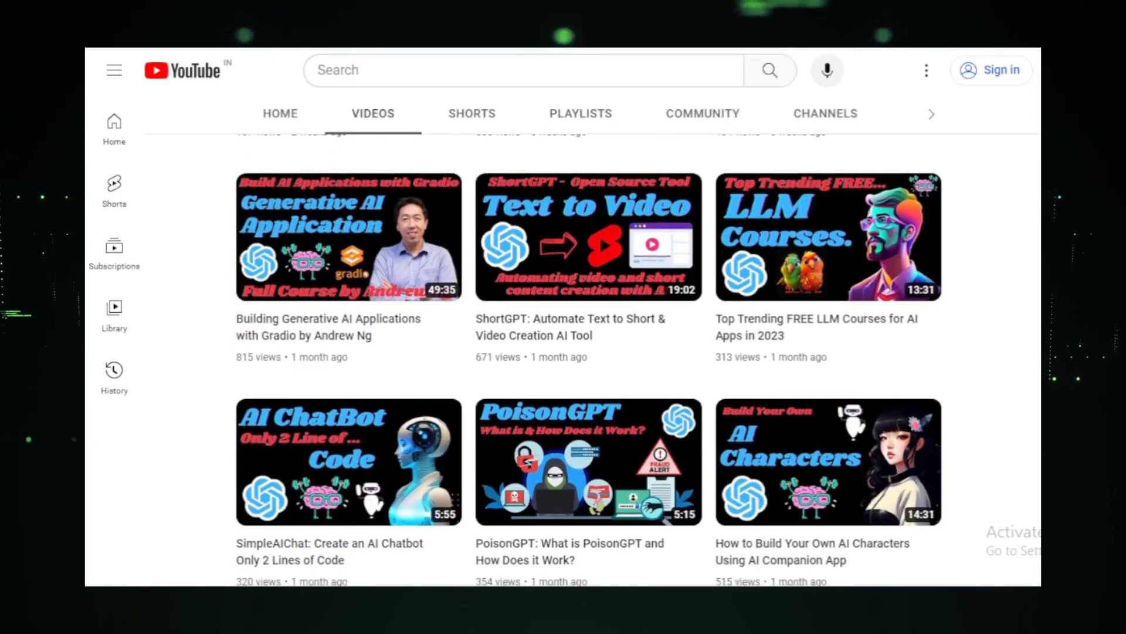
{"action": "scroll", "scroll_direction": "down", "scroll_amount": 3}
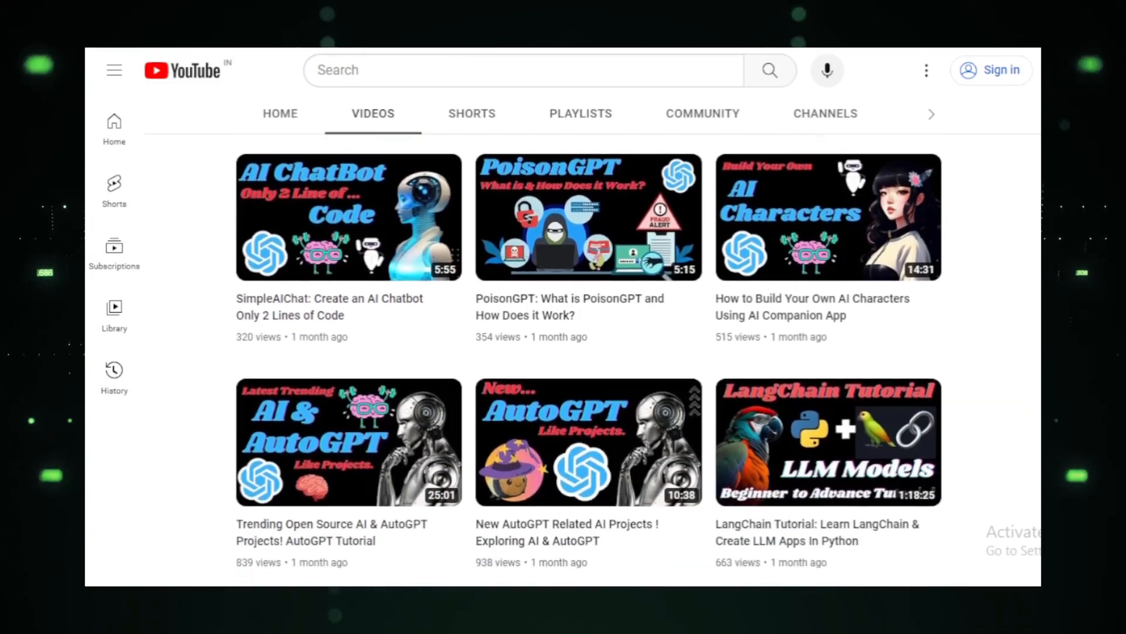
{"action": "scroll", "scroll_direction": "down", "scroll_amount": 3}
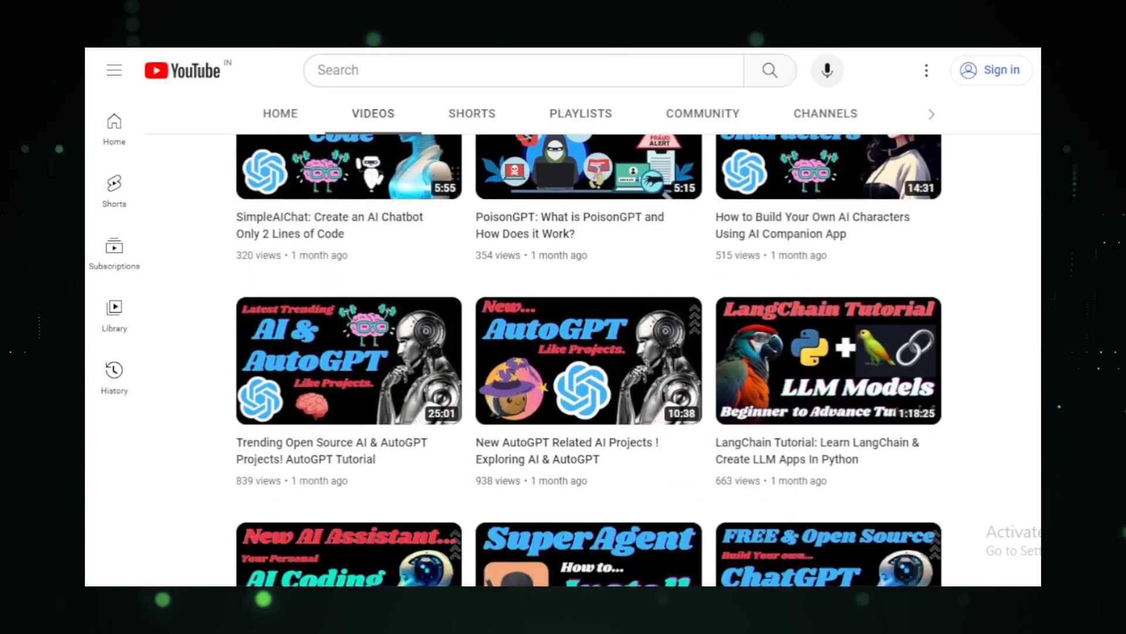